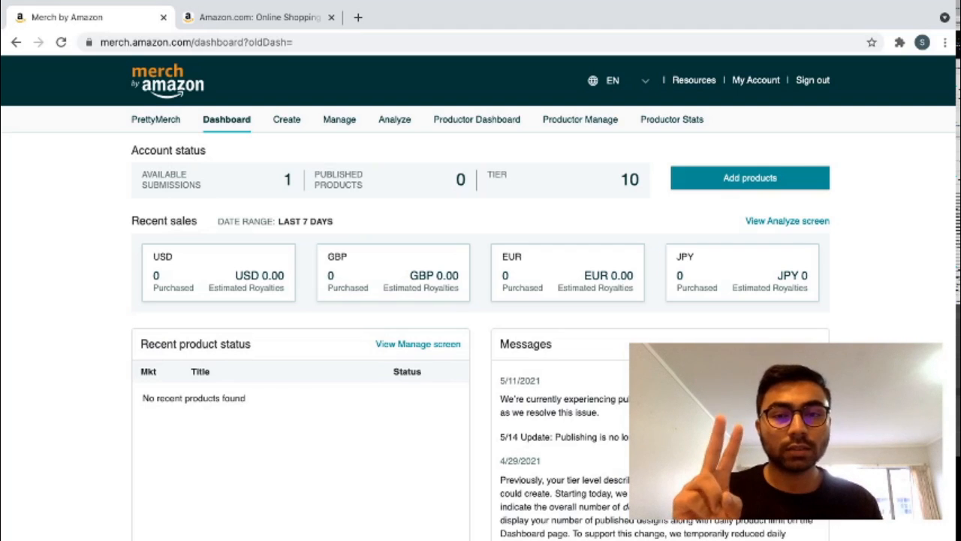
mouse_move(733, 63)
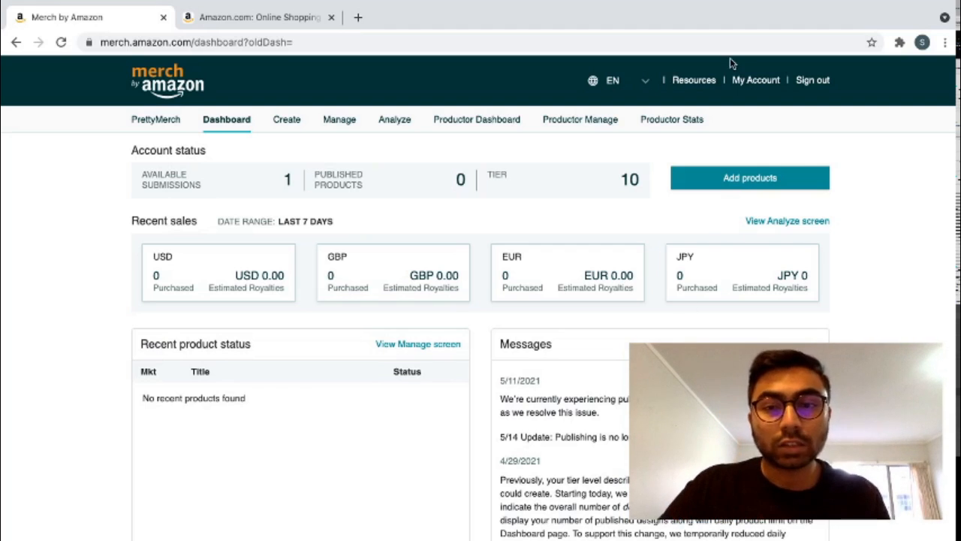
Open the Merch content policy page and reach the per-country trademark-check resources list.
click(693, 80)
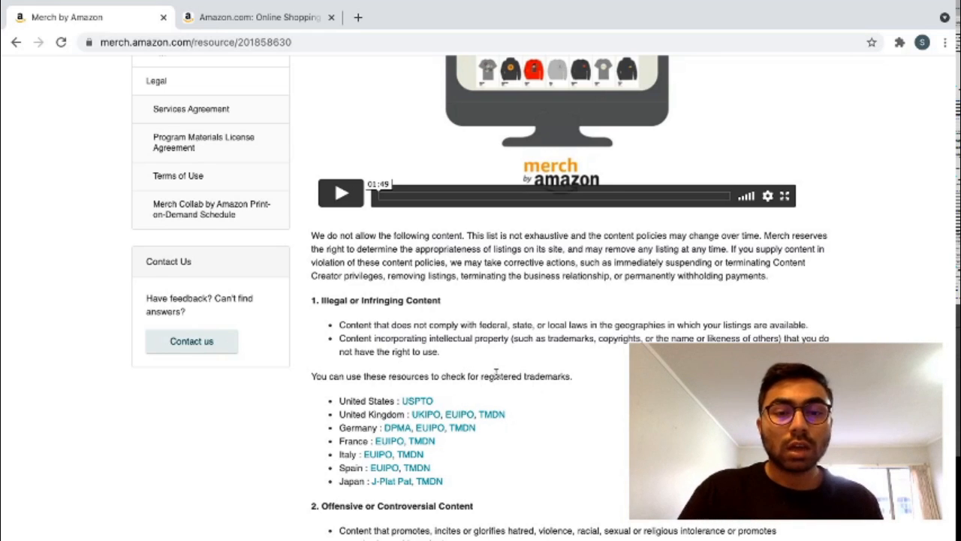
scroll(down, 3)
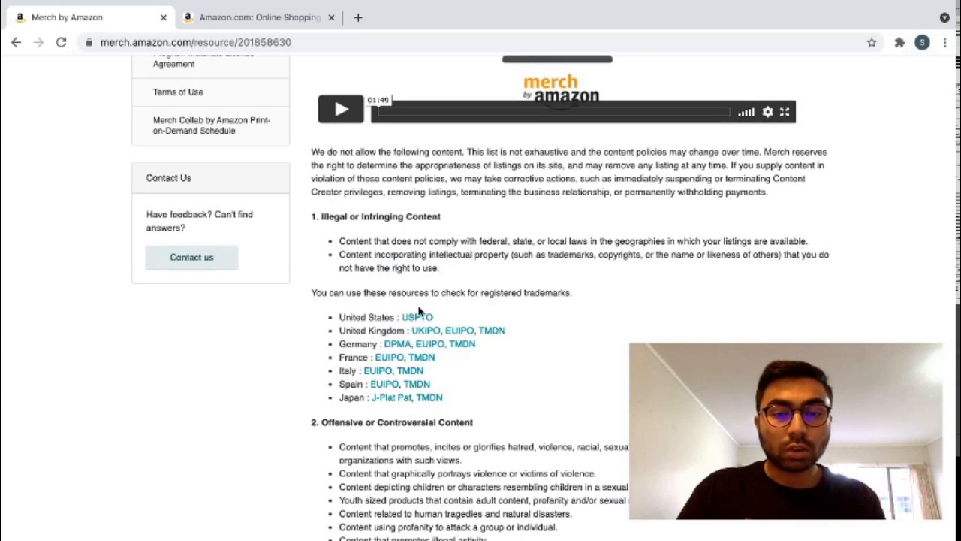
Follow the USPTO link to TESS and choose the Basic Word Mark Search form.
click(417, 315)
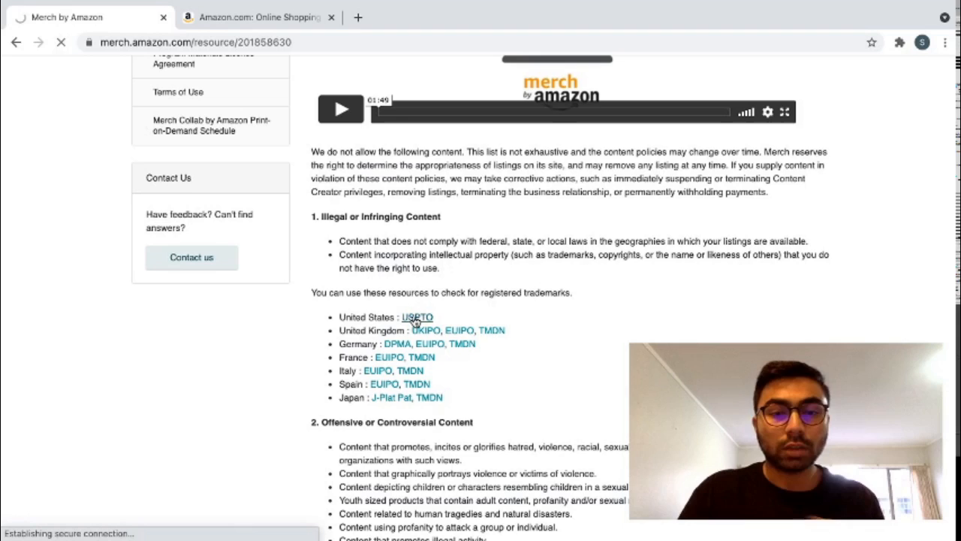
click(417, 317)
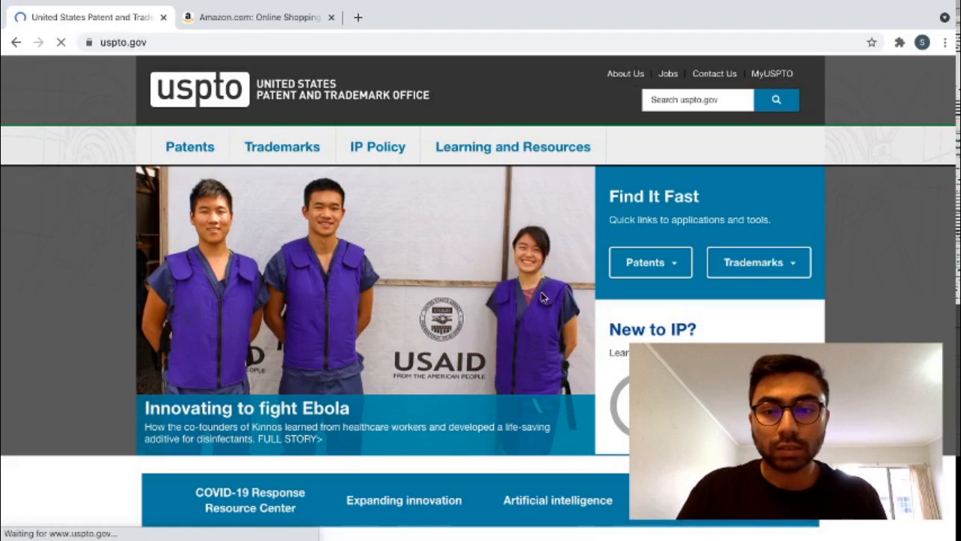
click(757, 261)
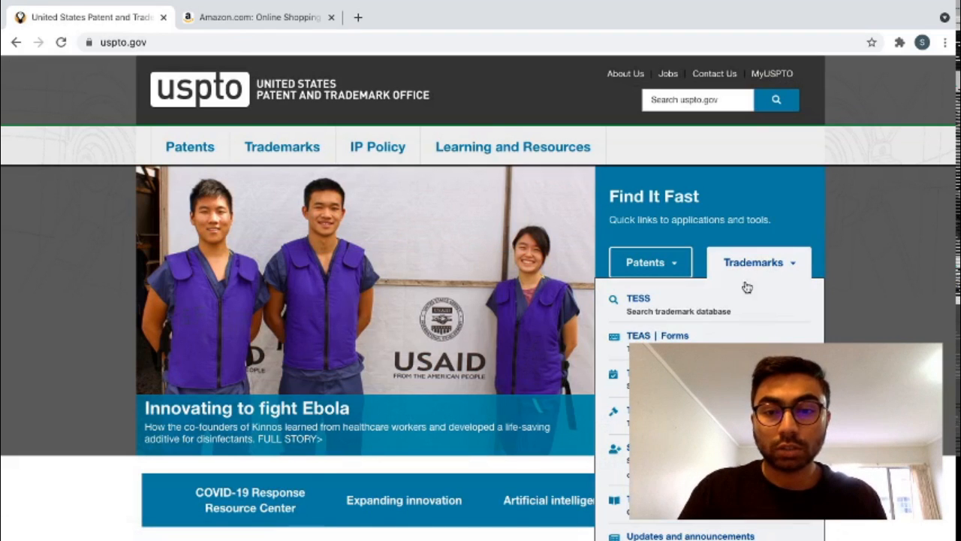
click(636, 298)
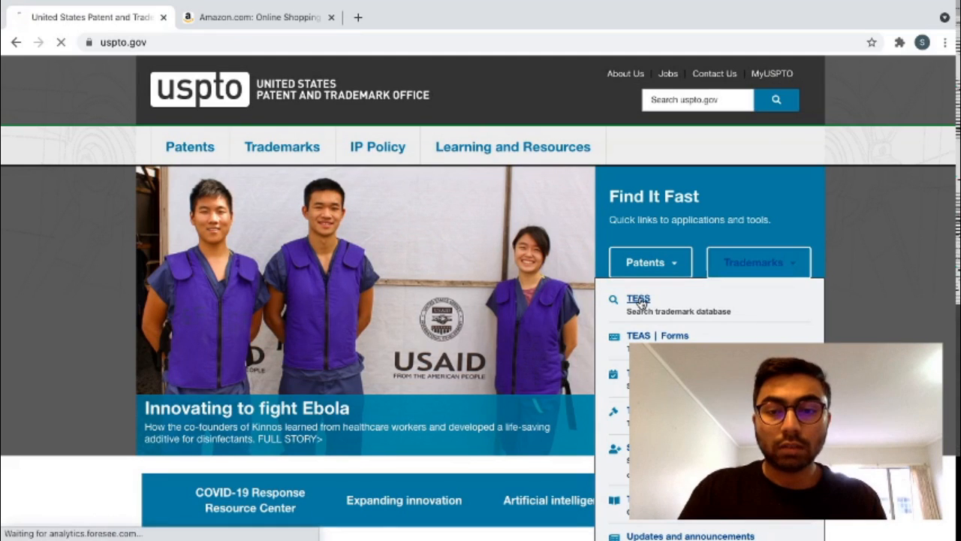
click(639, 298)
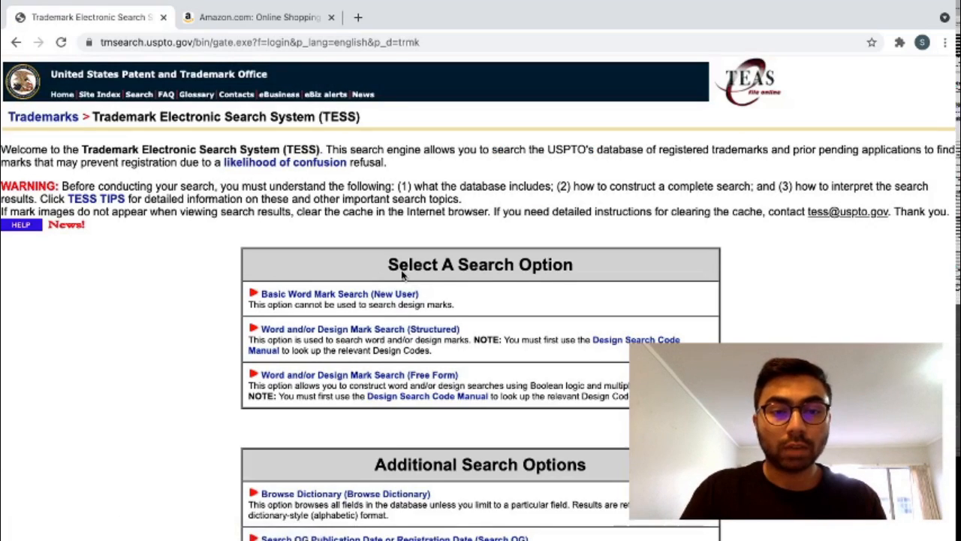
click(340, 293)
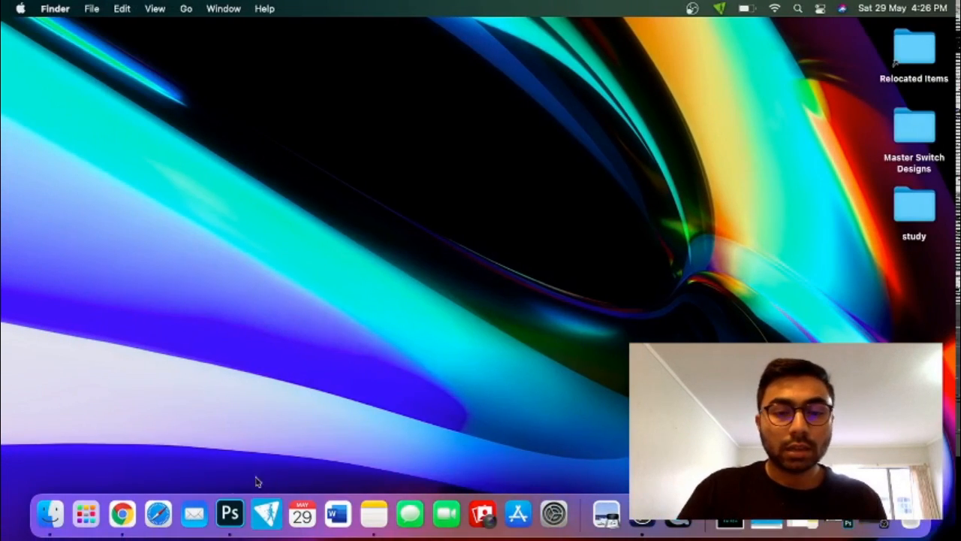
Switch to Photoshop showing the 'Sawdust is man glitter' Merch t-shirt template.
click(230, 513)
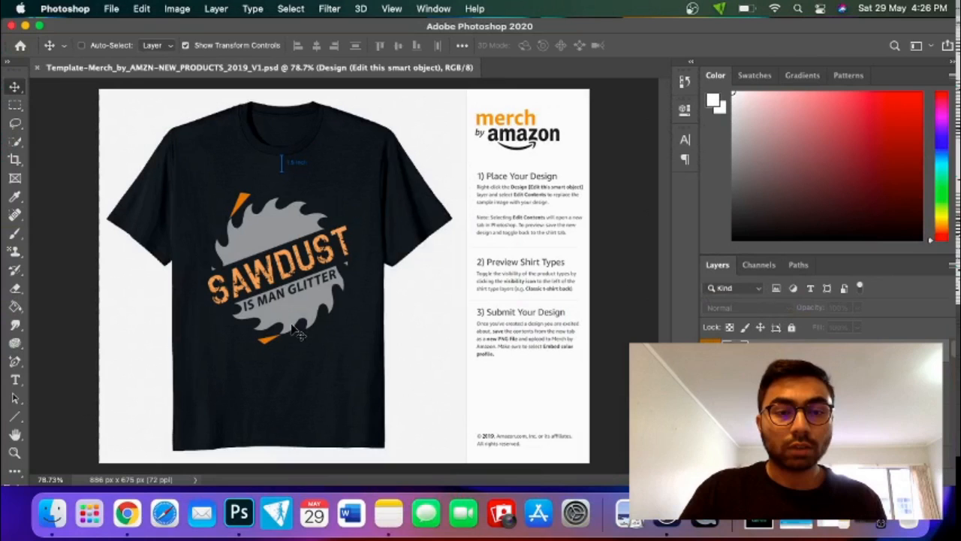
mouse_move(223, 293)
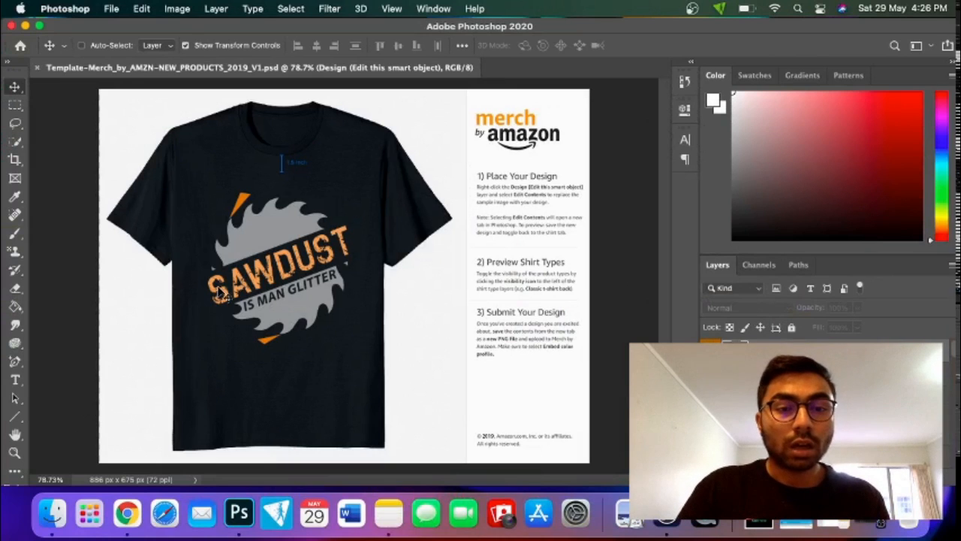
mouse_move(331, 297)
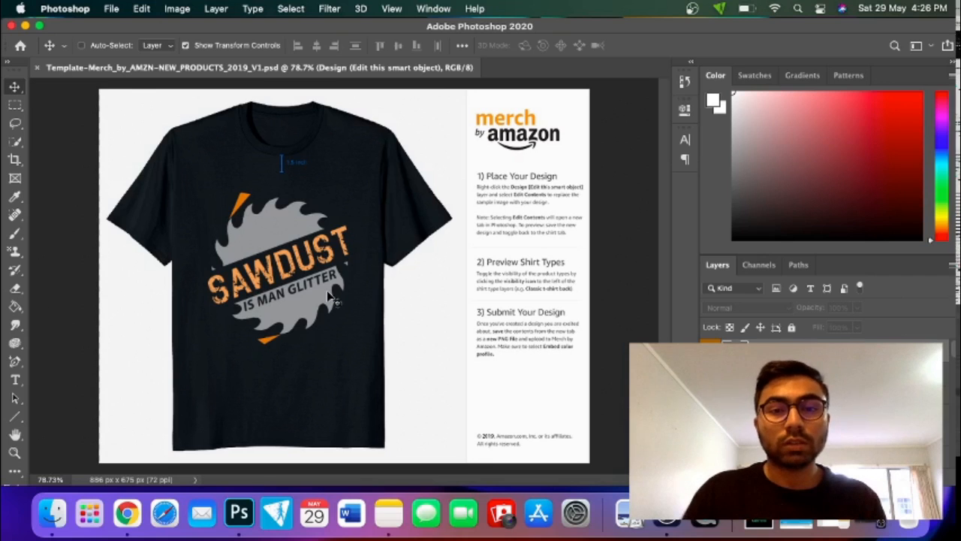
mouse_move(543, 248)
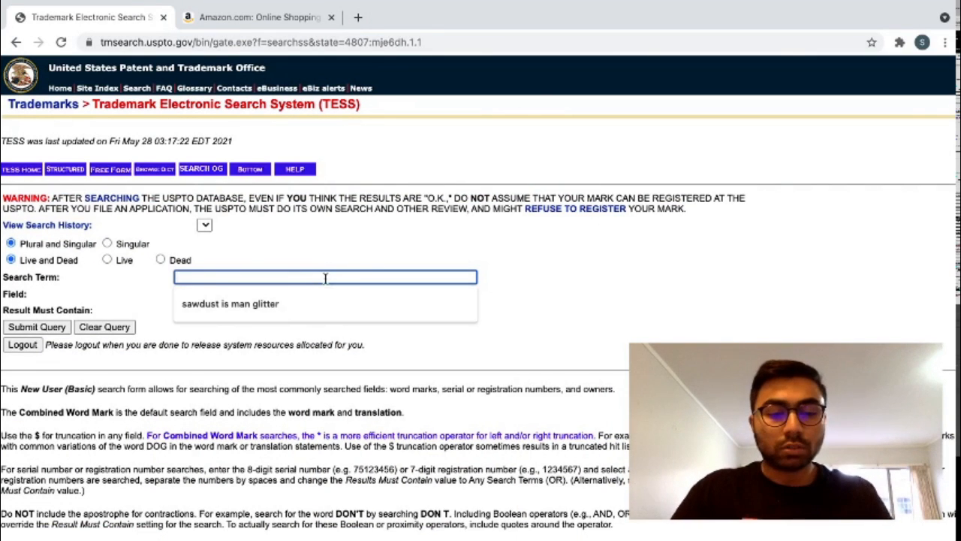
Search TESS for 'sawdust is man glitter', see no matching records, then log out.
click(239, 514)
text(S)
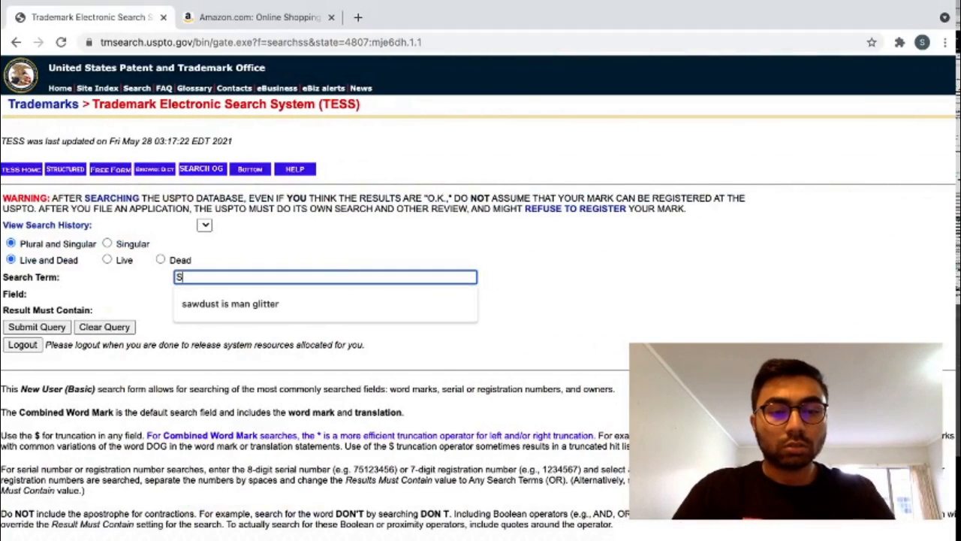
click(230, 303)
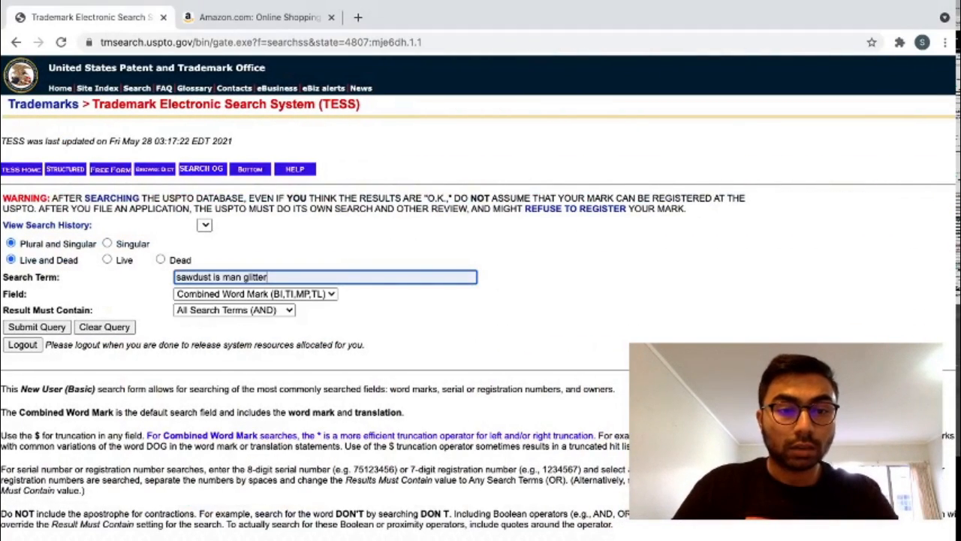
click(36, 327)
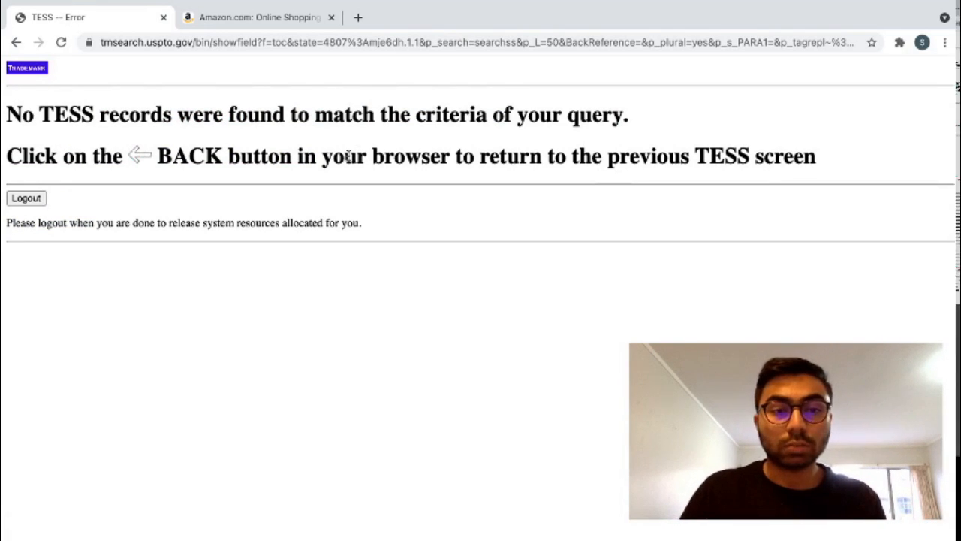
click(26, 198)
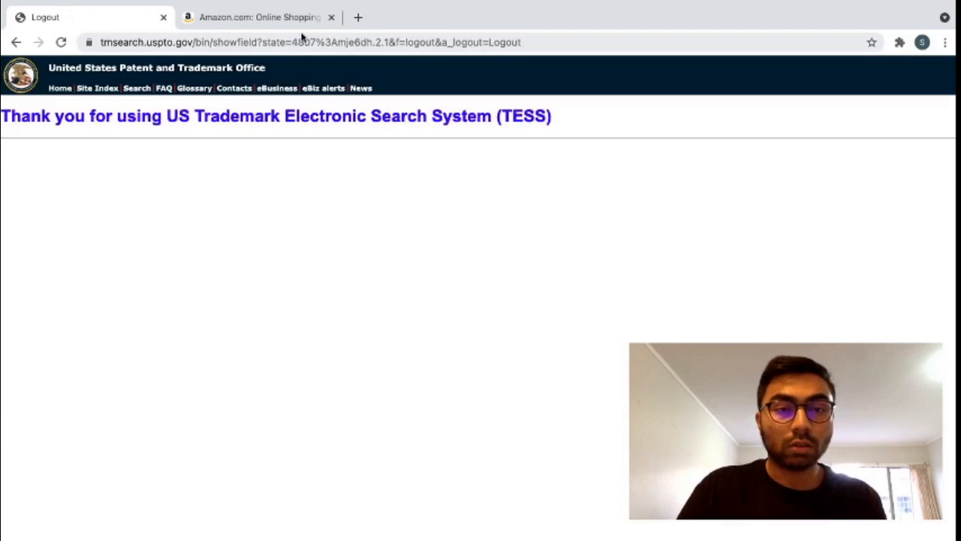
Navigate the browser back to the Merch by Amazon dashboard.
text(merch informer)
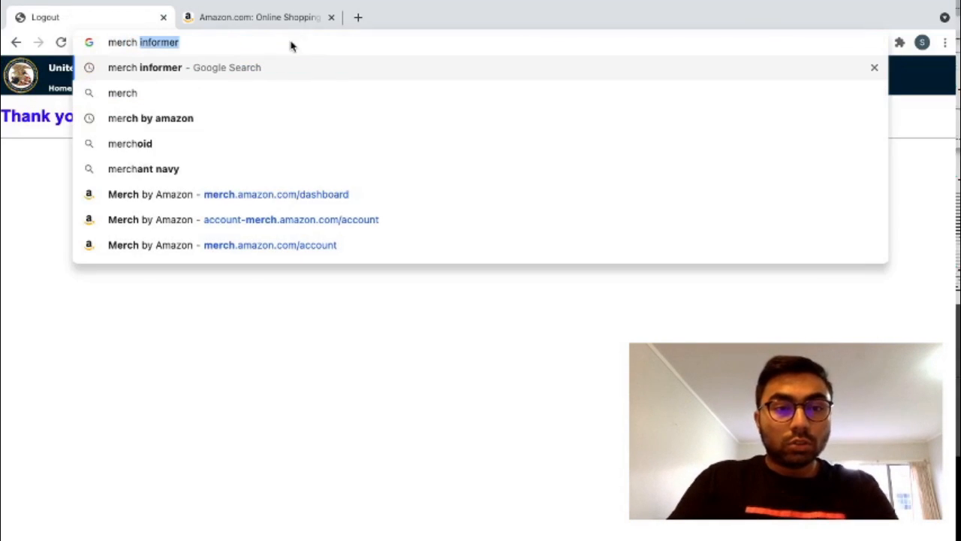
key(Backspace)
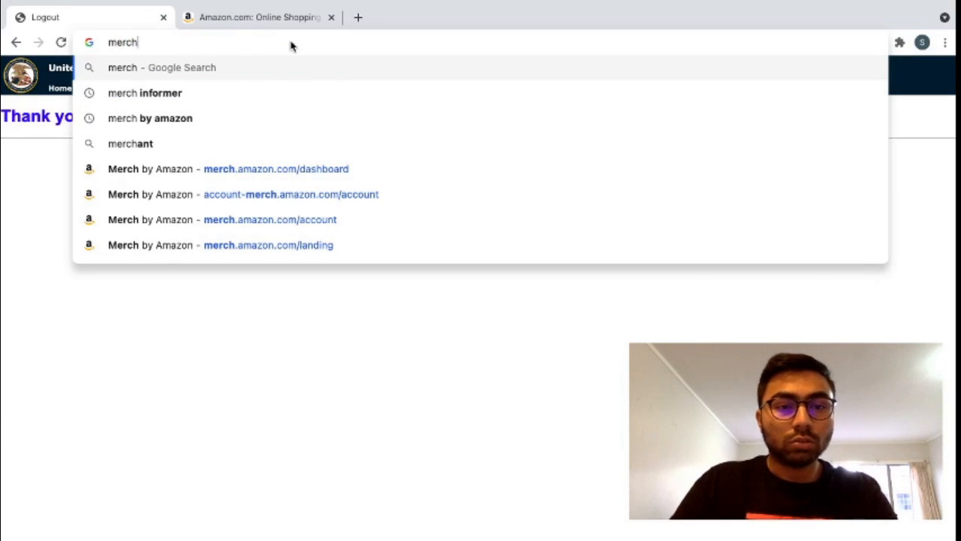
click(150, 118)
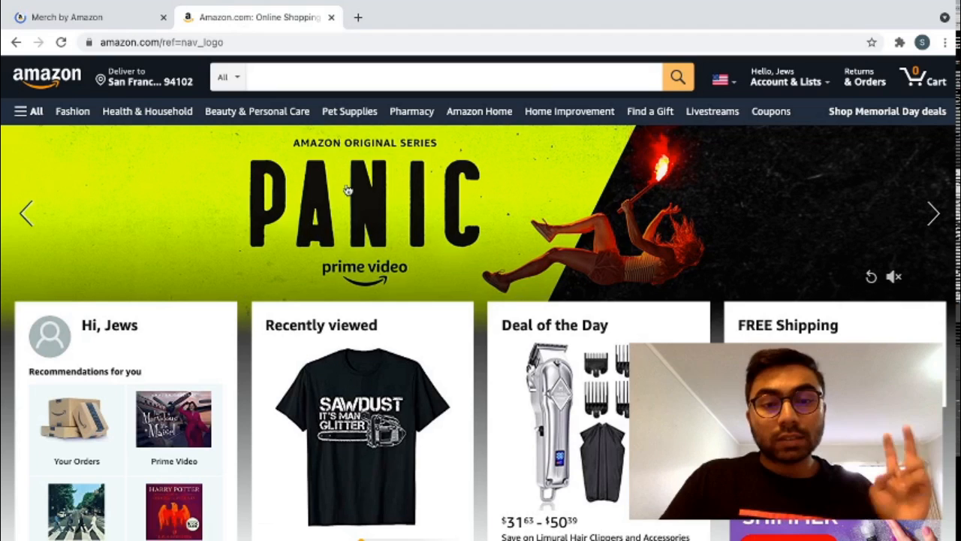
Search Amazon.com for 'sawdust is man glitter t-shirt' and show the 118 results.
click(91, 16)
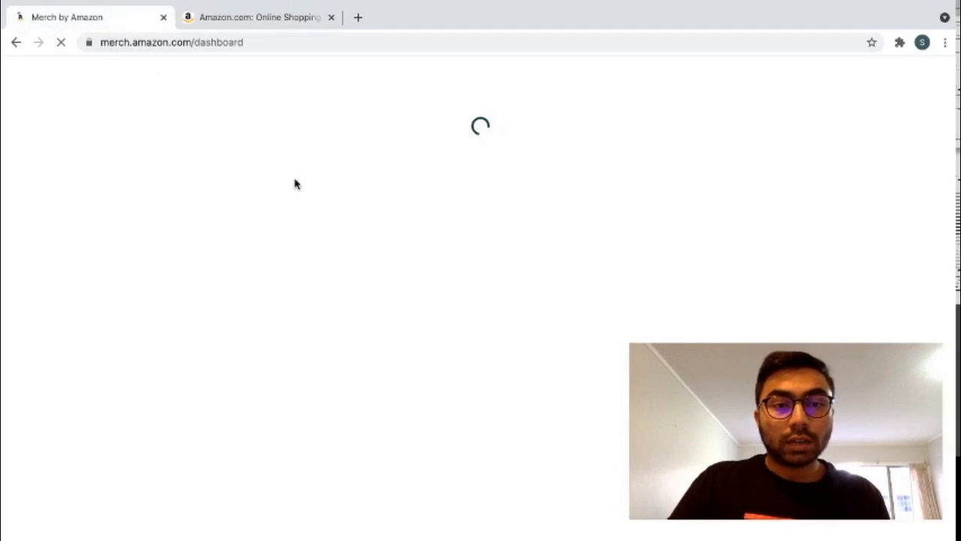
click(258, 16)
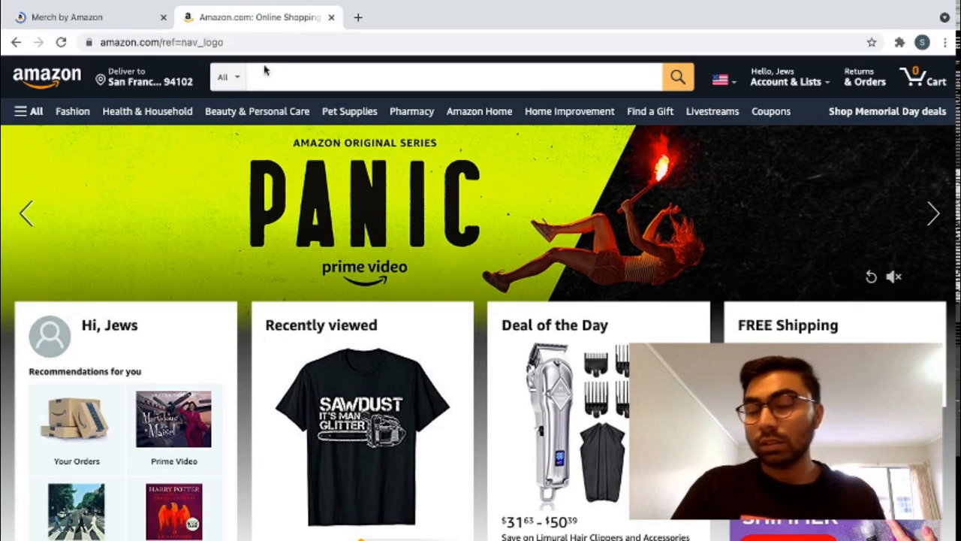
click(451, 77)
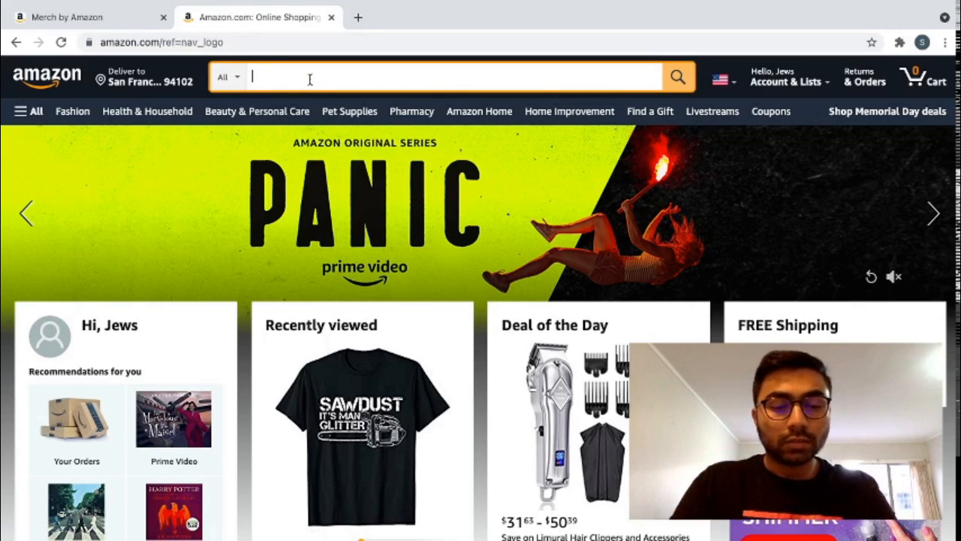
text(Saw)
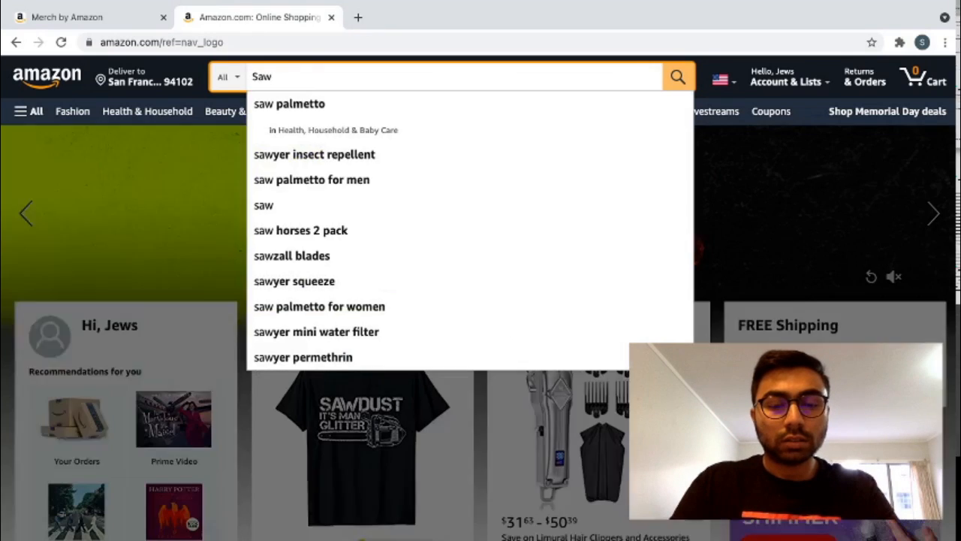
text(Sawdust is)
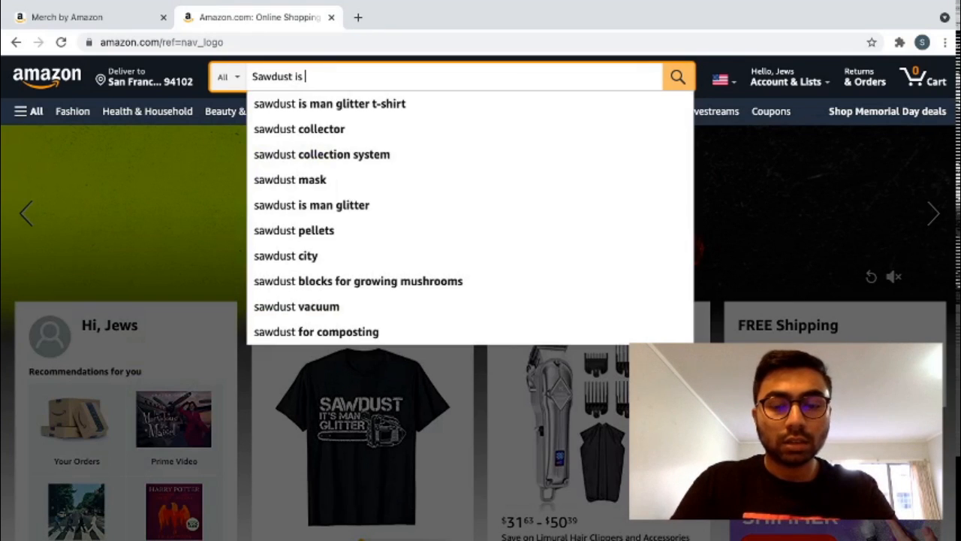
text(man glitter)
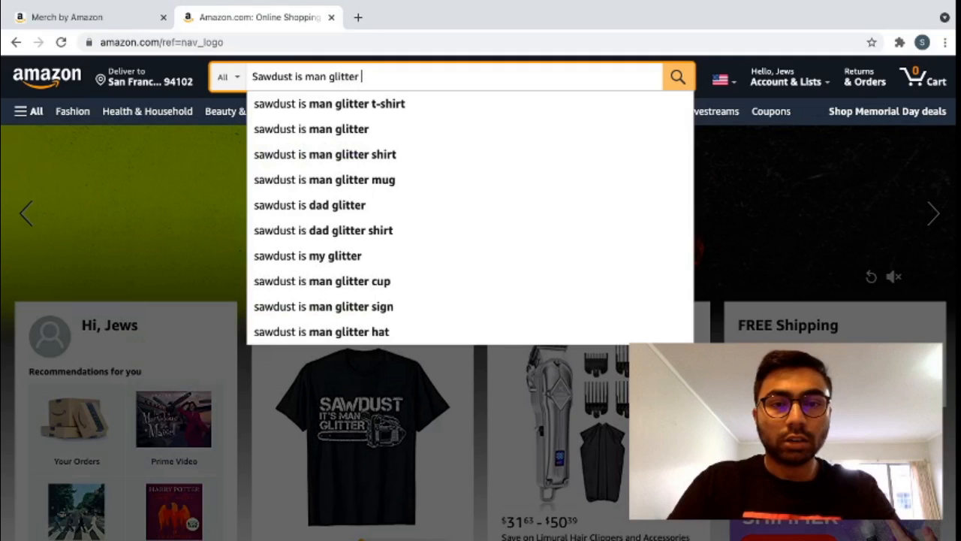
click(328, 104)
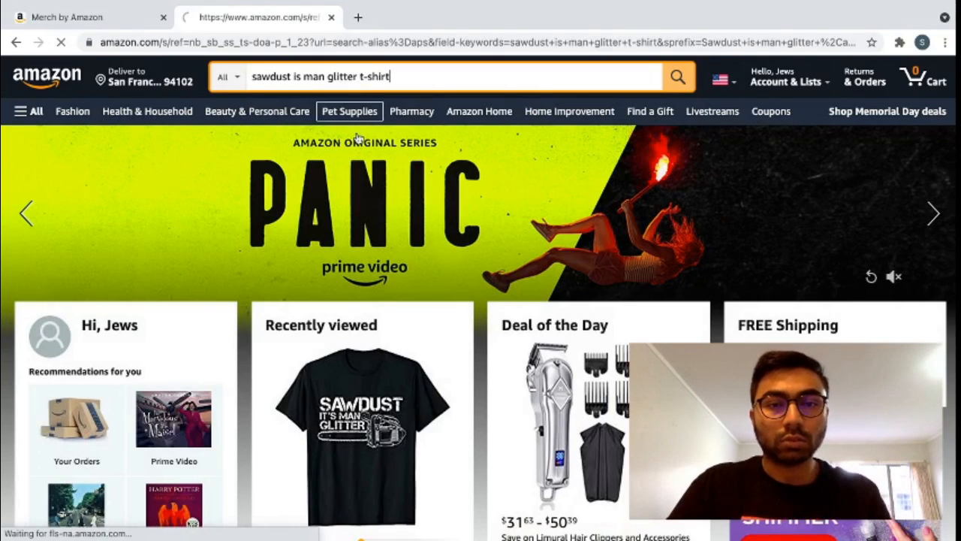
click(675, 77)
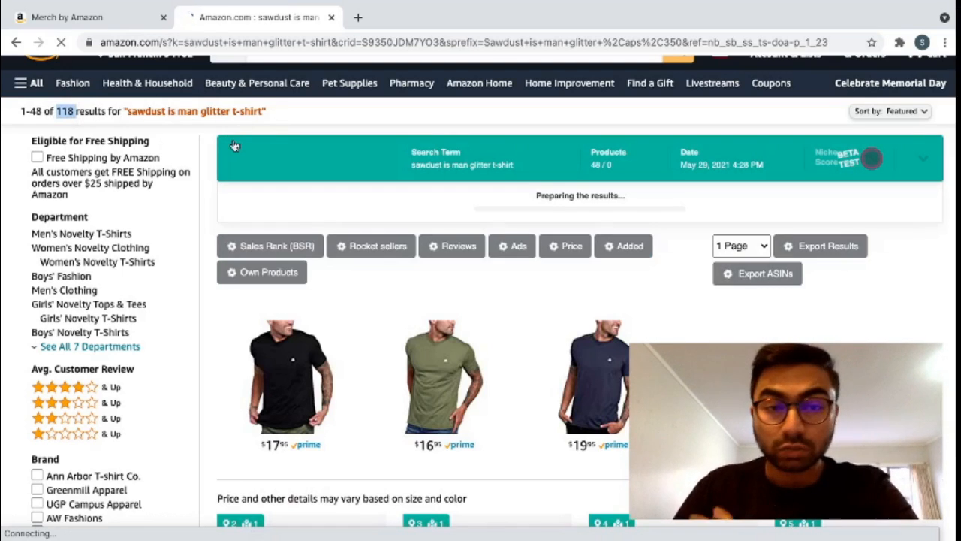
mouse_move(207, 154)
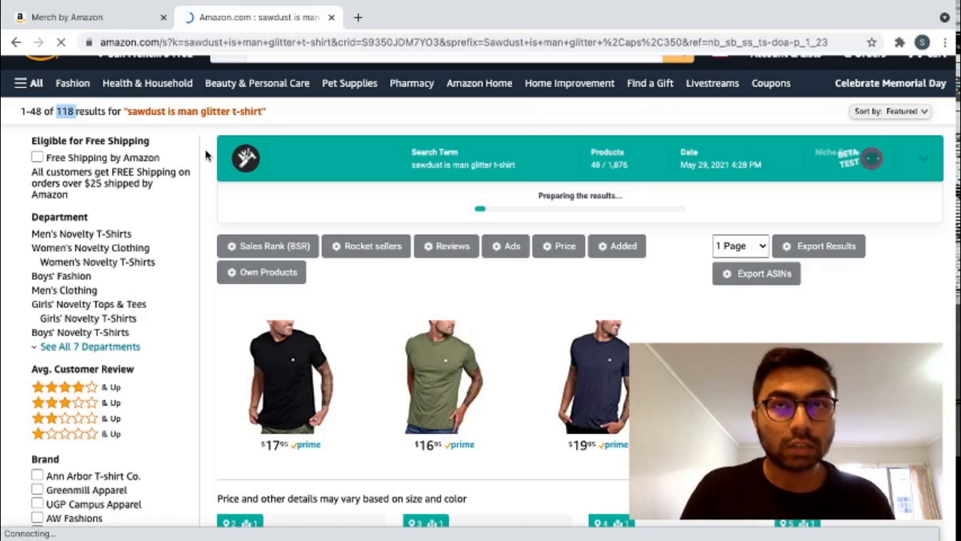
scroll(down, 3)
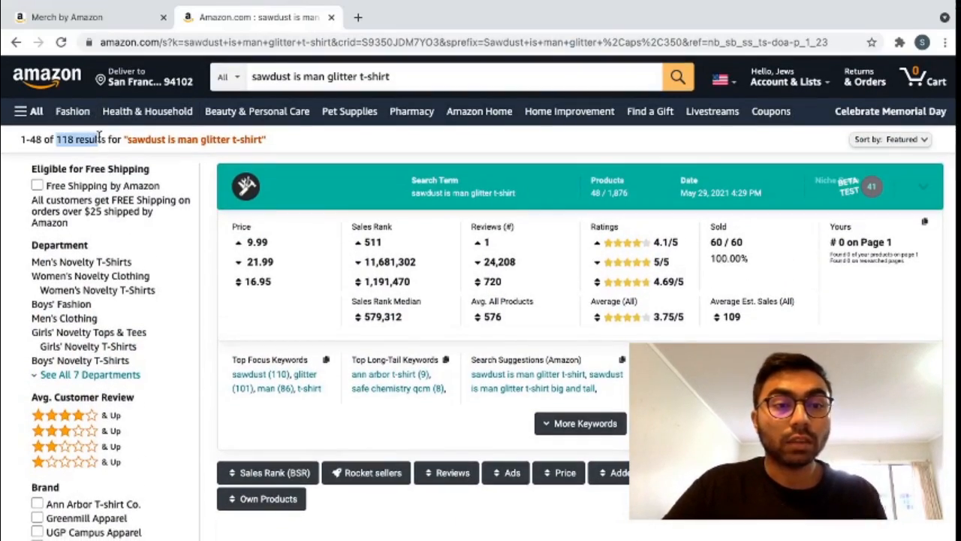
scroll(down, 3)
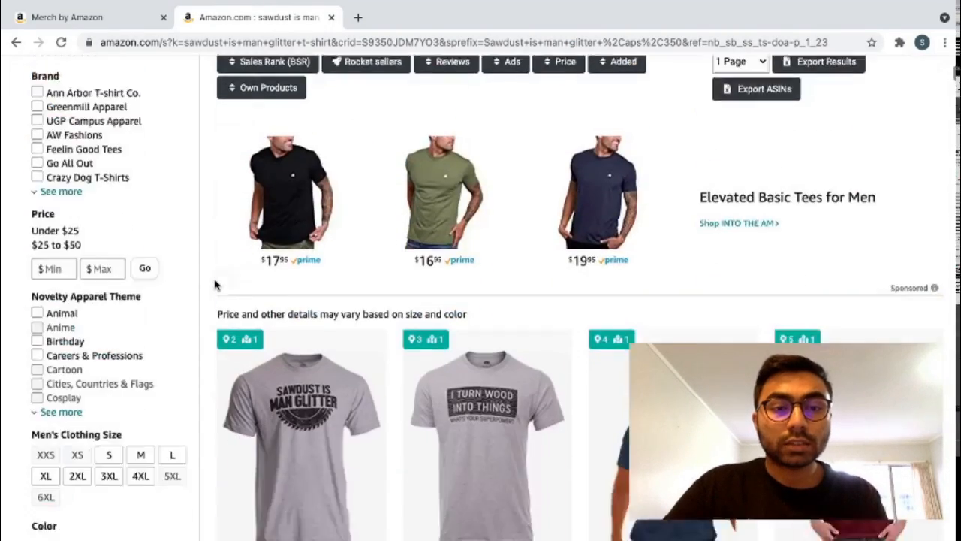
scroll(down, 3)
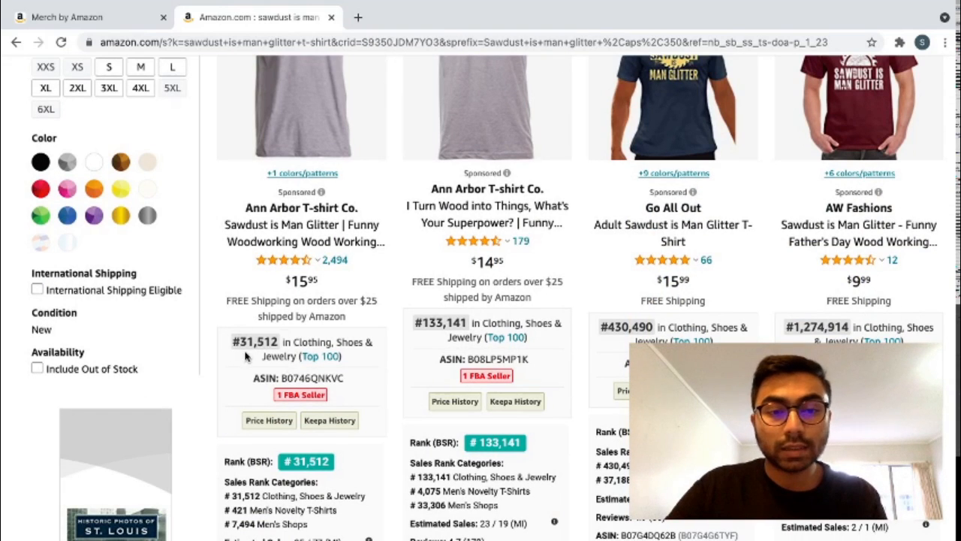
mouse_move(357, 358)
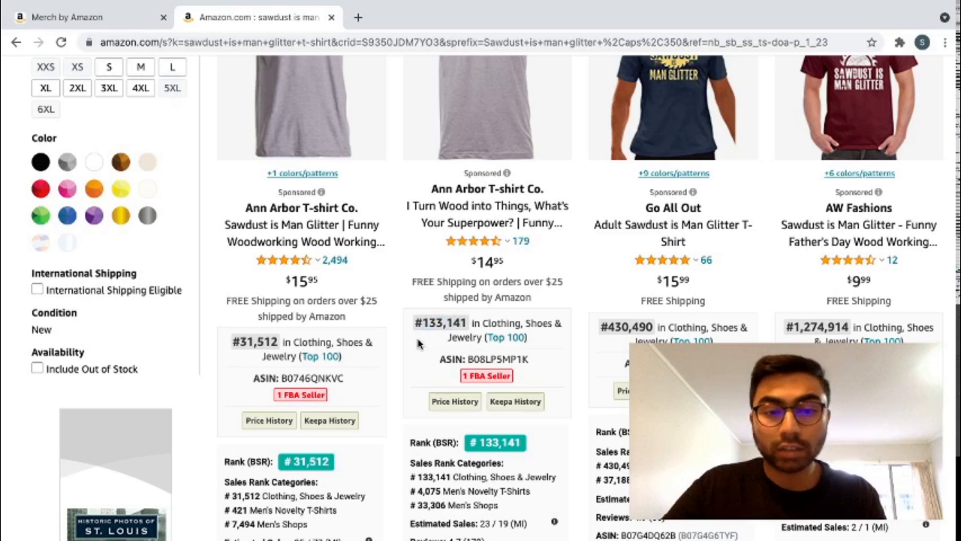
scroll(down, 3)
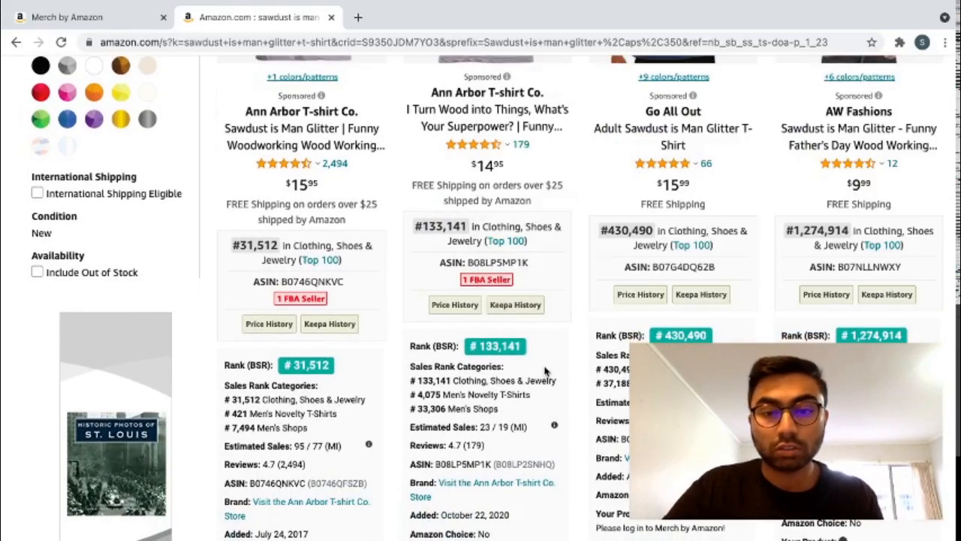
scroll(down, 3)
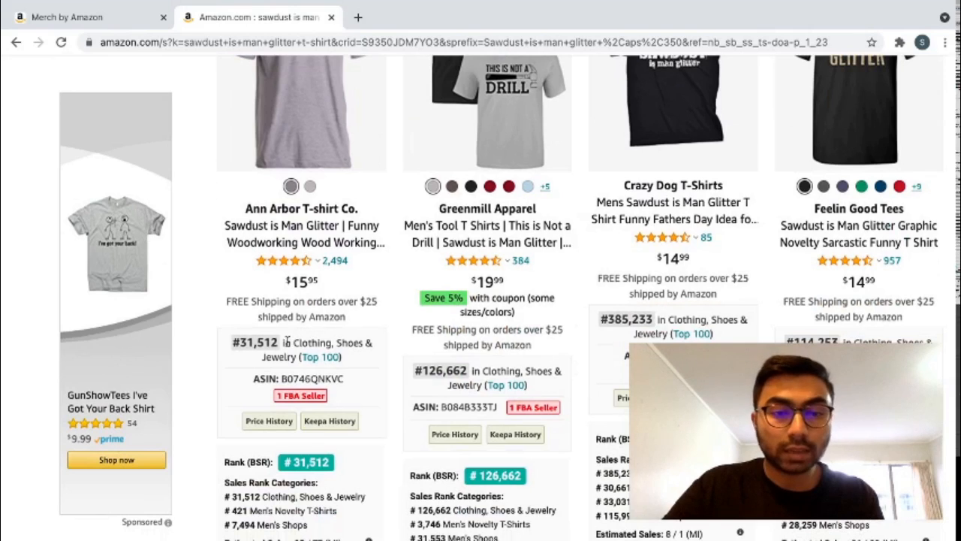
scroll(down, 3)
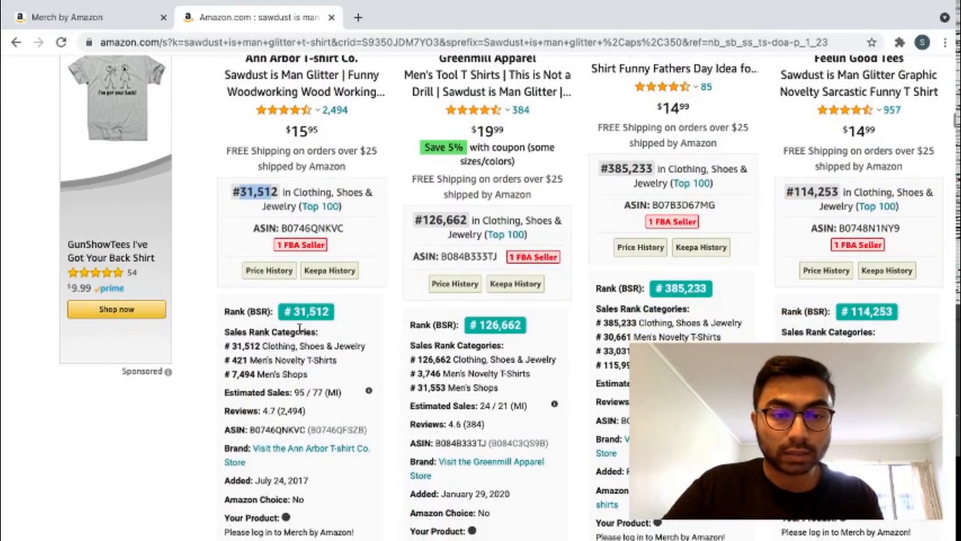
scroll(up, 3)
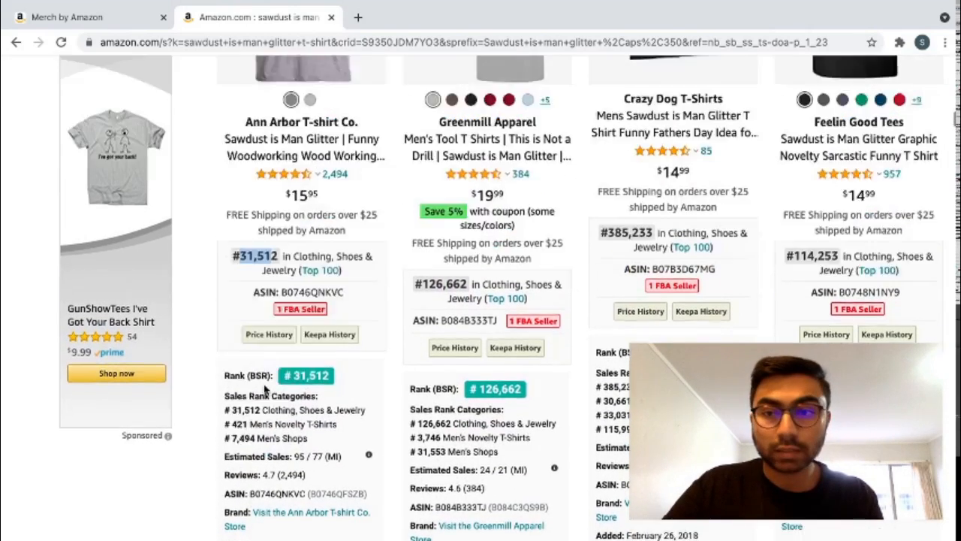
scroll(down, 3)
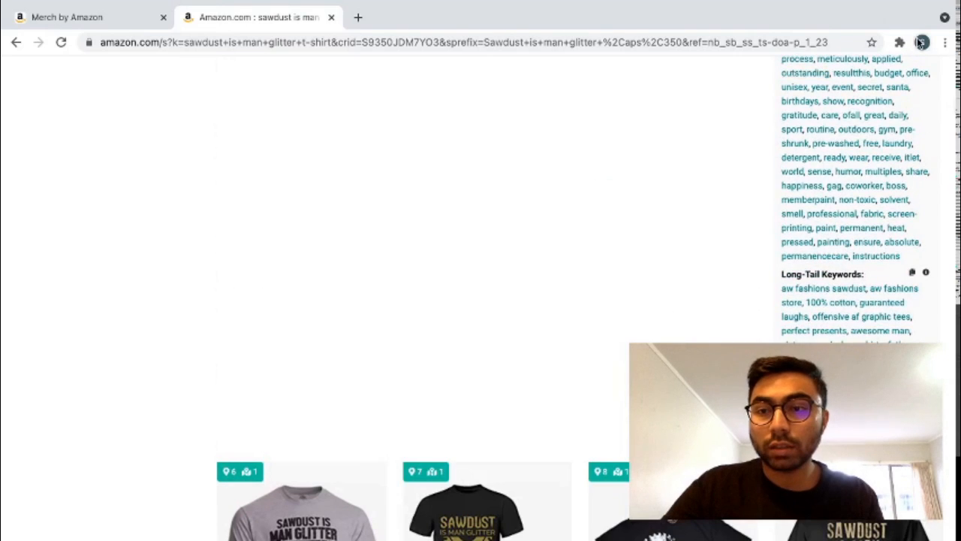
click(921, 42)
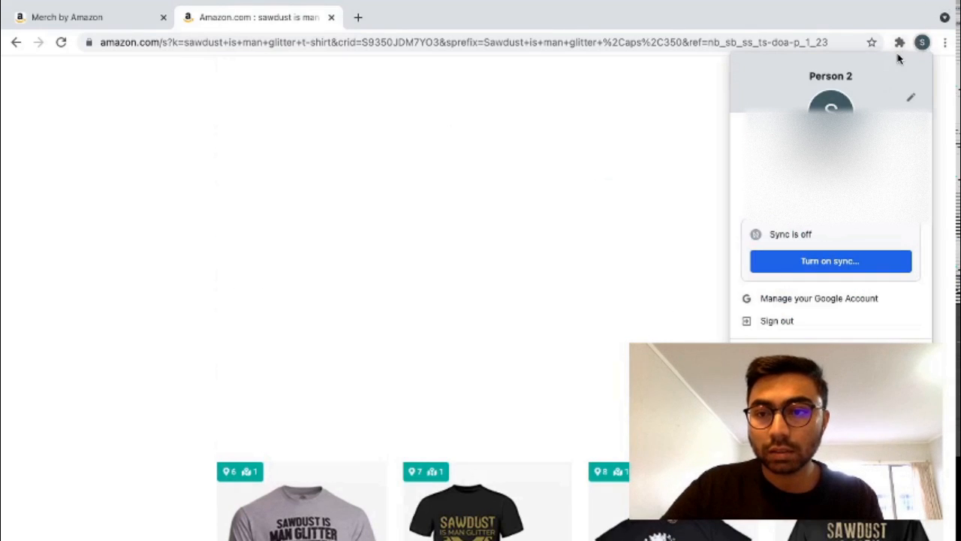
click(898, 42)
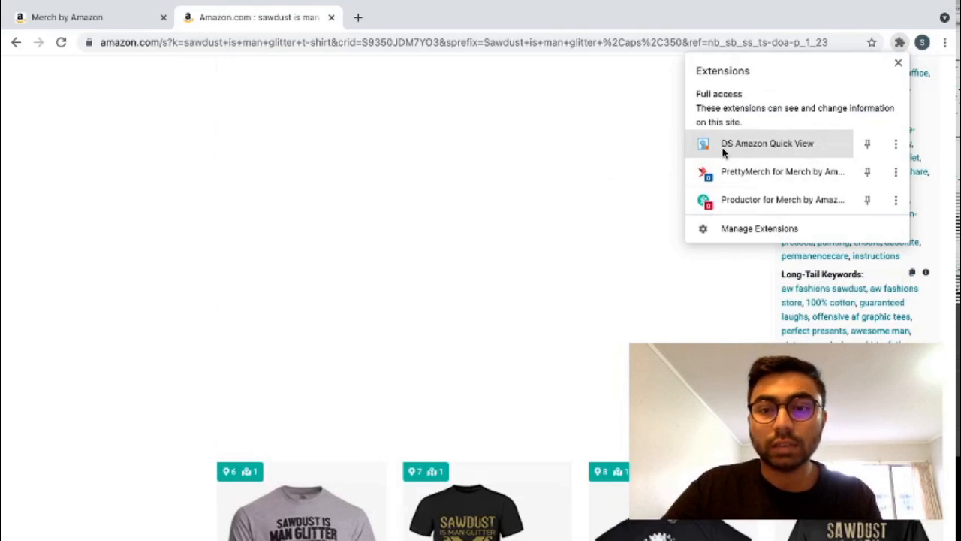
mouse_move(643, 207)
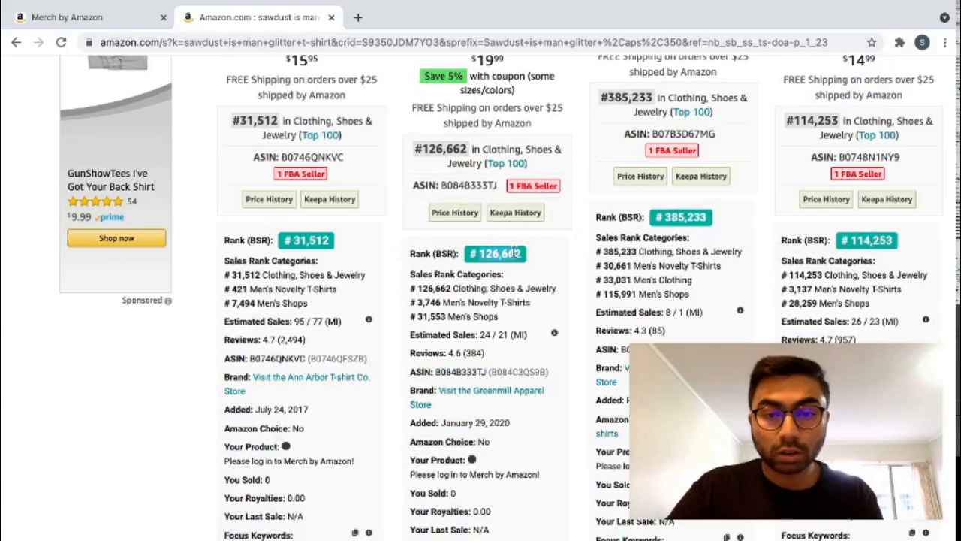
scroll(down, 3)
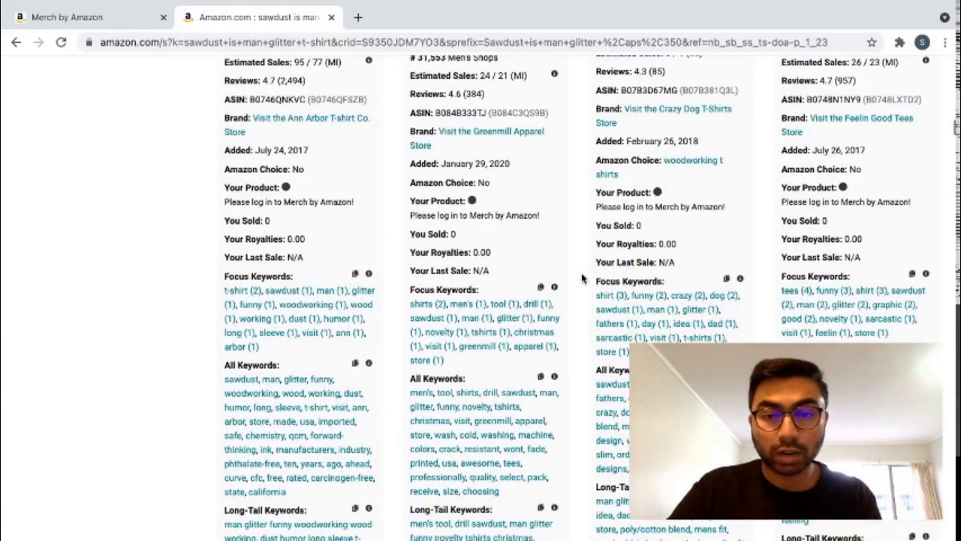
scroll(down, 3)
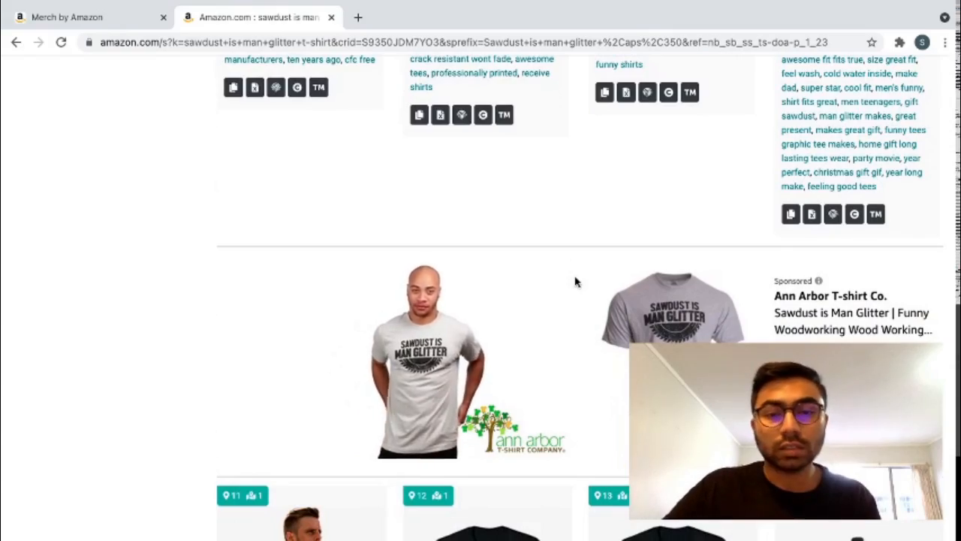
scroll(down, 3)
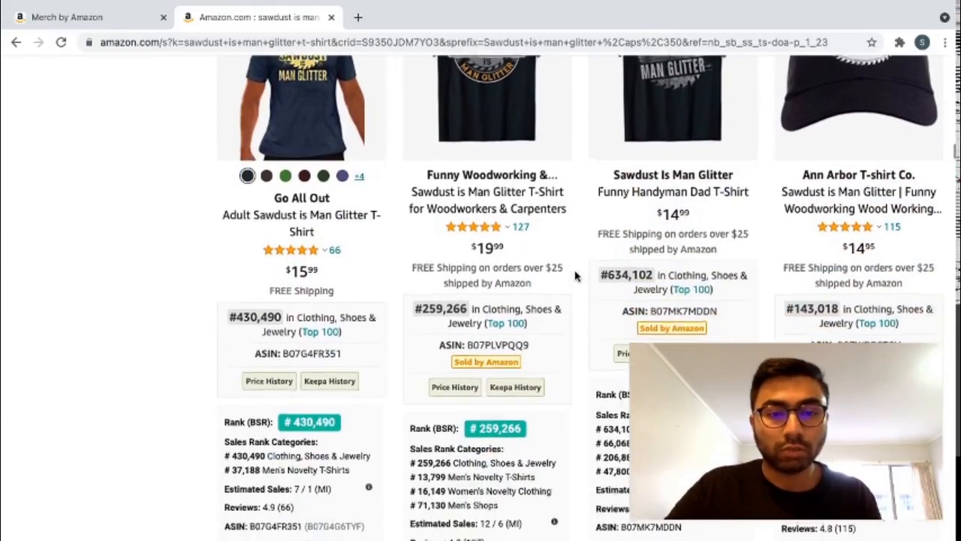
scroll(down, 3)
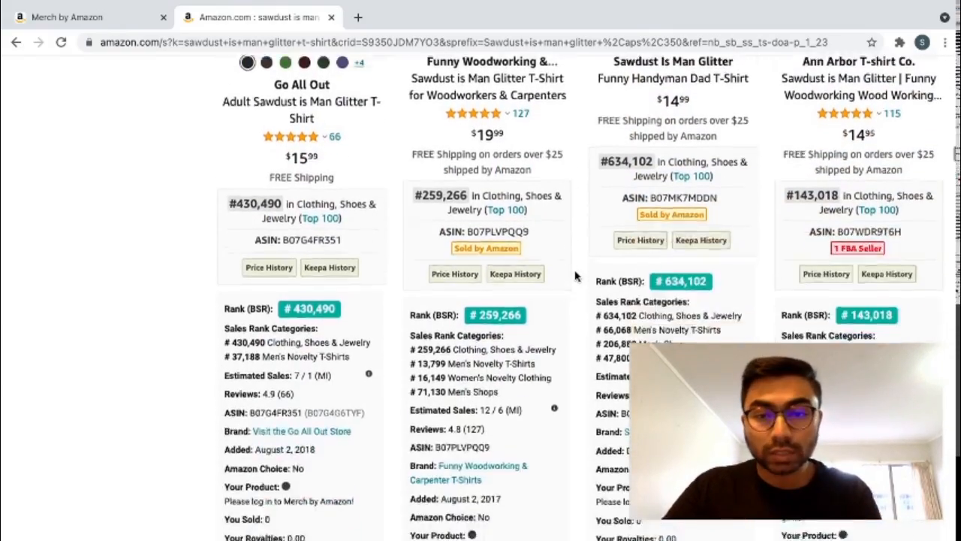
scroll(up, 3)
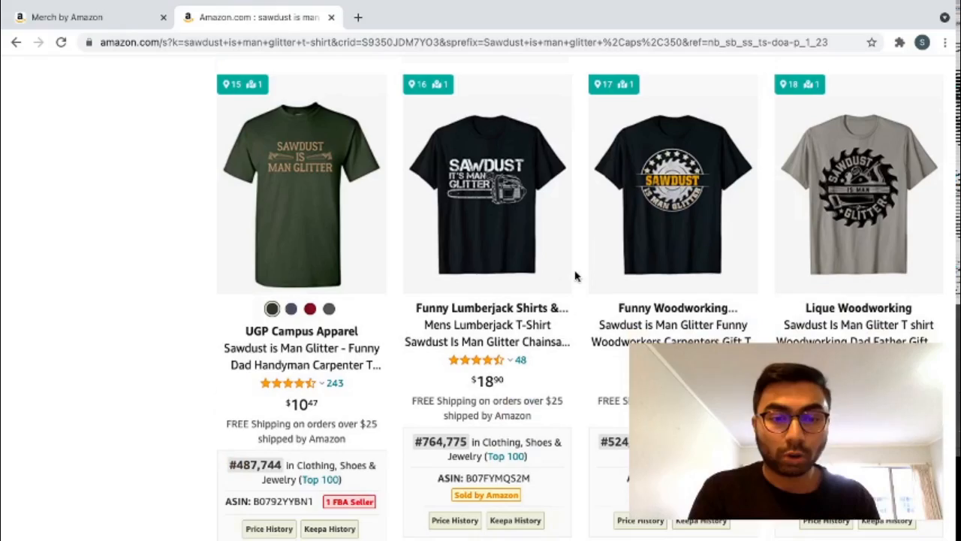
scroll(down, 3)
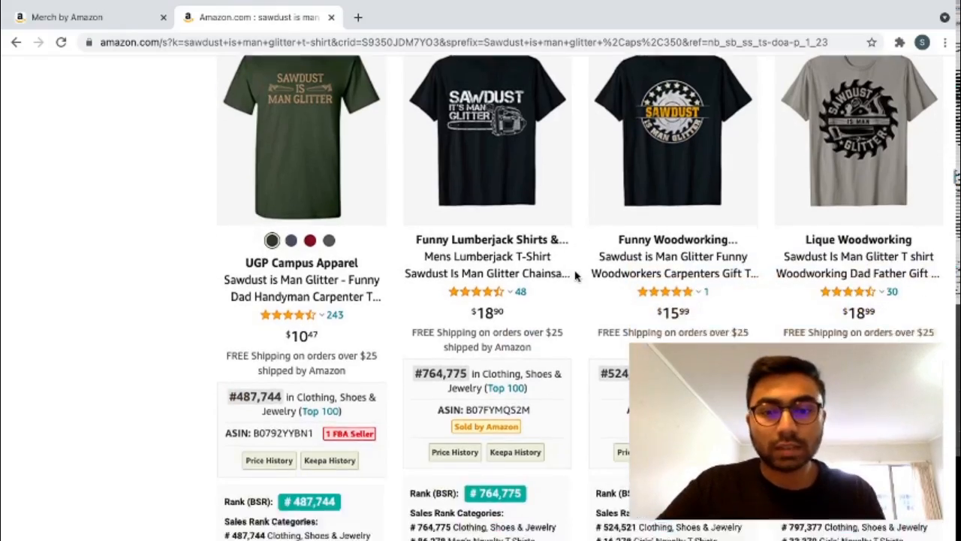
scroll(down, 3)
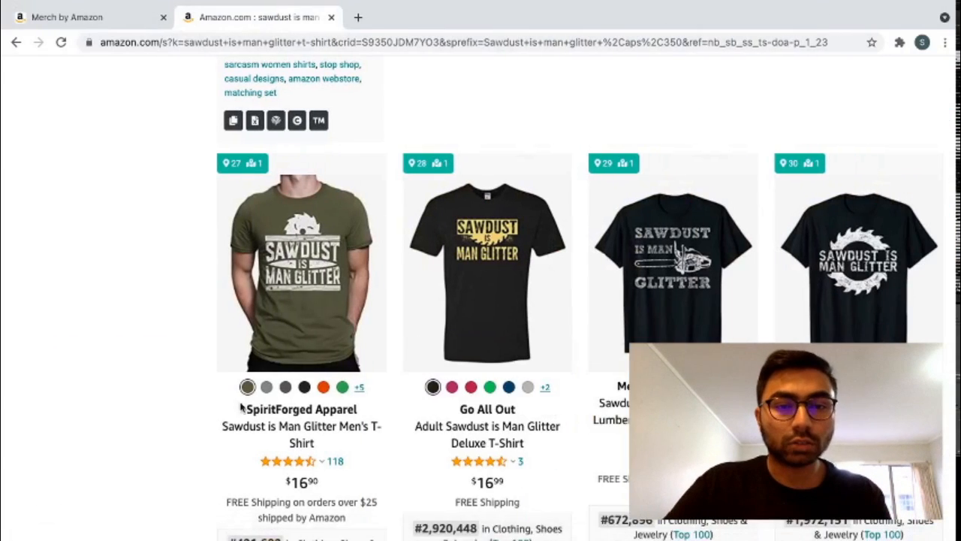
Start a new design from the Merch dashboard's Create page, checking the browser extensions while it loads.
click(90, 16)
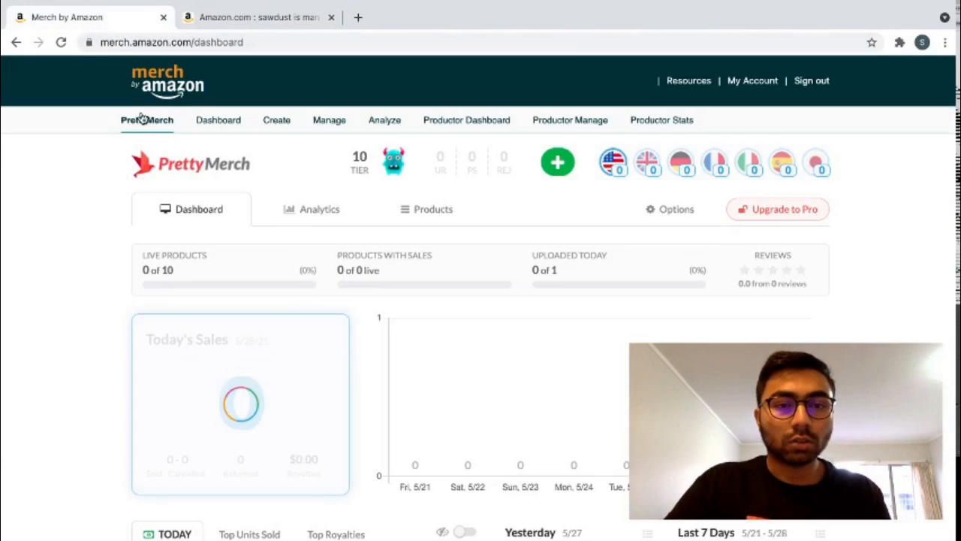
click(276, 120)
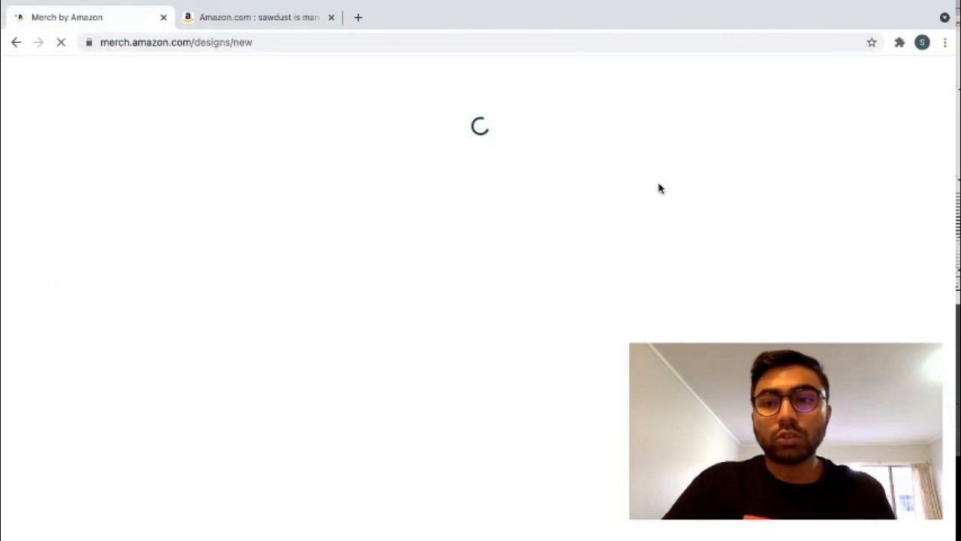
click(898, 42)
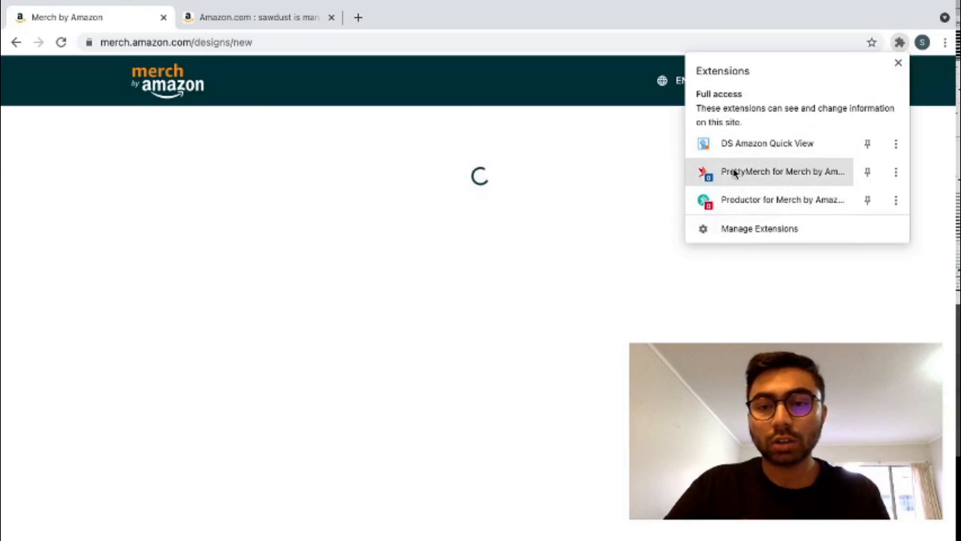
click(782, 199)
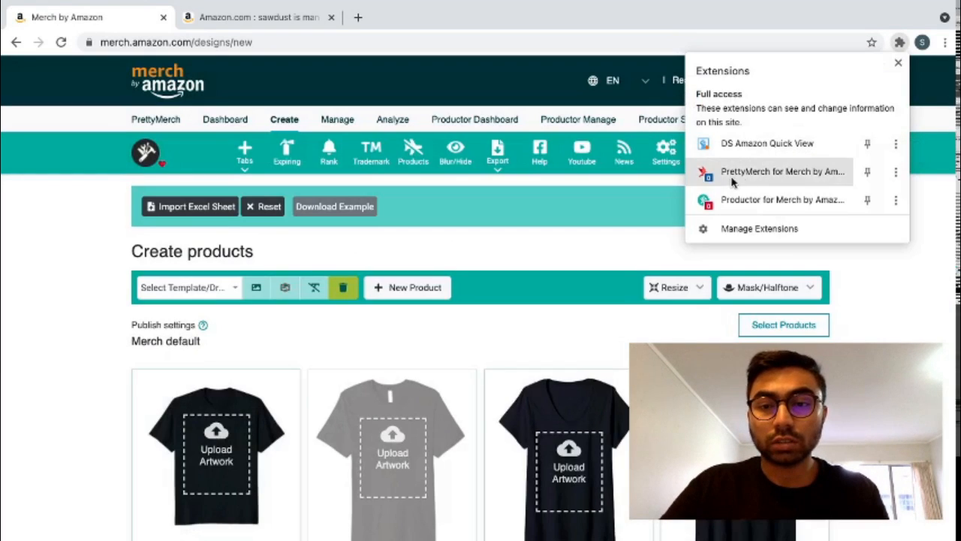
mouse_move(763, 198)
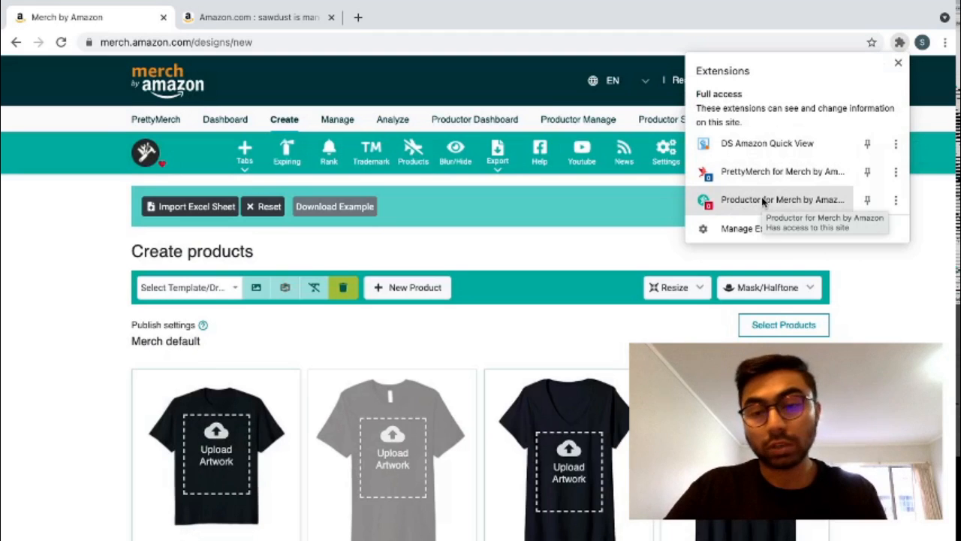
mouse_move(850, 281)
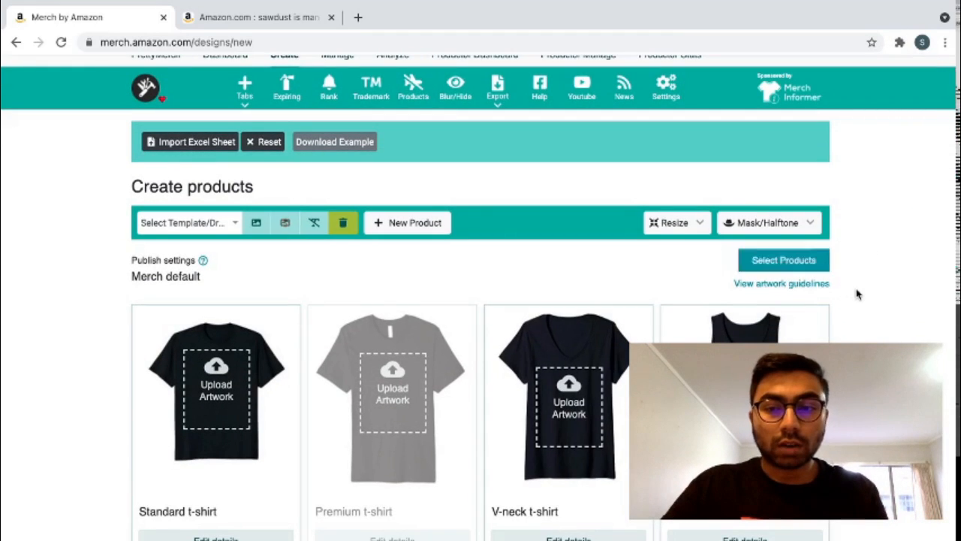
scroll(down, 3)
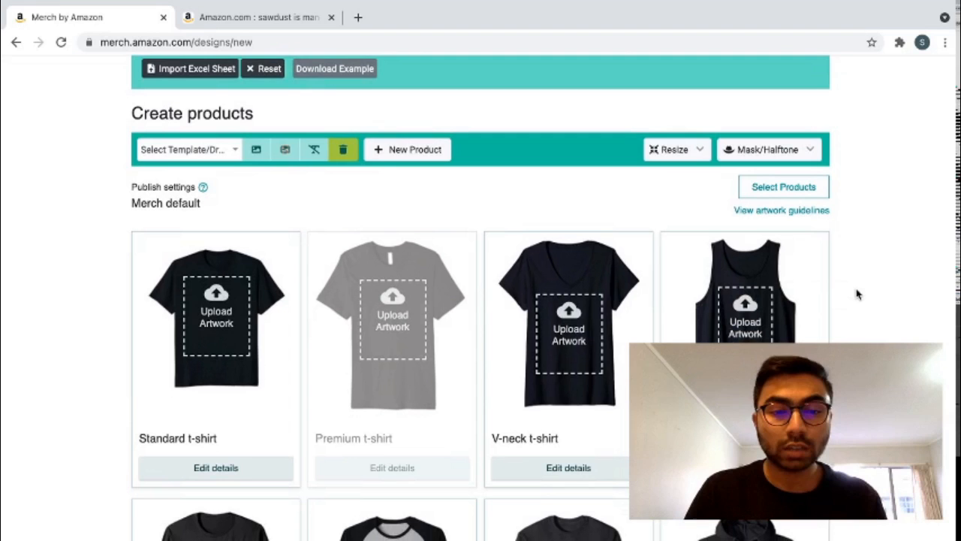
scroll(down, 3)
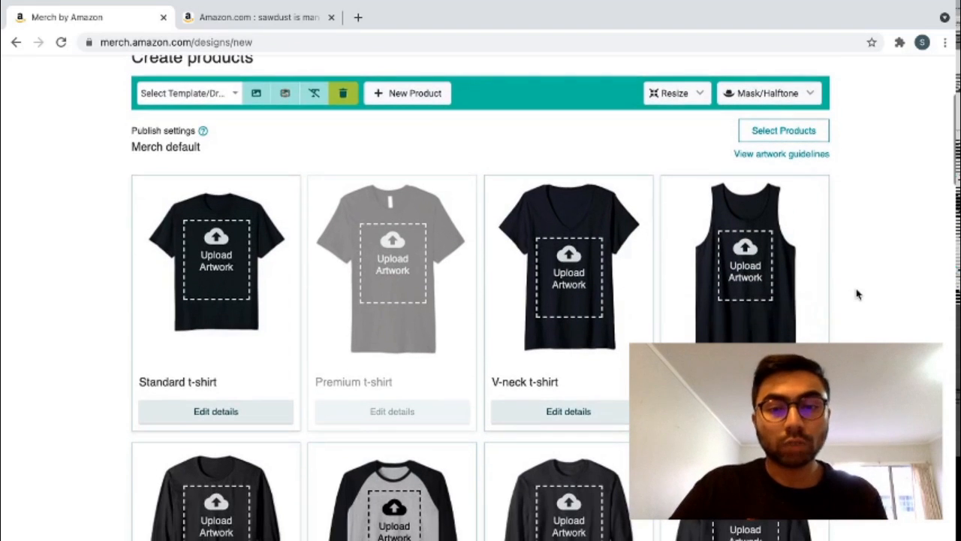
In Select Products, clear all and keep only the Standard t-shirt on .com ticked.
click(784, 129)
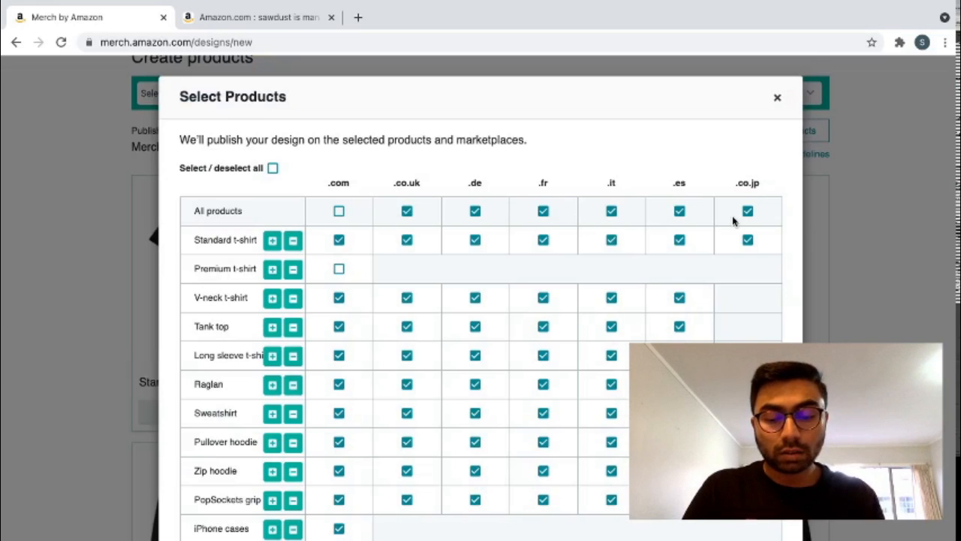
mouse_move(283, 126)
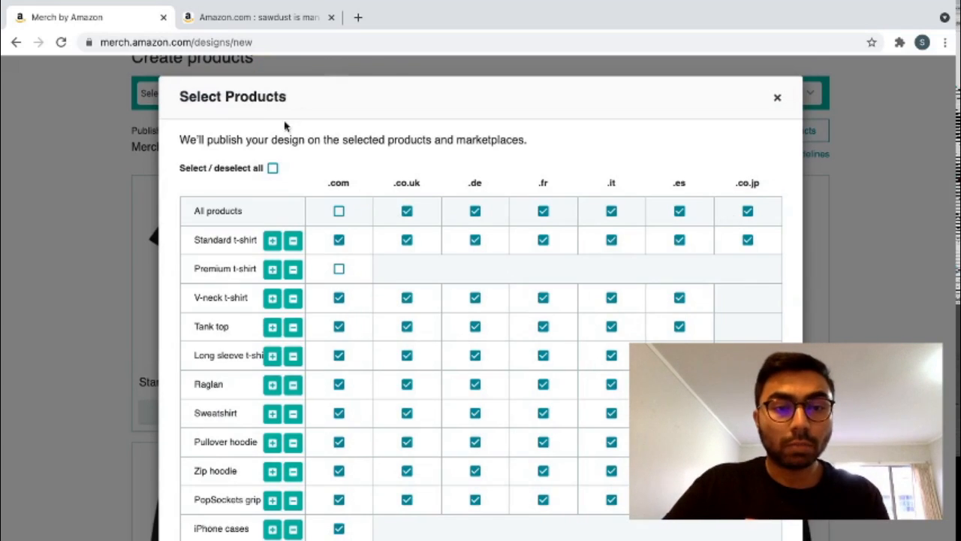
click(273, 168)
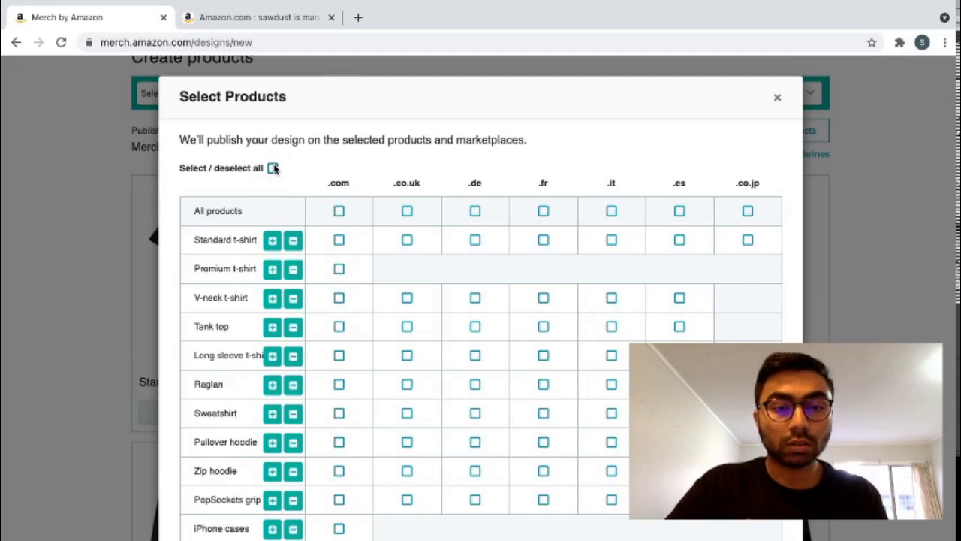
click(340, 240)
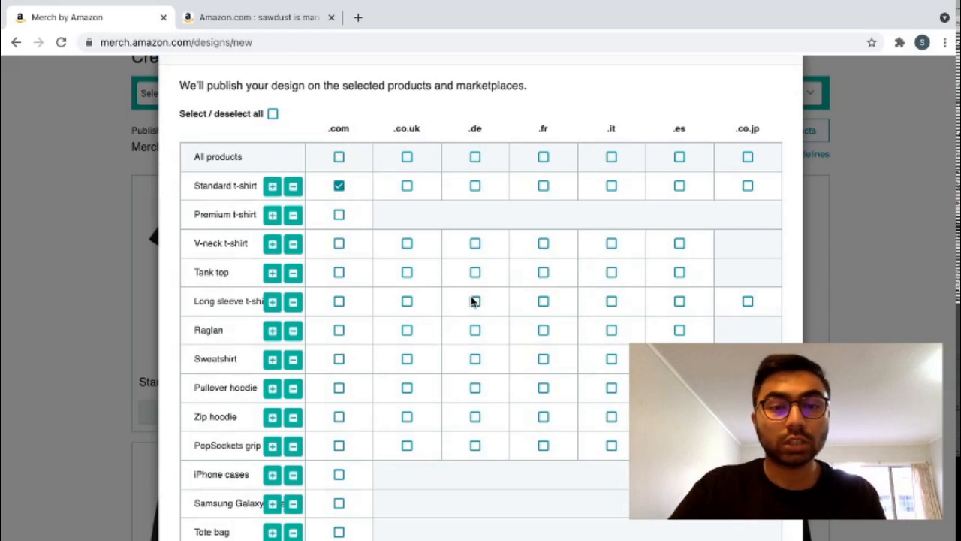
mouse_move(316, 198)
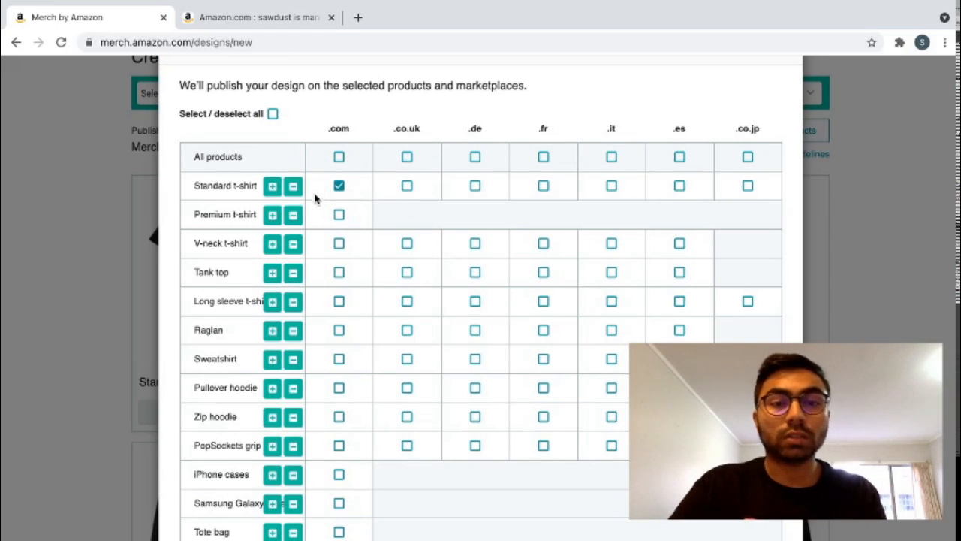
mouse_move(338, 123)
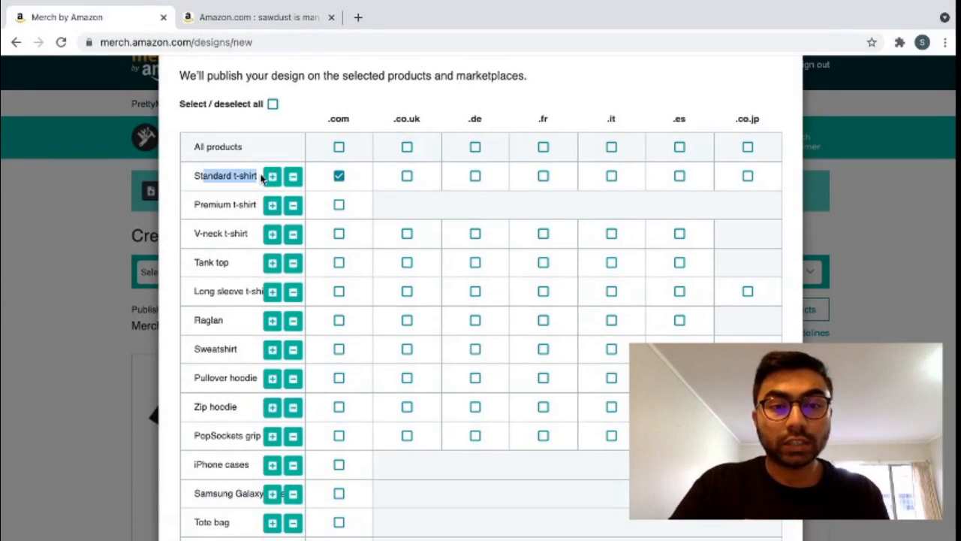
scroll(down, 3)
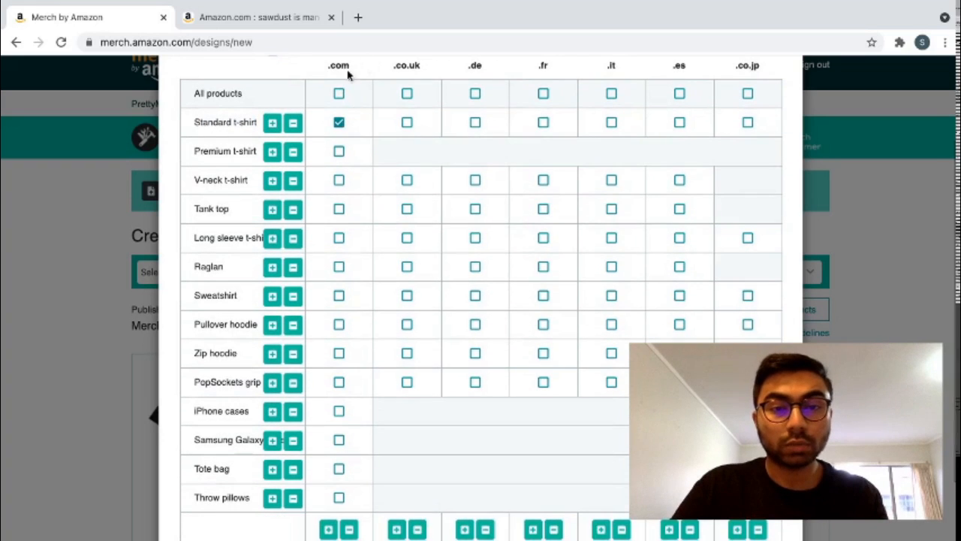
mouse_move(367, 126)
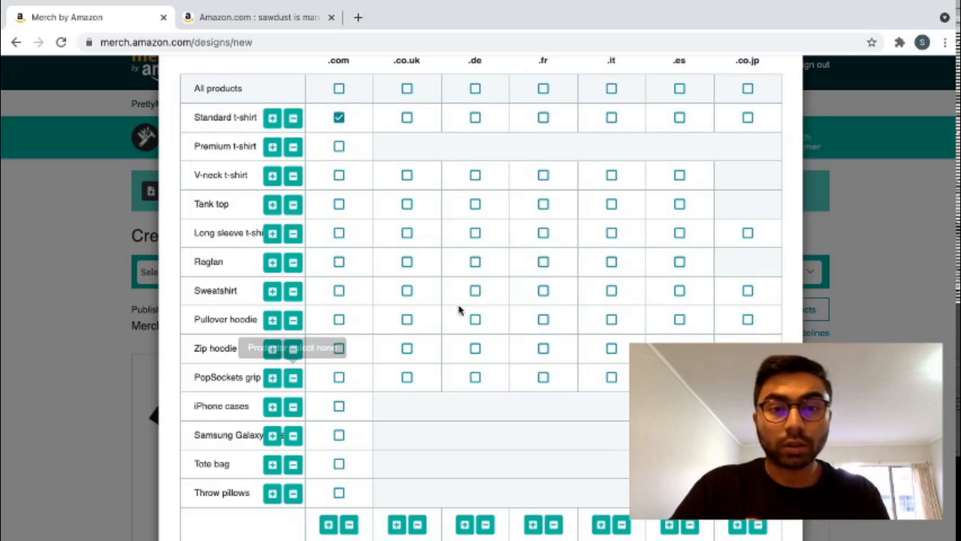
scroll(down, 3)
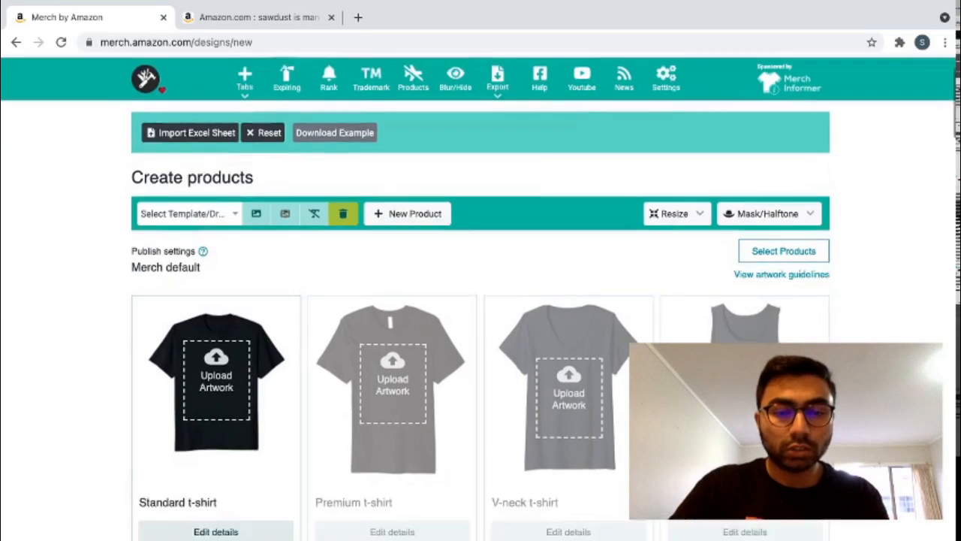
Upload the Sawdust Is Man Glitter artwork onto the Standard t-shirt card.
scroll(down, 3)
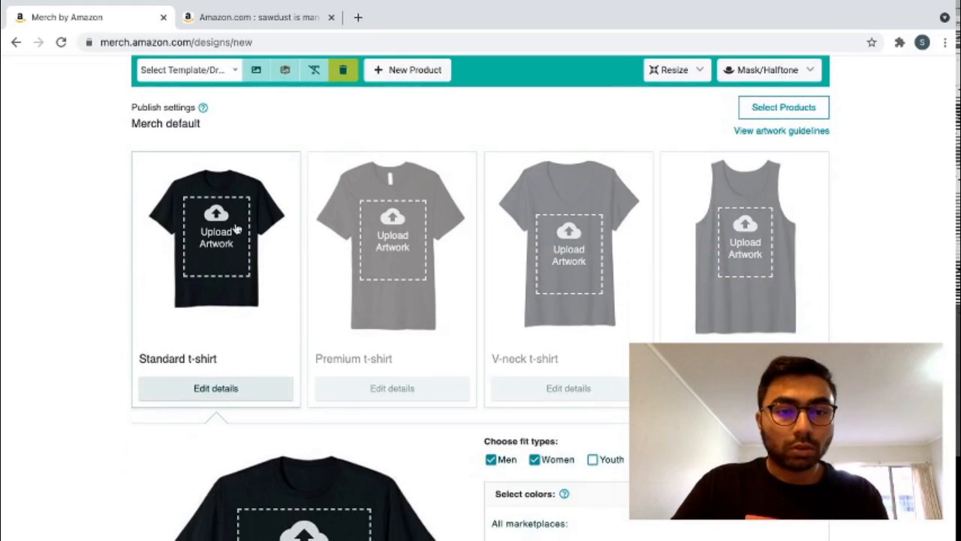
click(217, 235)
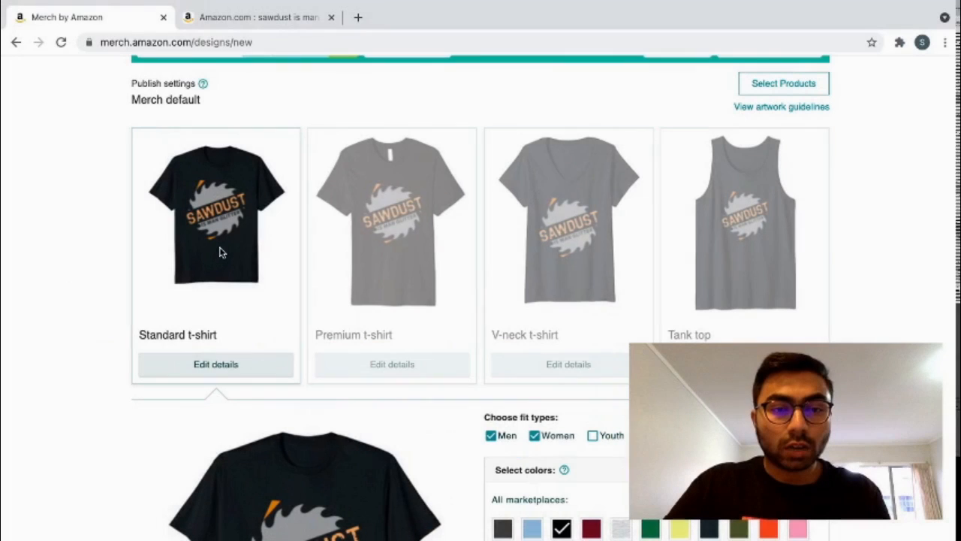
scroll(down, 3)
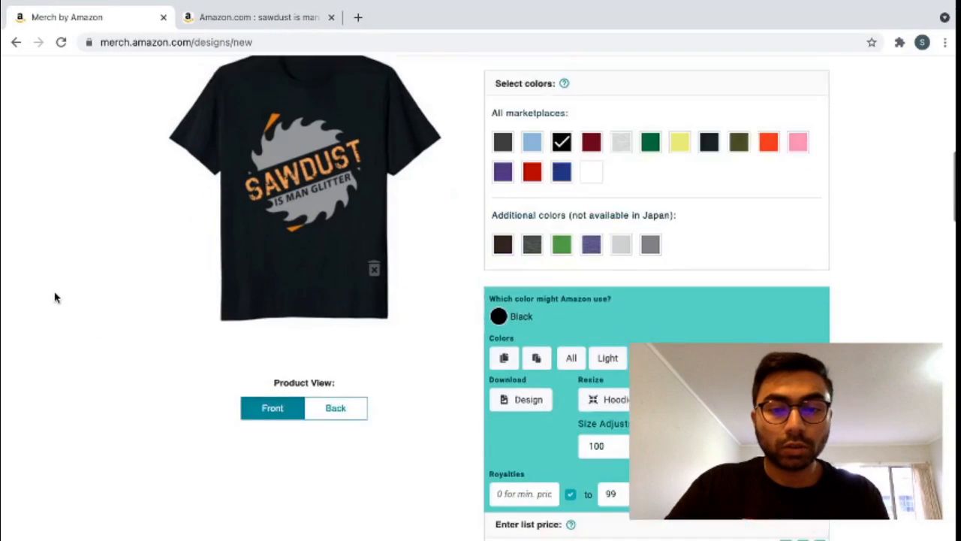
scroll(up, 3)
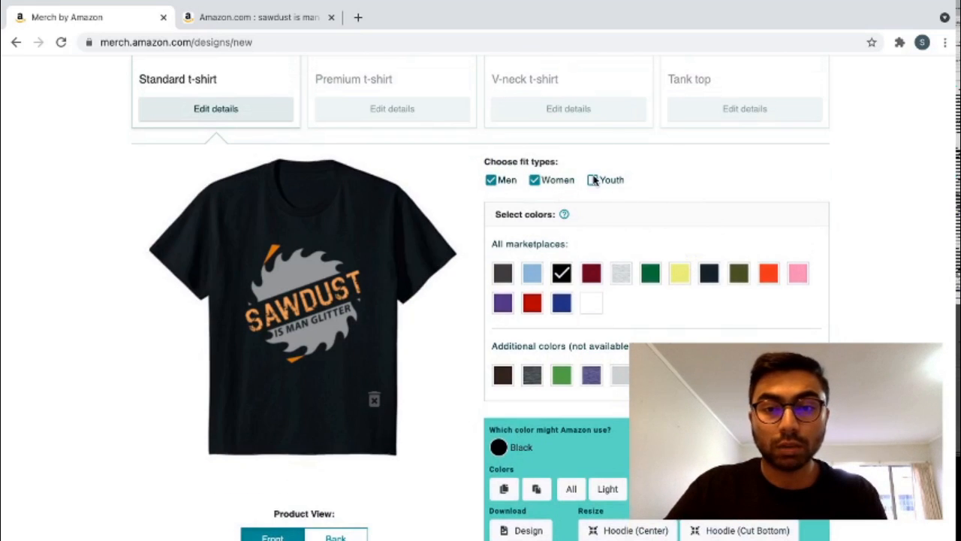
click(591, 180)
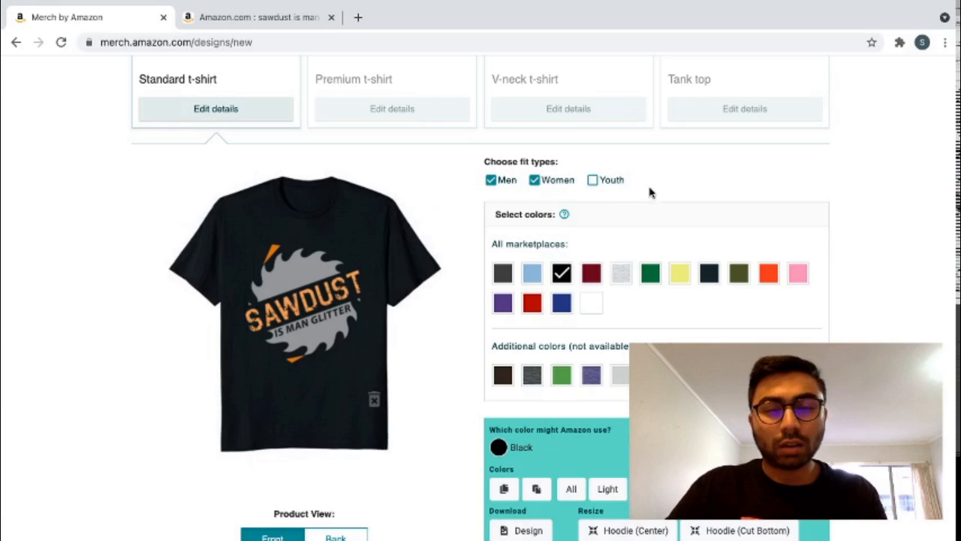
mouse_move(399, 299)
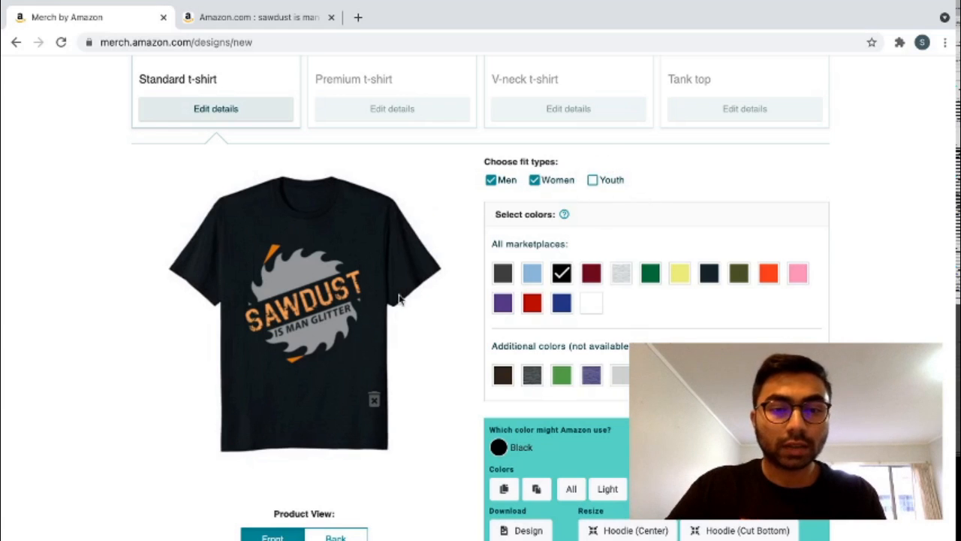
mouse_move(618, 201)
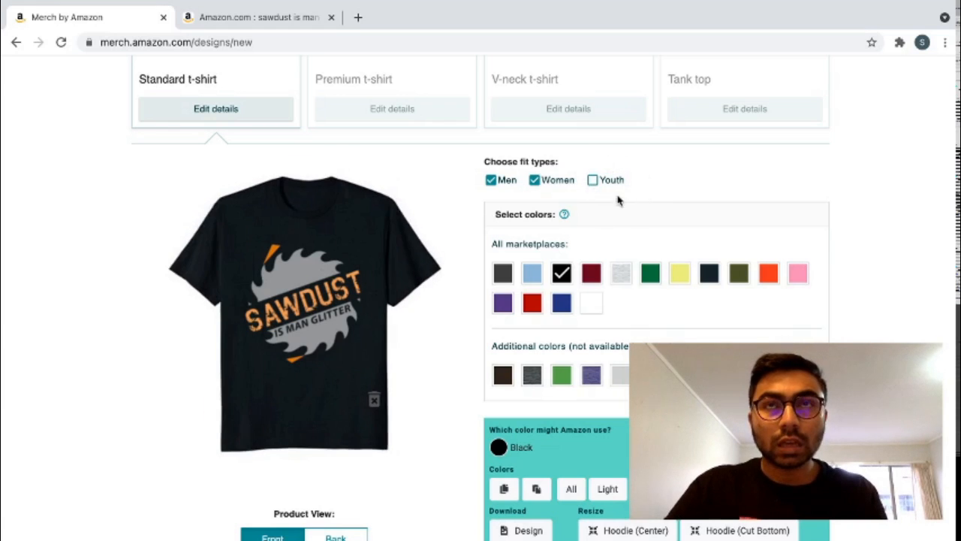
mouse_move(668, 208)
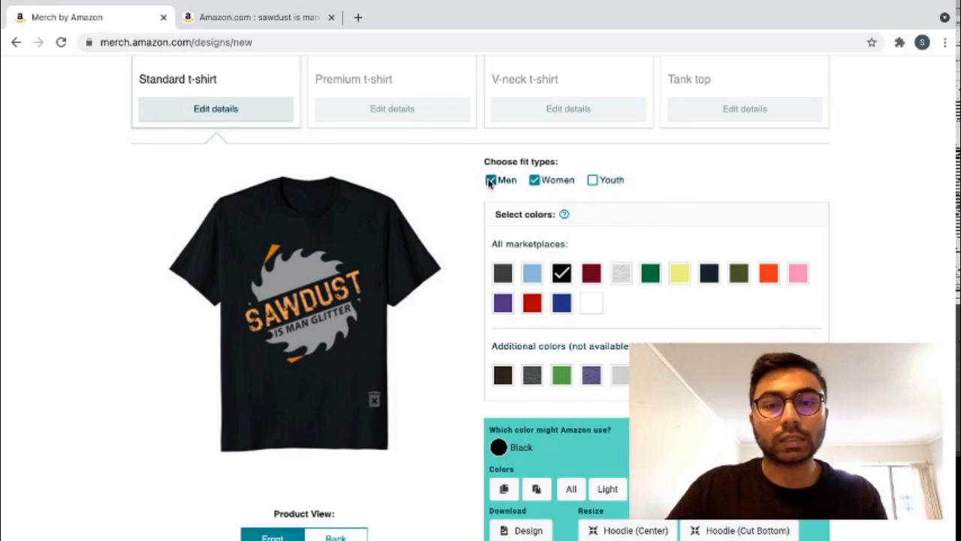
click(489, 181)
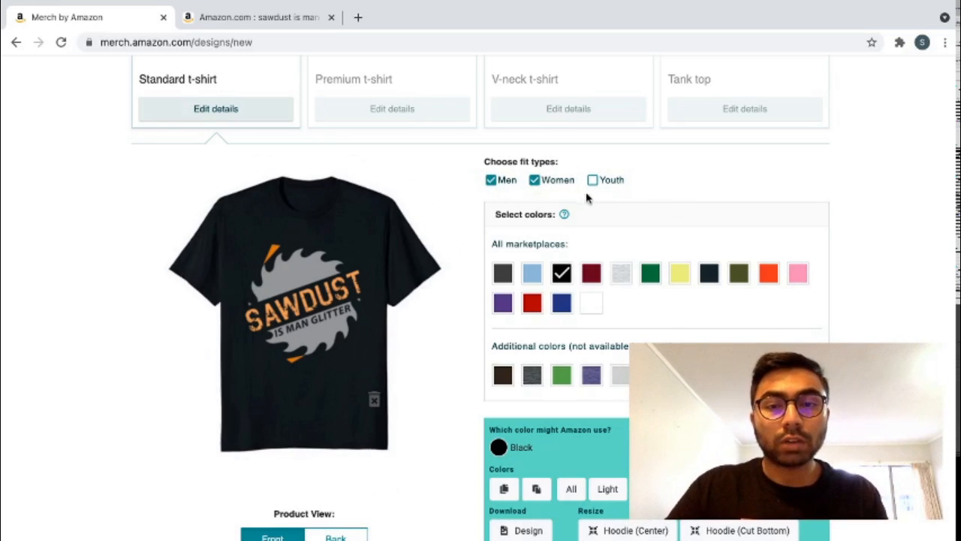
mouse_move(622, 202)
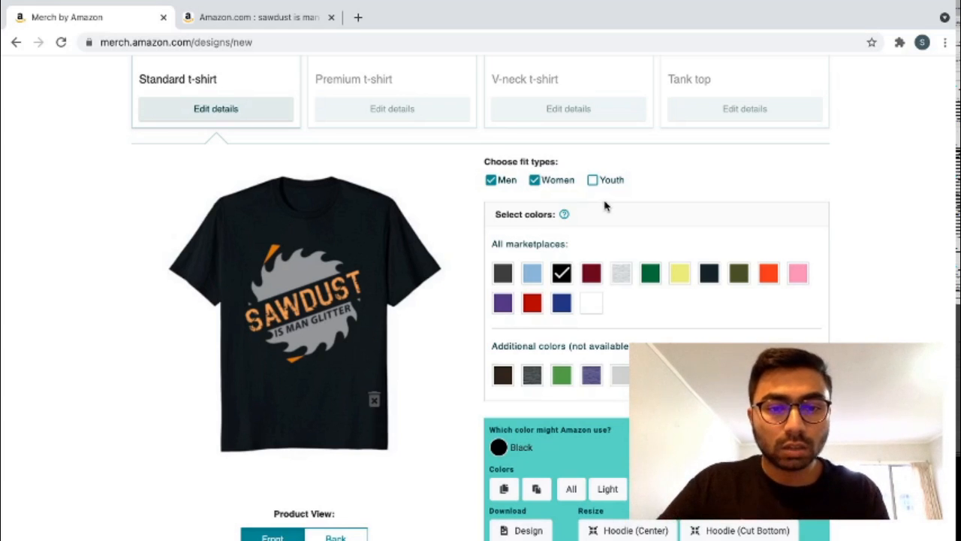
Preview the design on several shirt colours, adding and removing Baby Blue.
click(501, 273)
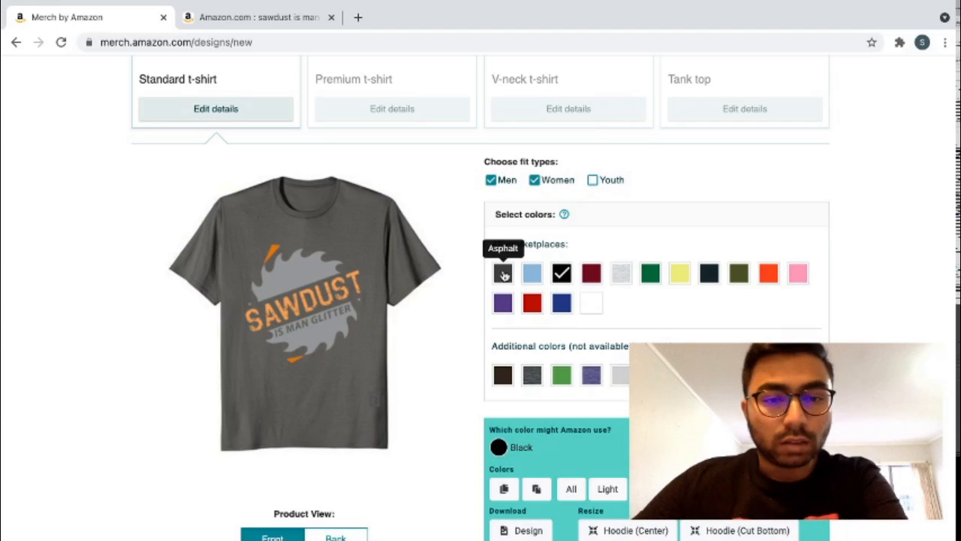
click(531, 273)
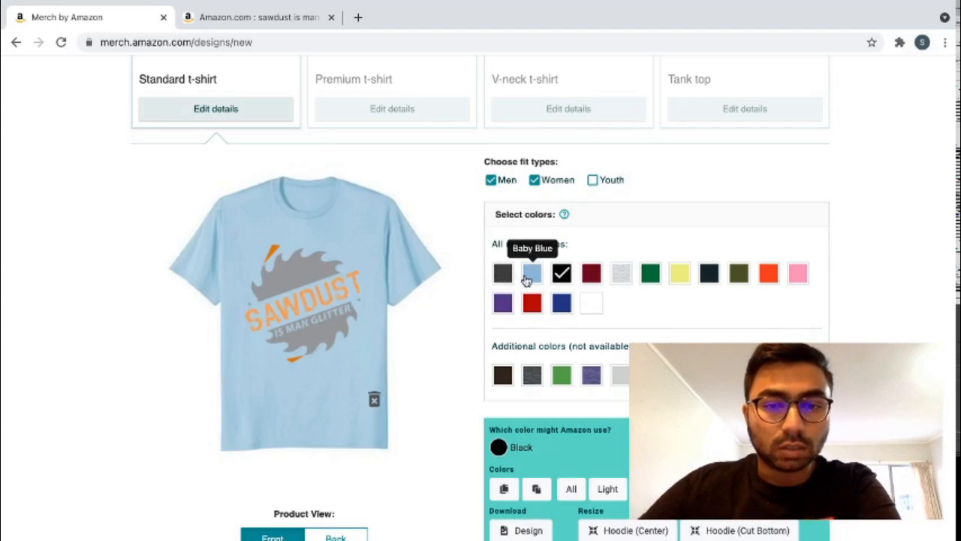
click(531, 273)
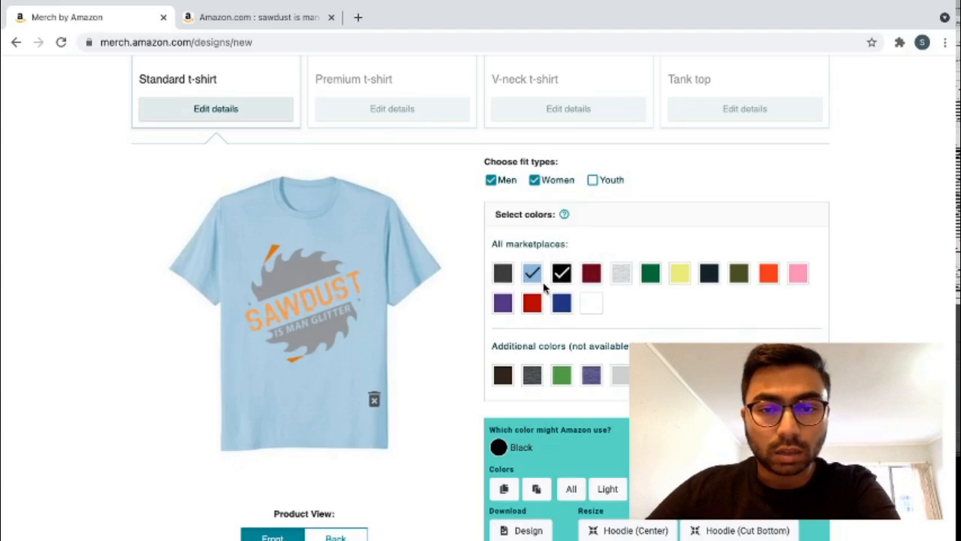
click(650, 273)
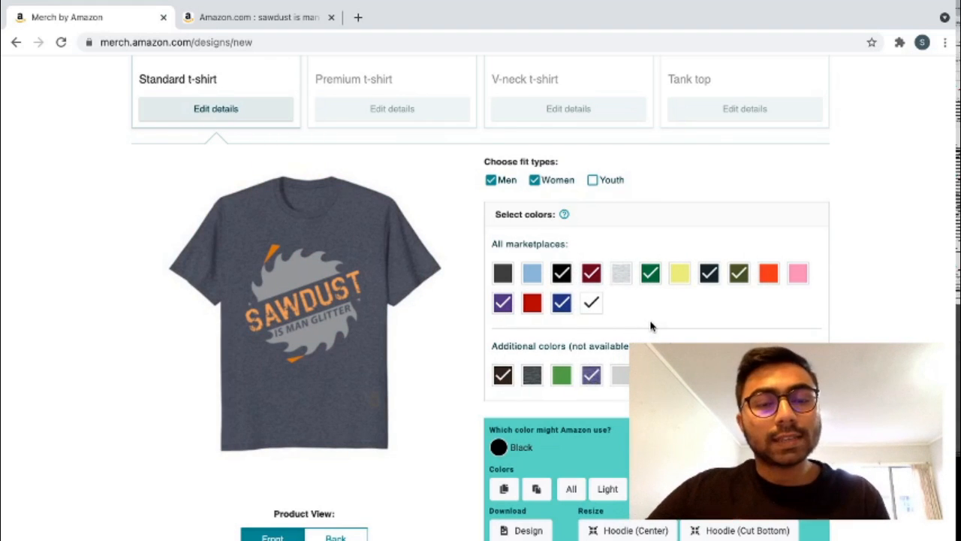
mouse_move(366, 249)
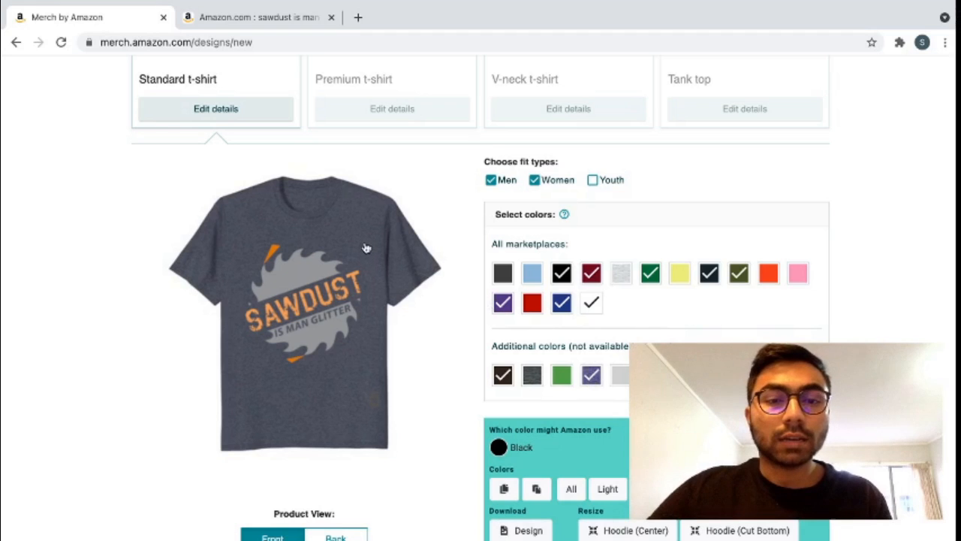
mouse_move(313, 273)
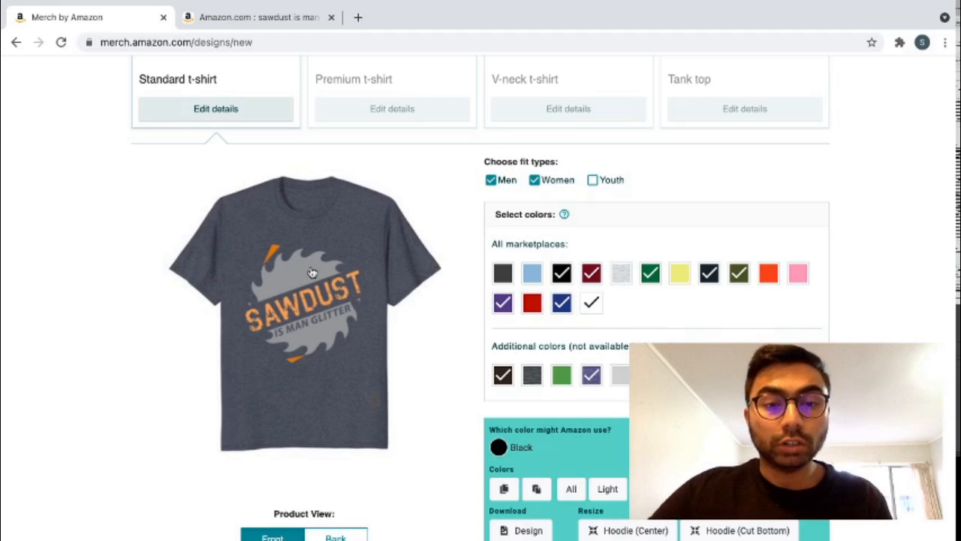
mouse_move(319, 278)
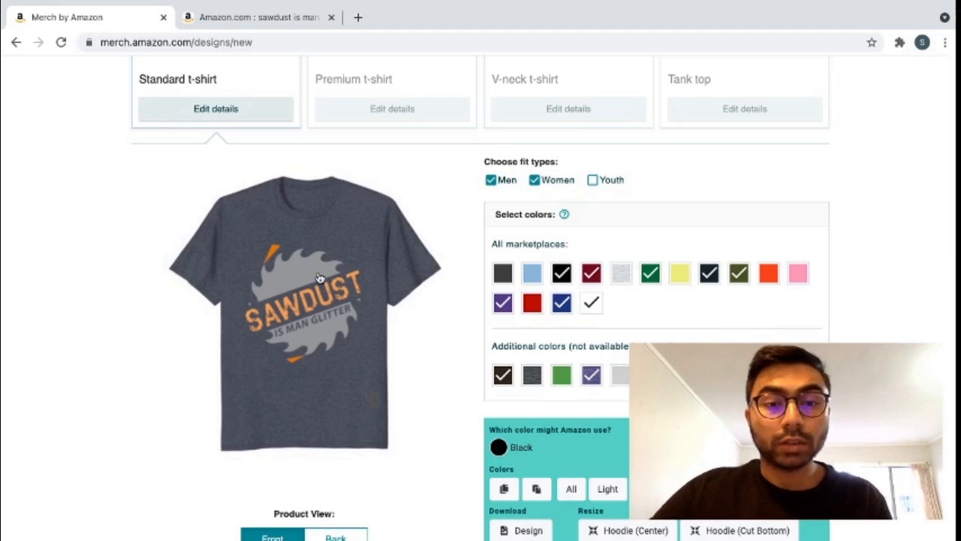
mouse_move(315, 274)
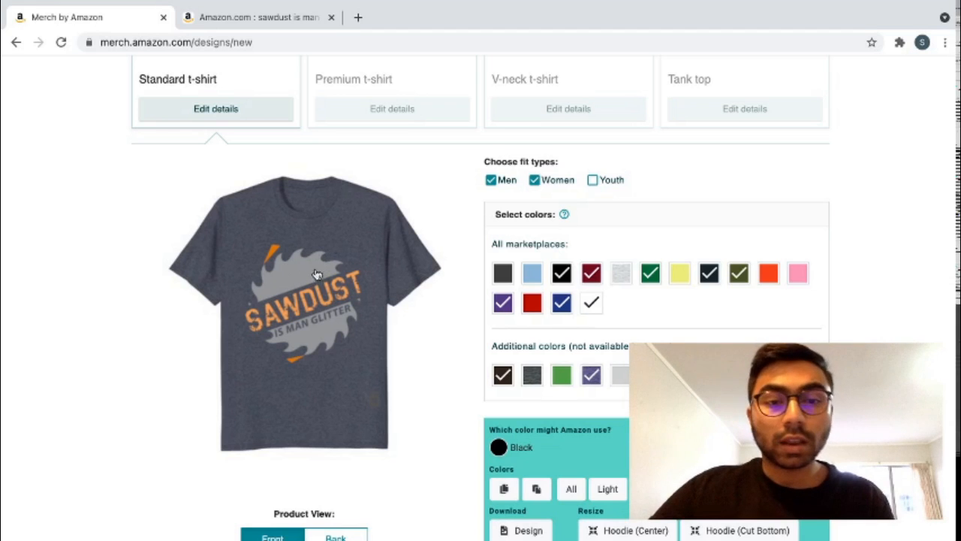
mouse_move(309, 278)
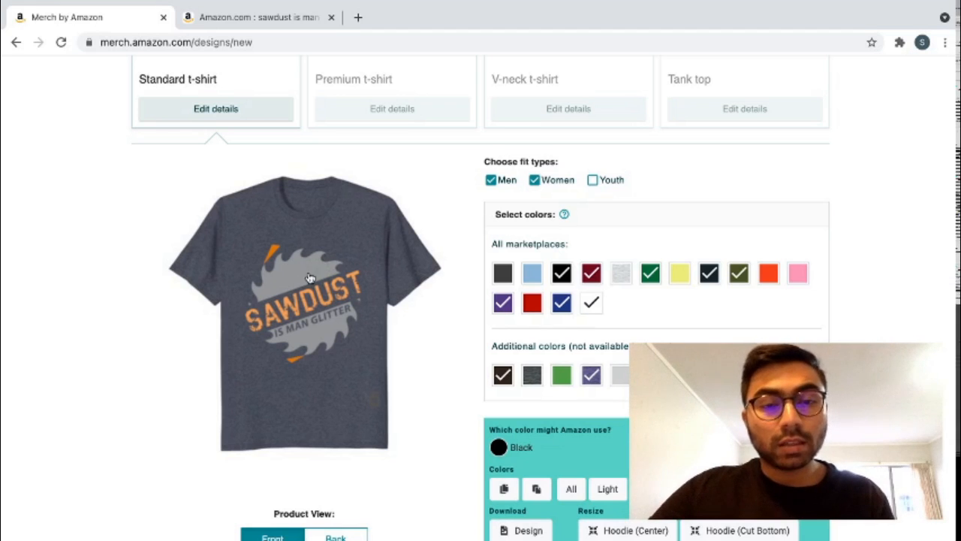
mouse_move(313, 271)
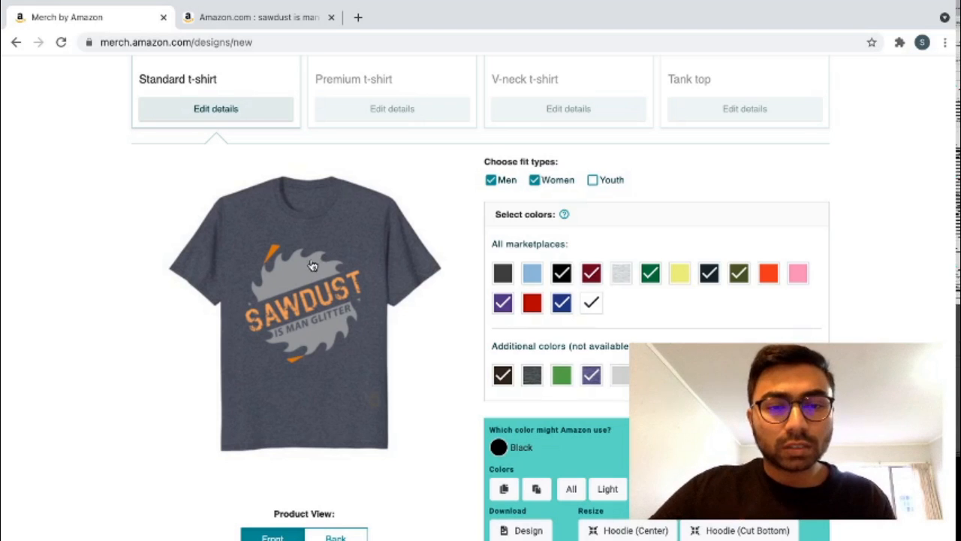
mouse_move(325, 252)
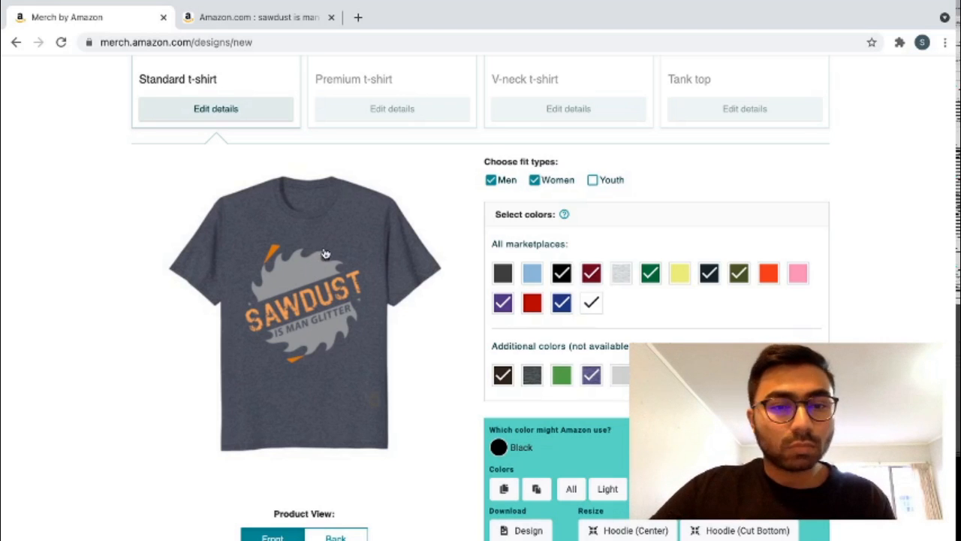
mouse_move(315, 267)
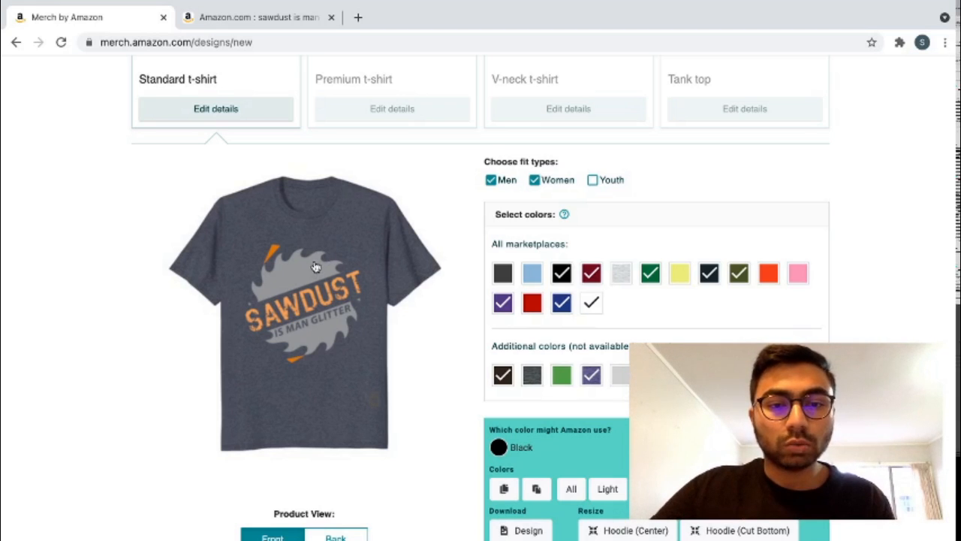
mouse_move(589, 366)
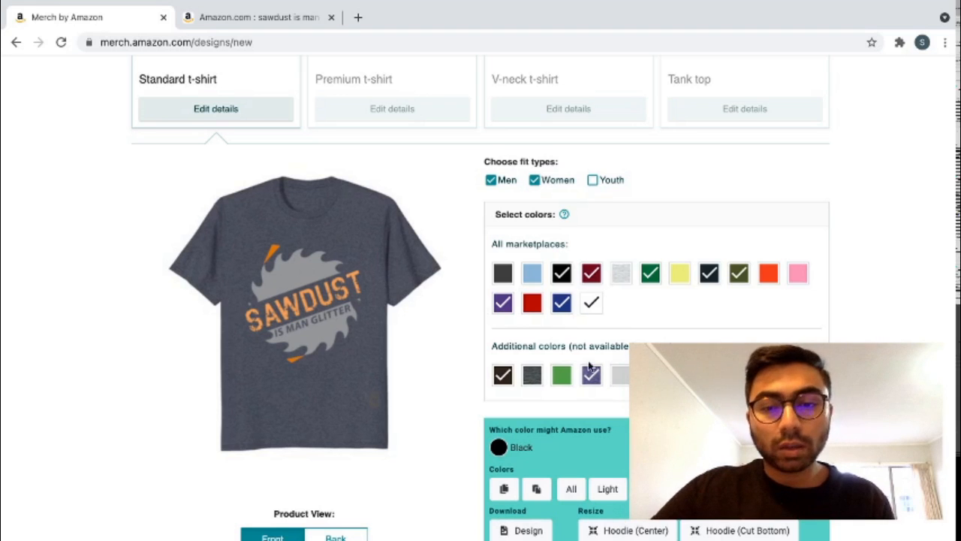
click(562, 273)
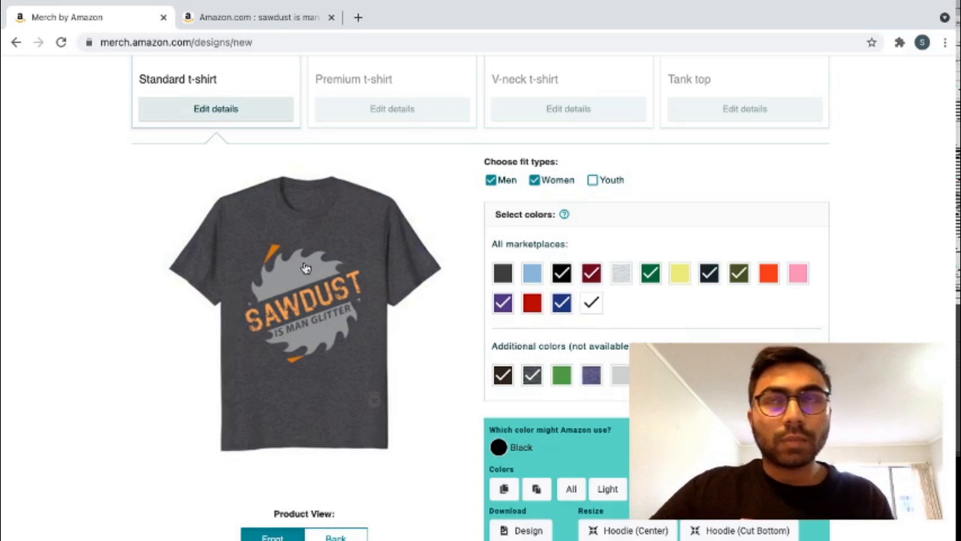
mouse_move(329, 249)
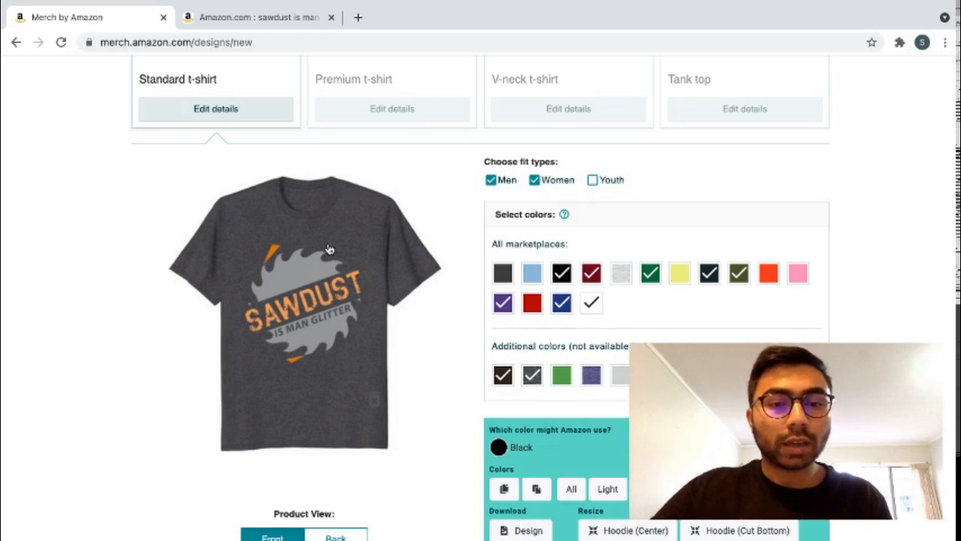
mouse_move(335, 243)
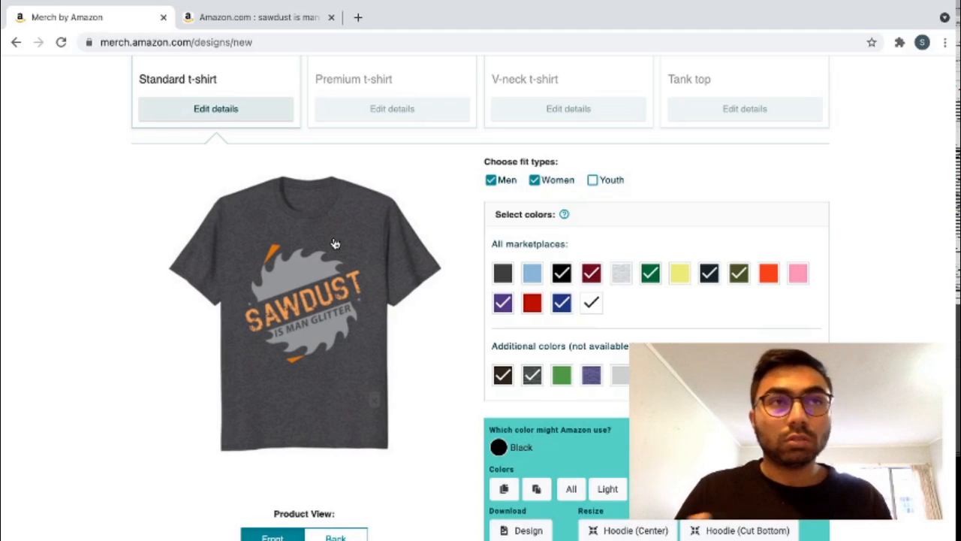
mouse_move(481, 342)
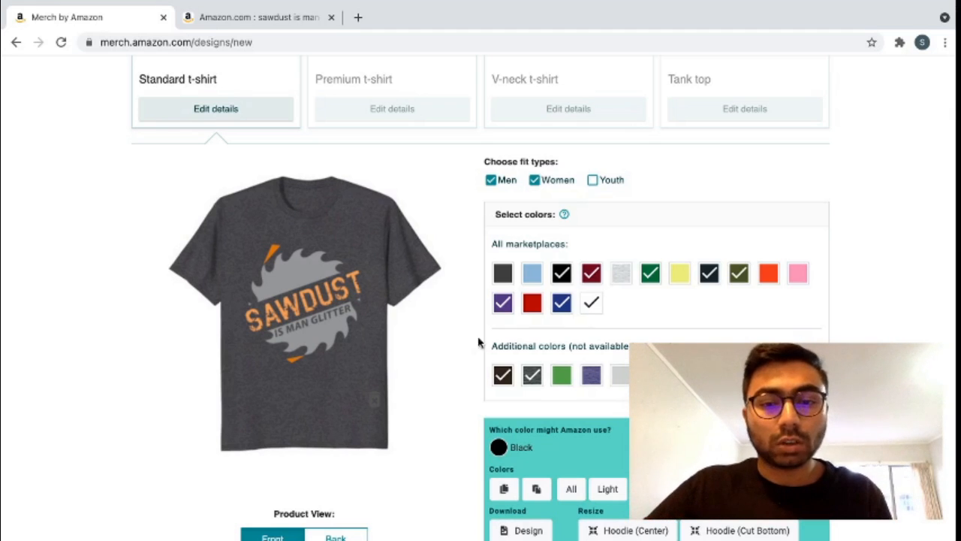
mouse_move(532, 376)
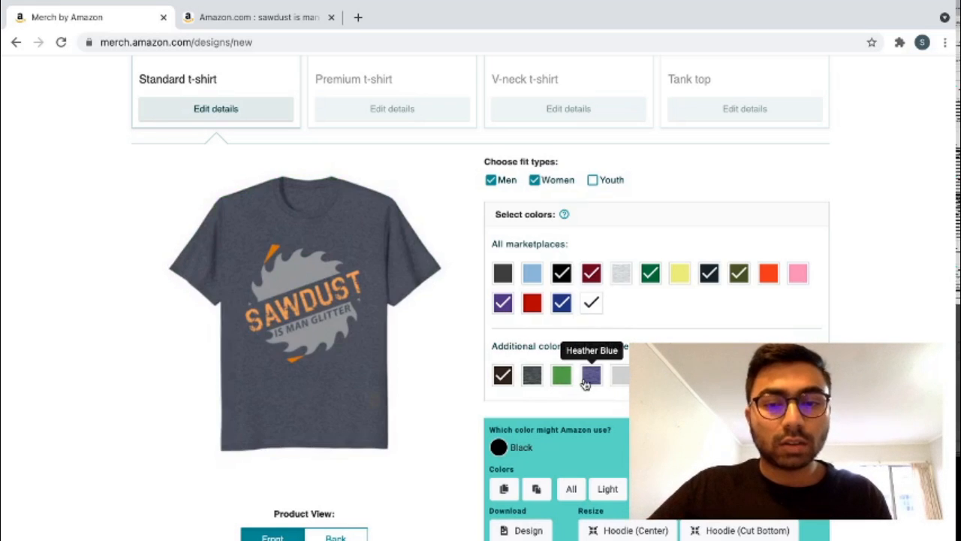
Move down to the list price section showing the $19.99 .com draft price.
click(620, 375)
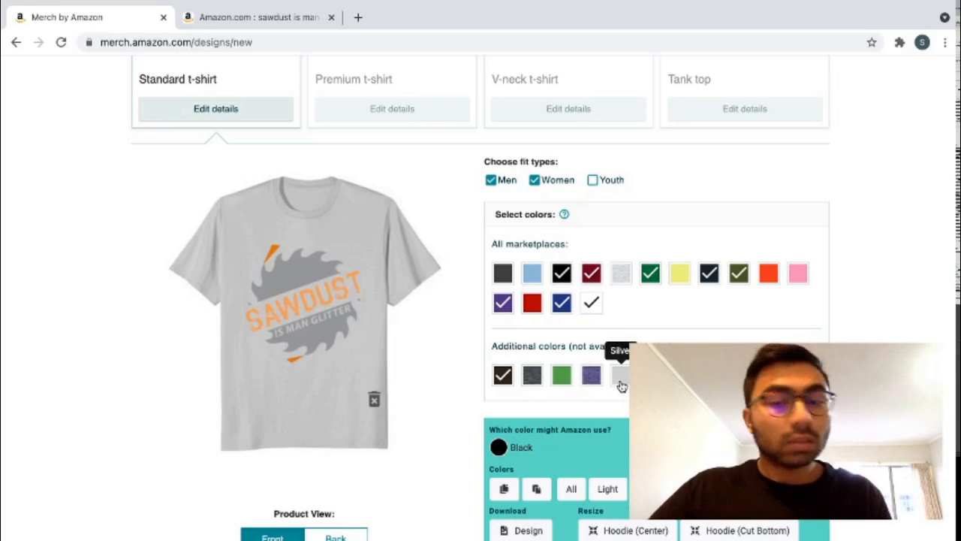
scroll(down, 3)
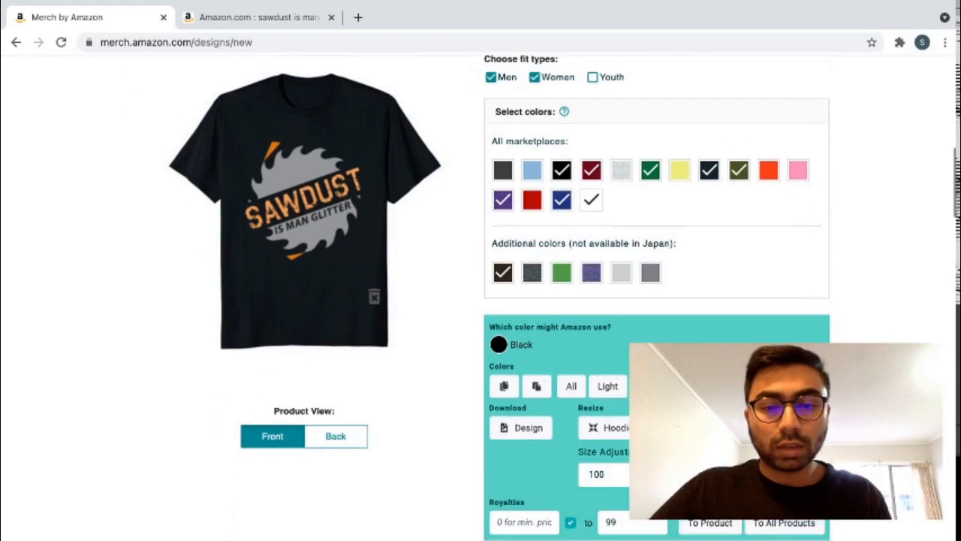
scroll(down, 3)
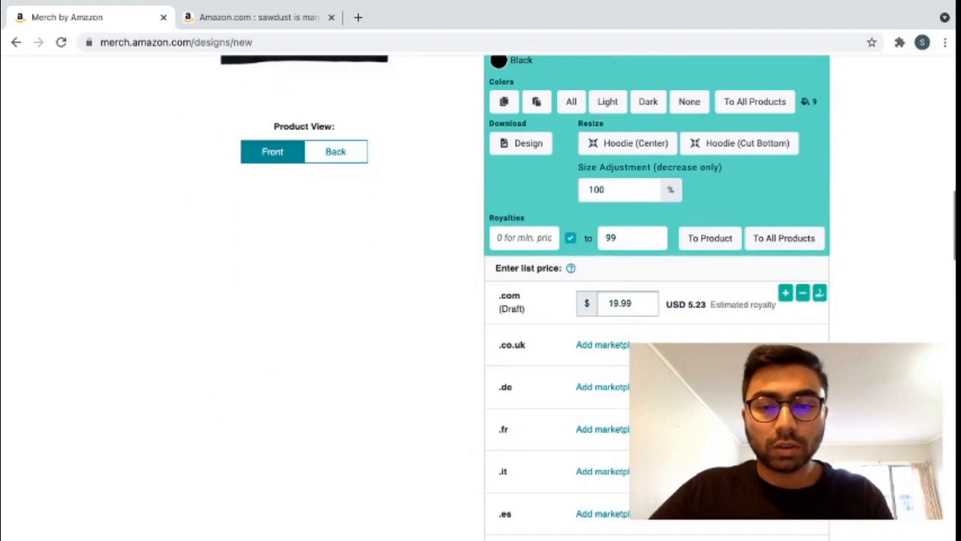
Replace the .com list price 19.99 with 14.99, giving an estimated $1.45 royalty.
click(628, 303)
text(13.99)
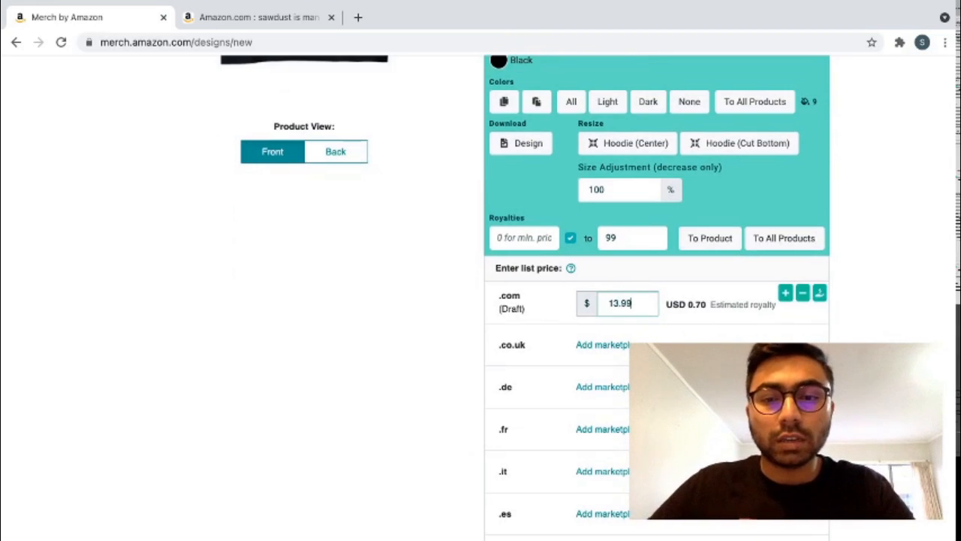
text(13.07)
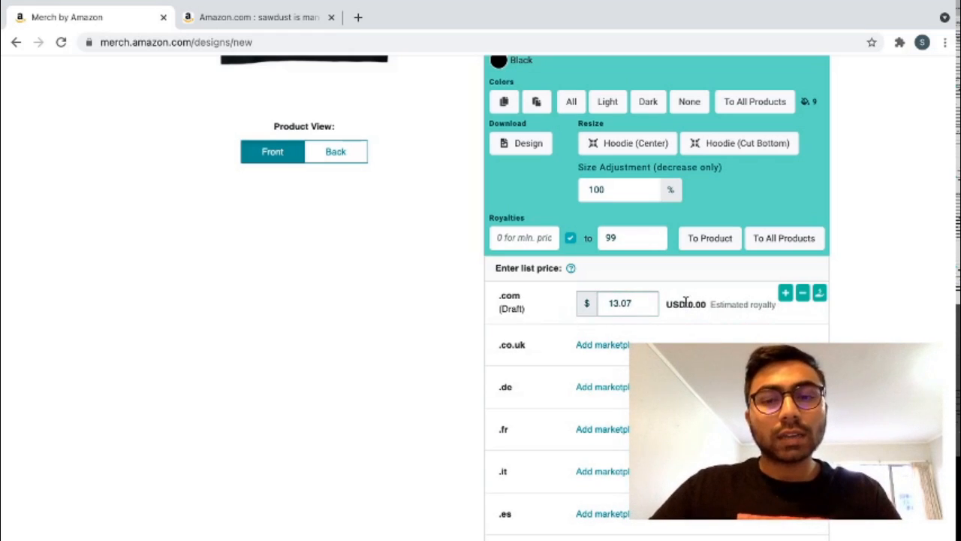
mouse_move(629, 330)
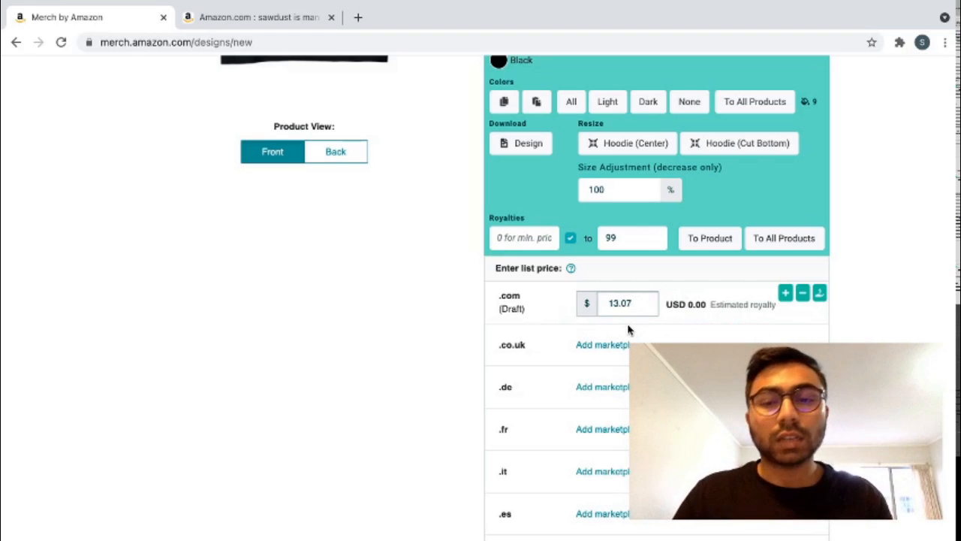
click(618, 304)
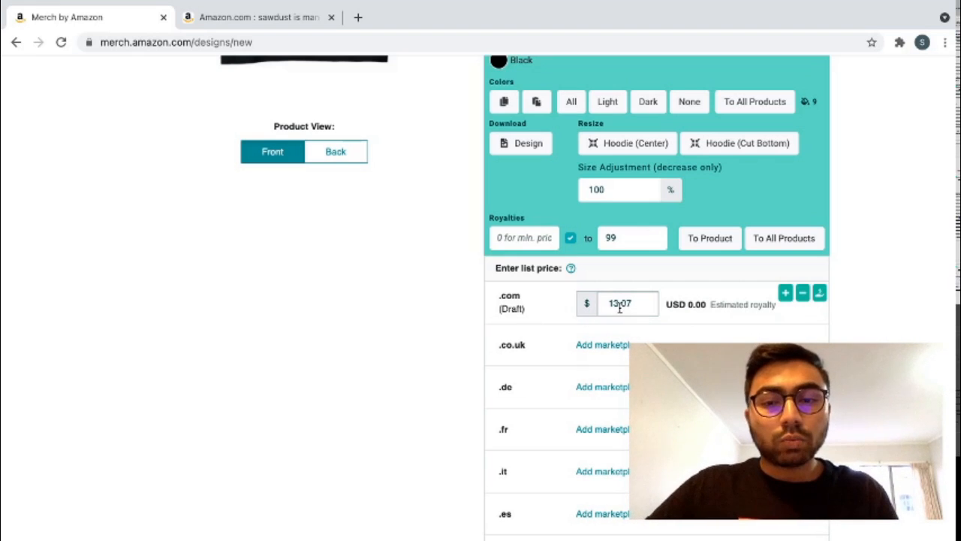
key(Backspace)
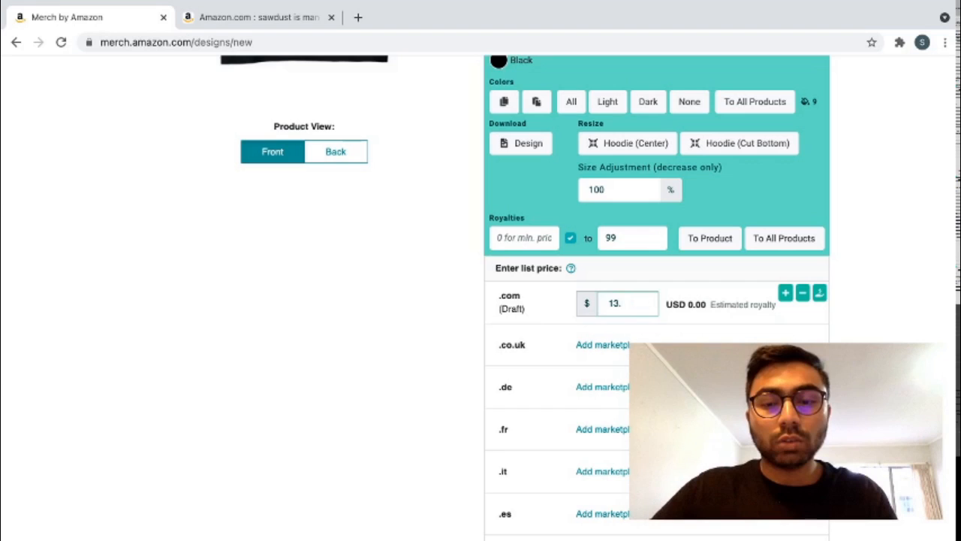
text(99)
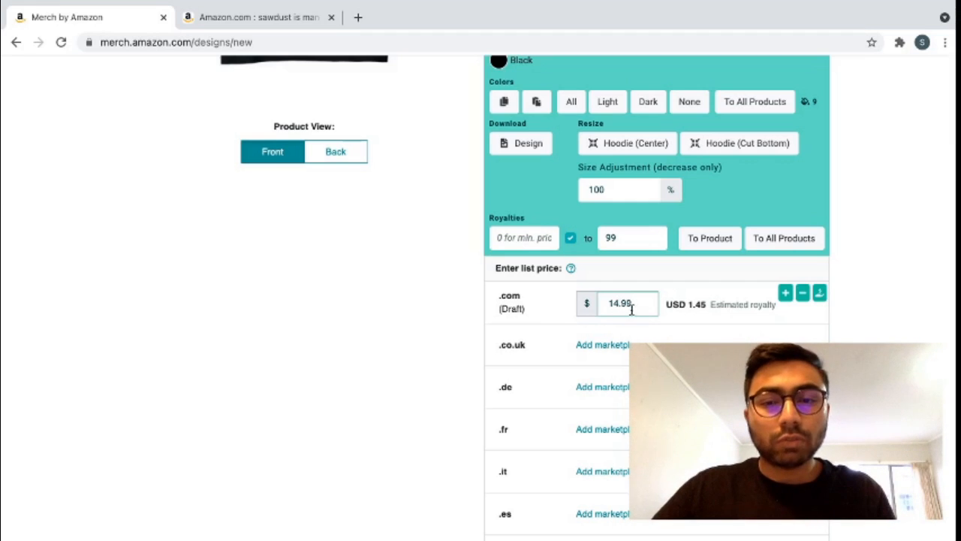
mouse_move(633, 310)
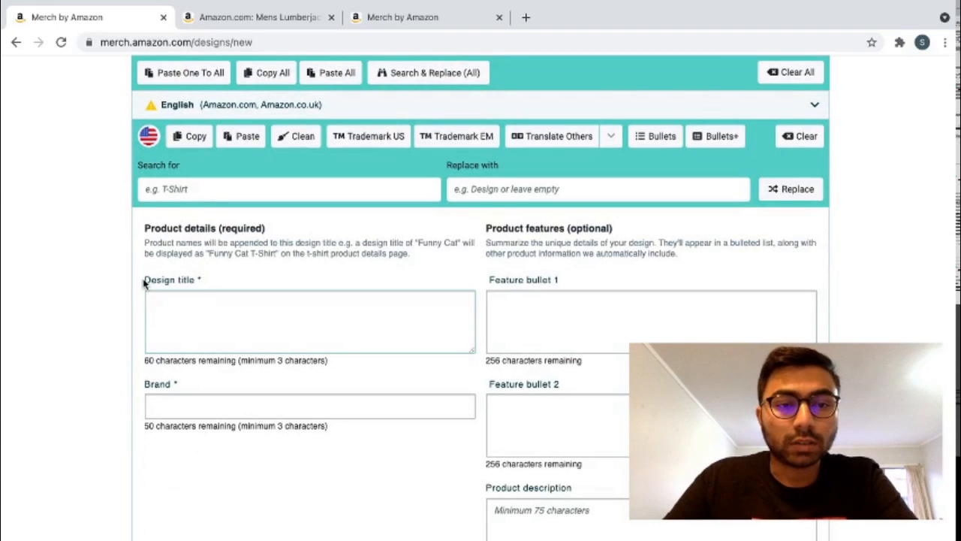
mouse_move(89, 278)
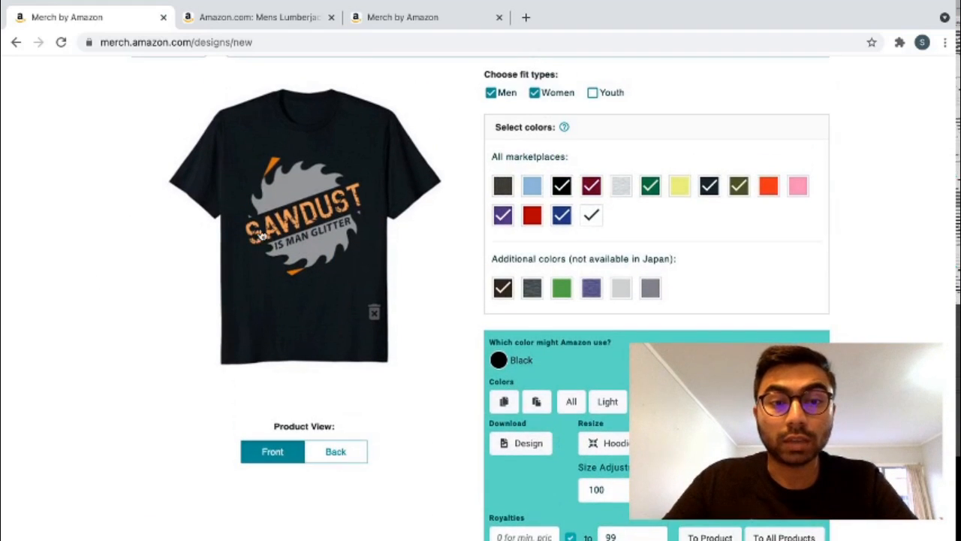
mouse_move(180, 267)
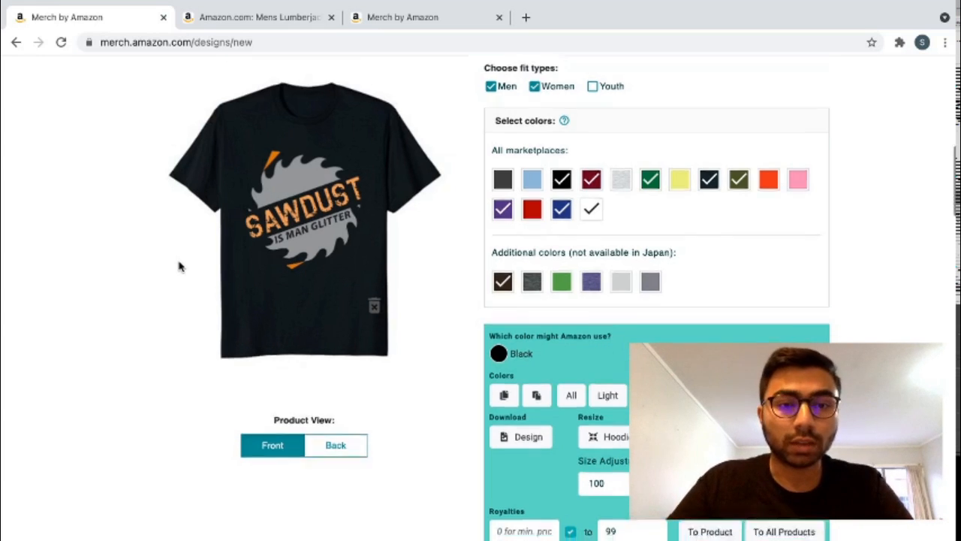
Enter 'Sawdust Is Man Glitter' as the design title, triggering the banned-word flag on 'glitter'.
scroll(down, 3)
text(Sa)
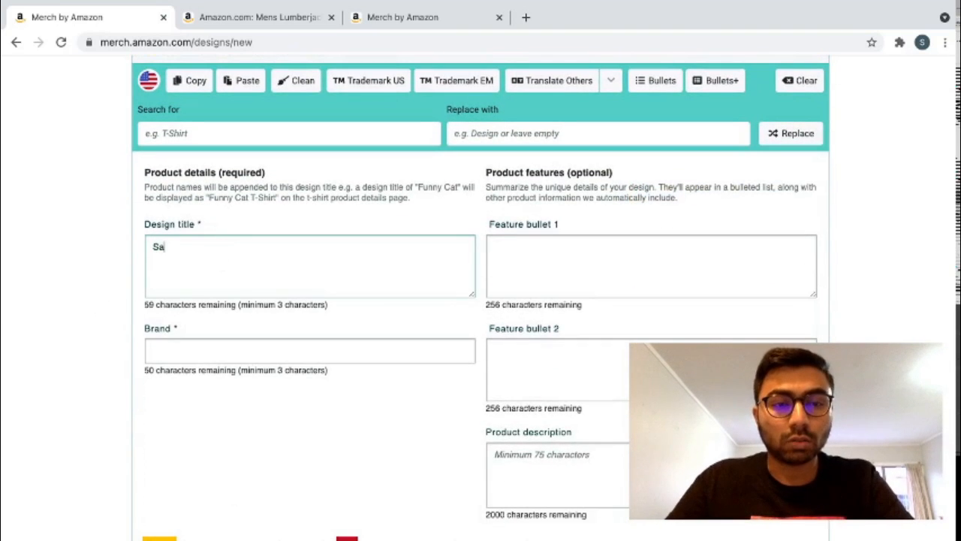
text(wdus)
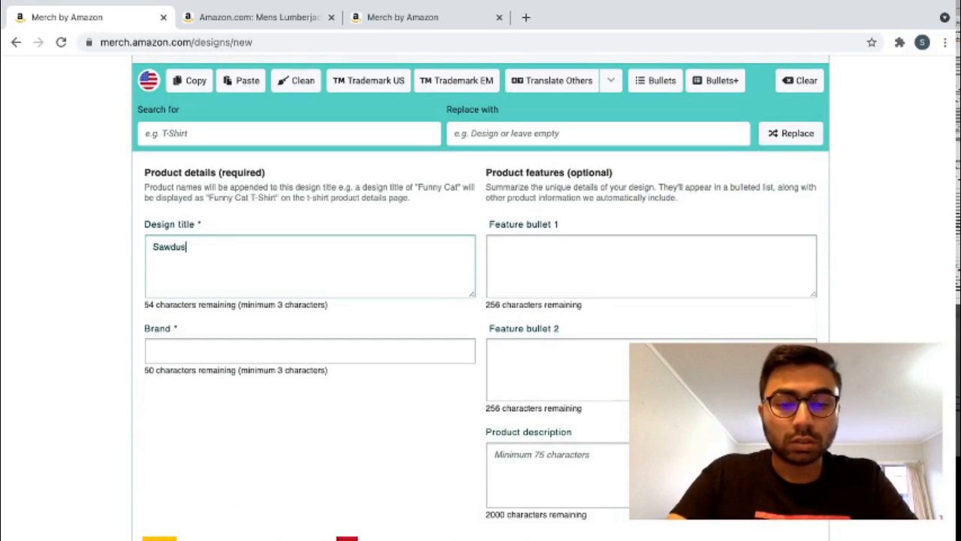
text(t)
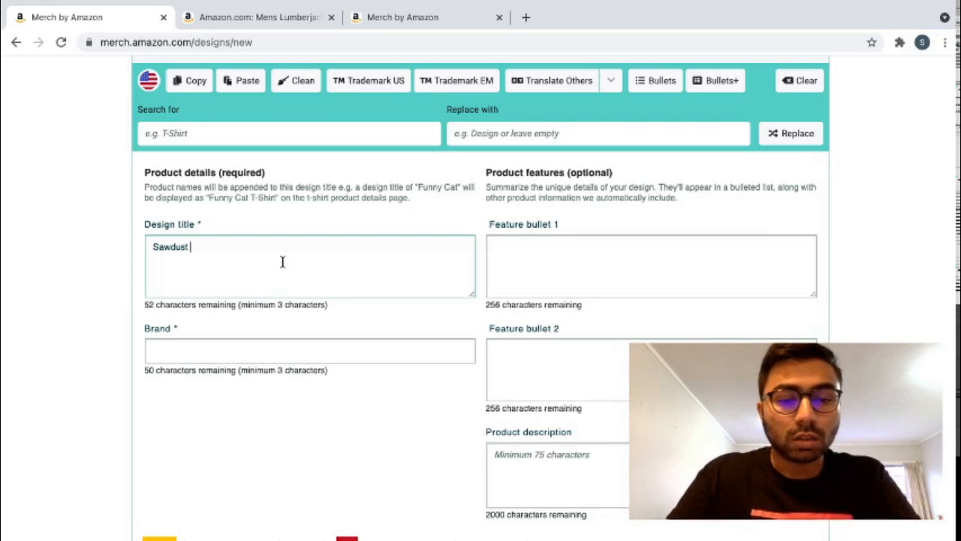
text(Is Man)
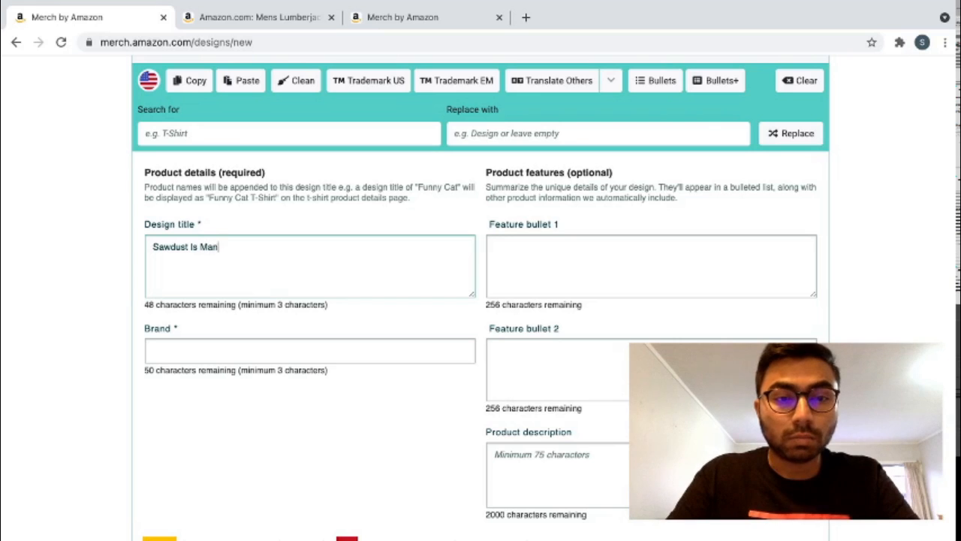
text(Gli)
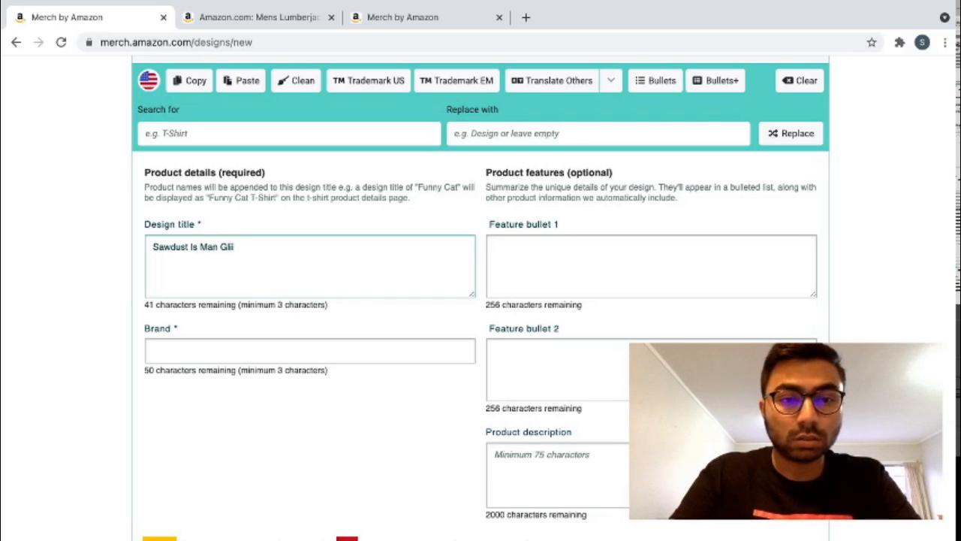
key(Backspace)
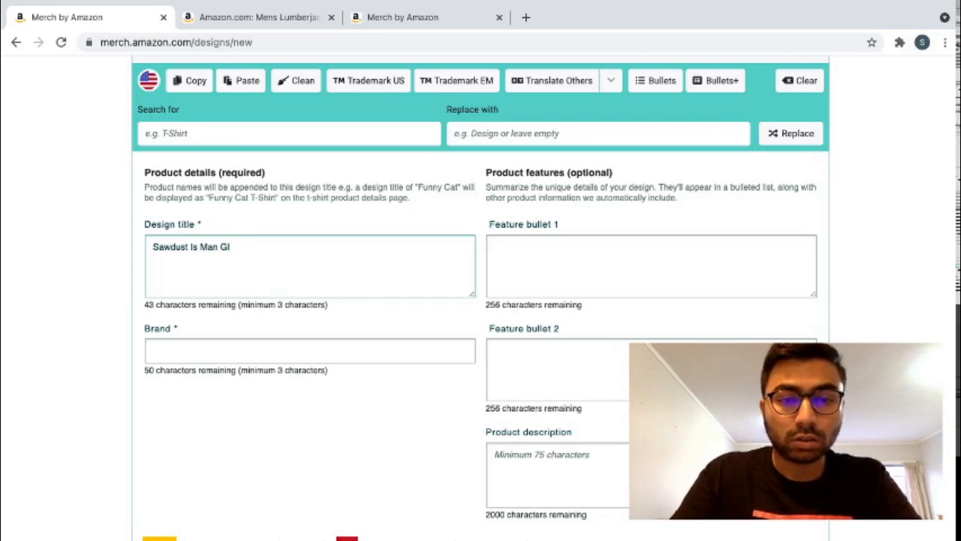
text(itter)
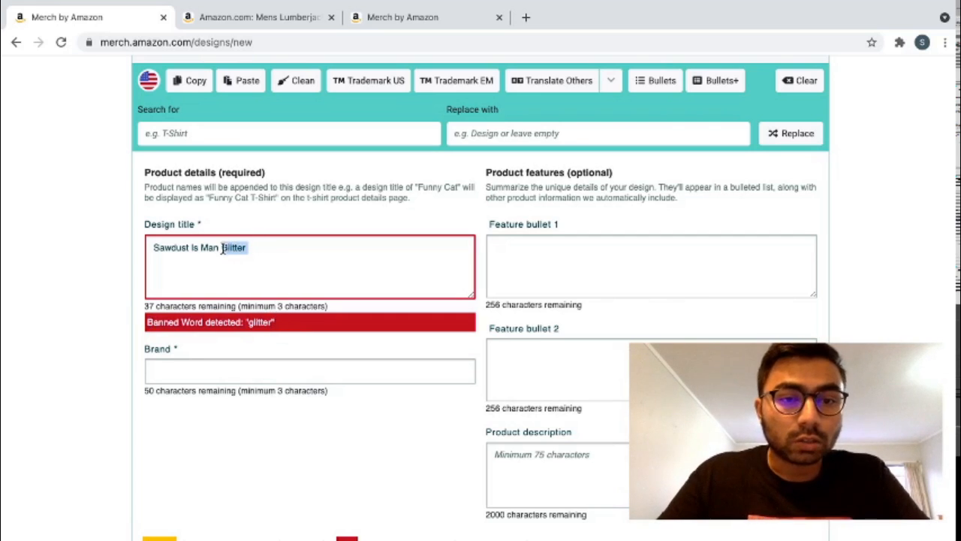
Delete the flagged word, read the Metadata Issues guidance, and return to the listing with title 'Sawdust Is Man'.
key(Backspace)
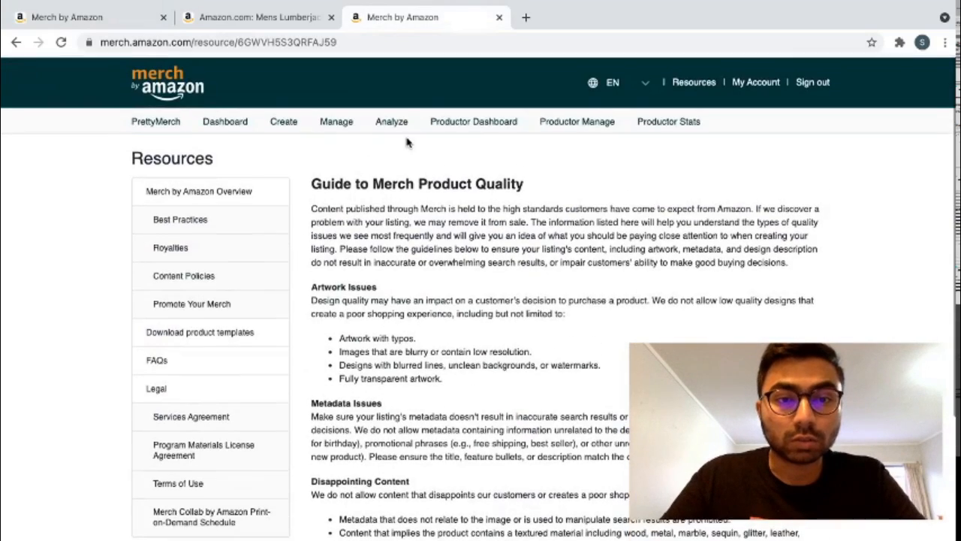
scroll(down, 3)
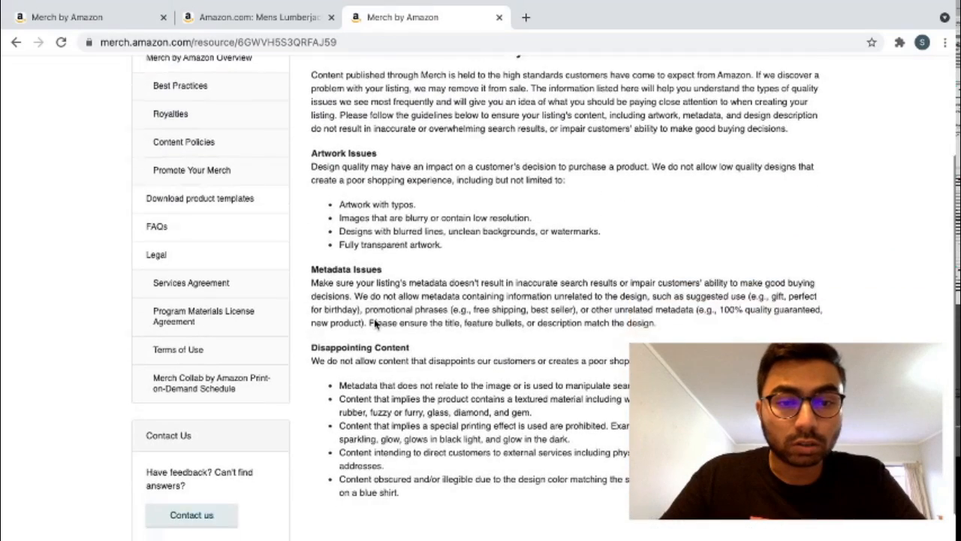
scroll(down, 3)
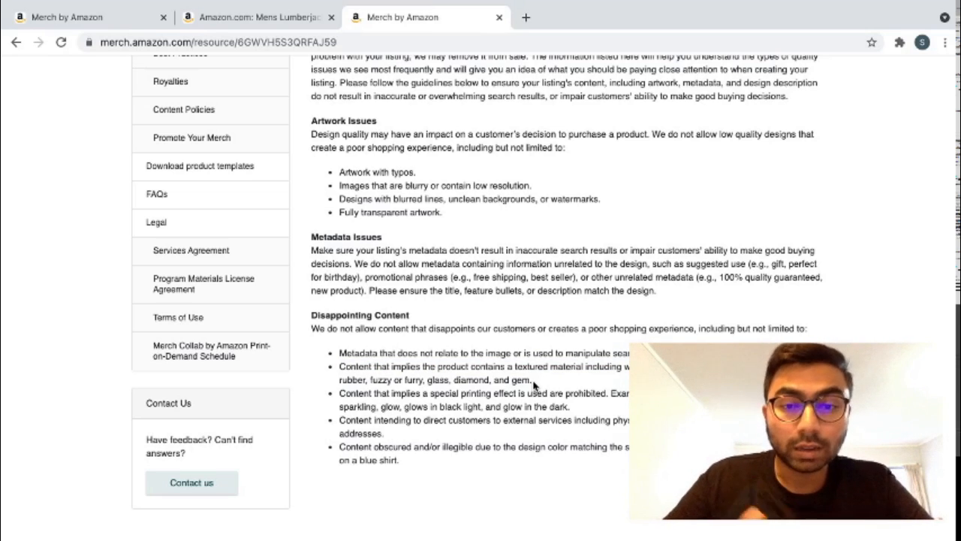
click(255, 16)
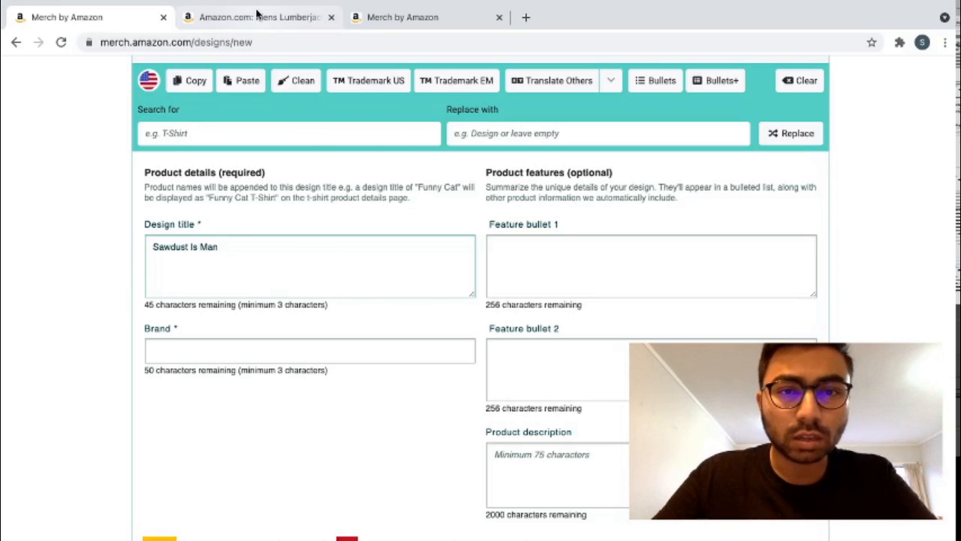
Retype then delete 'Glitter' so the title reads 'Sawdust Is Man', then view the competitor's Amazon listing.
click(258, 17)
text( G)
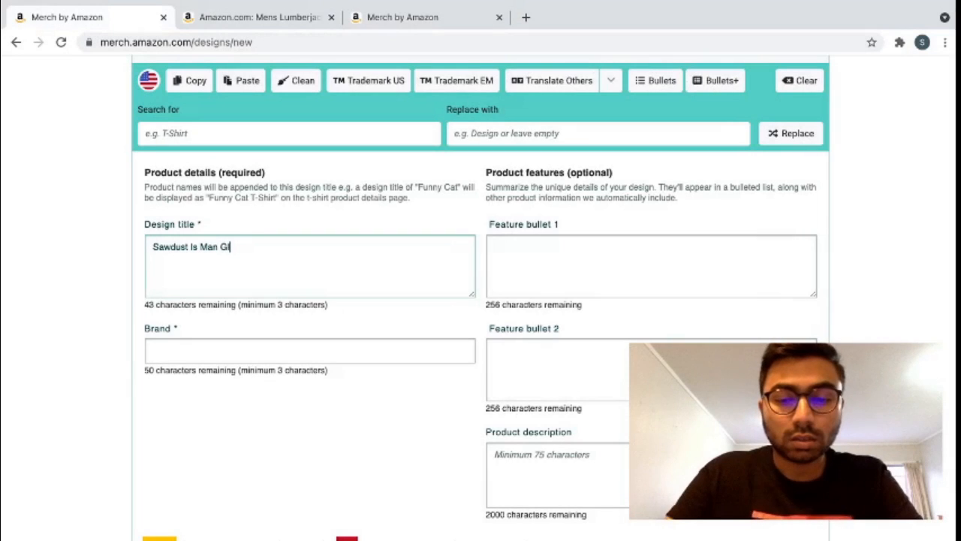
text(litter)
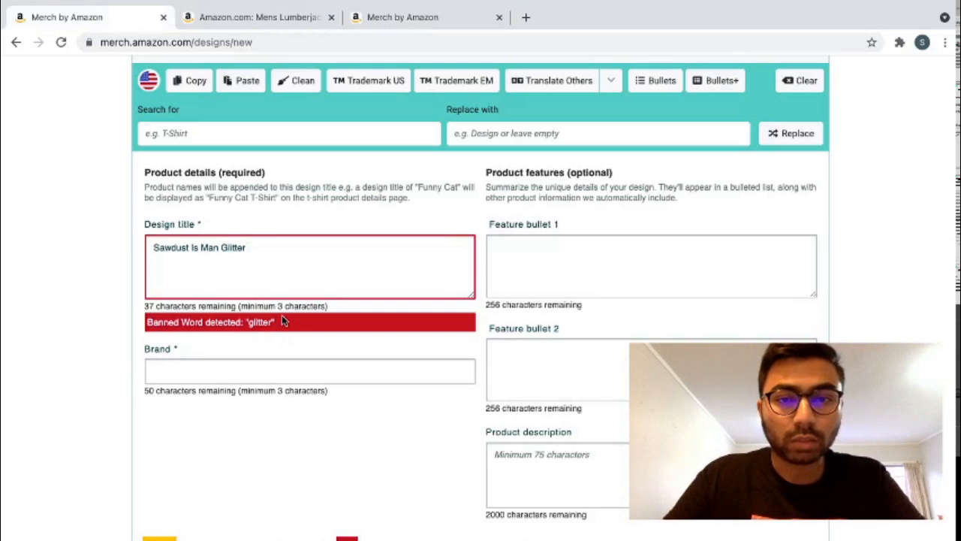
scroll(up, 3)
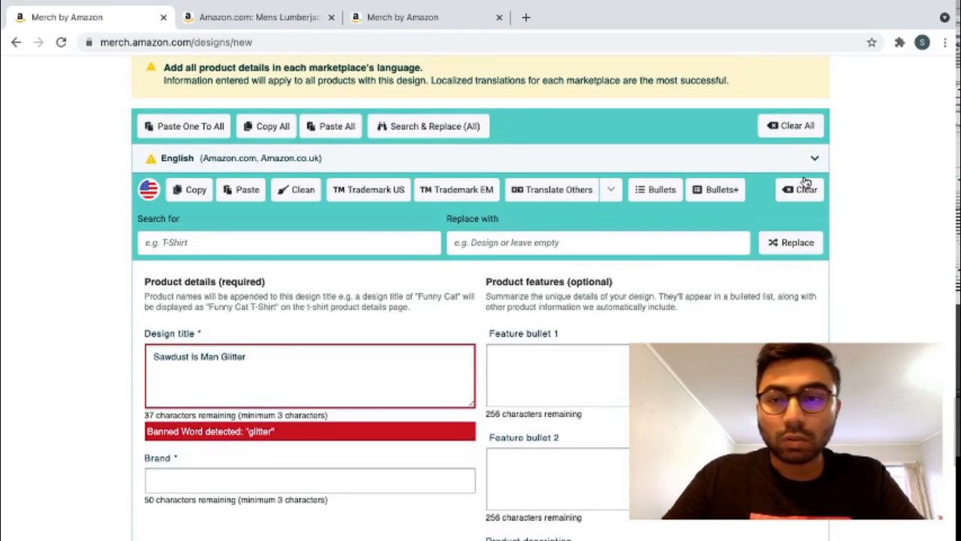
click(898, 42)
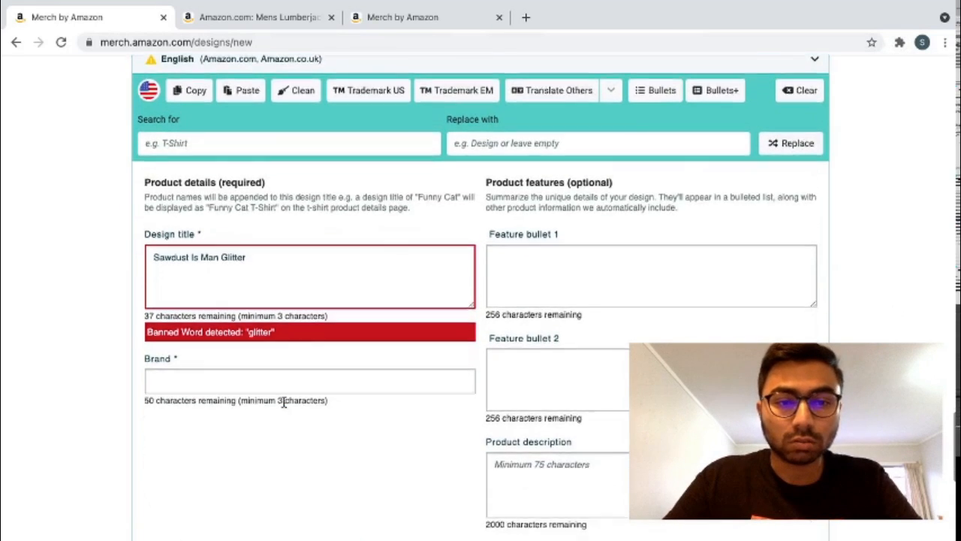
key(Backspace)
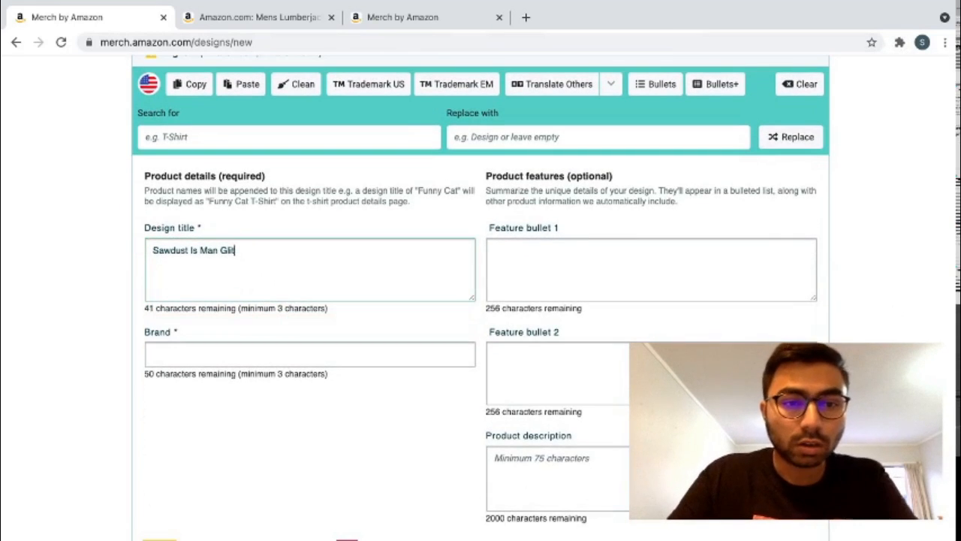
key(backspace)
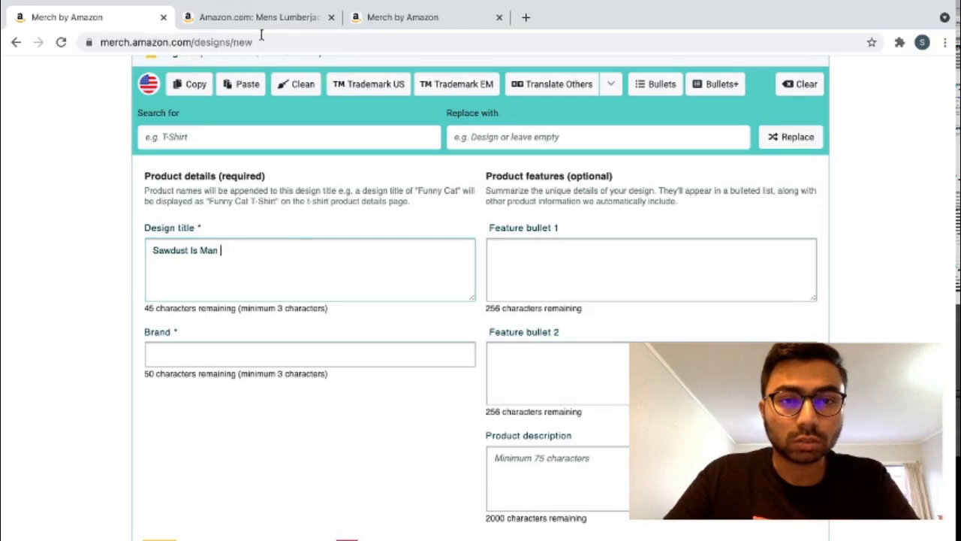
click(255, 16)
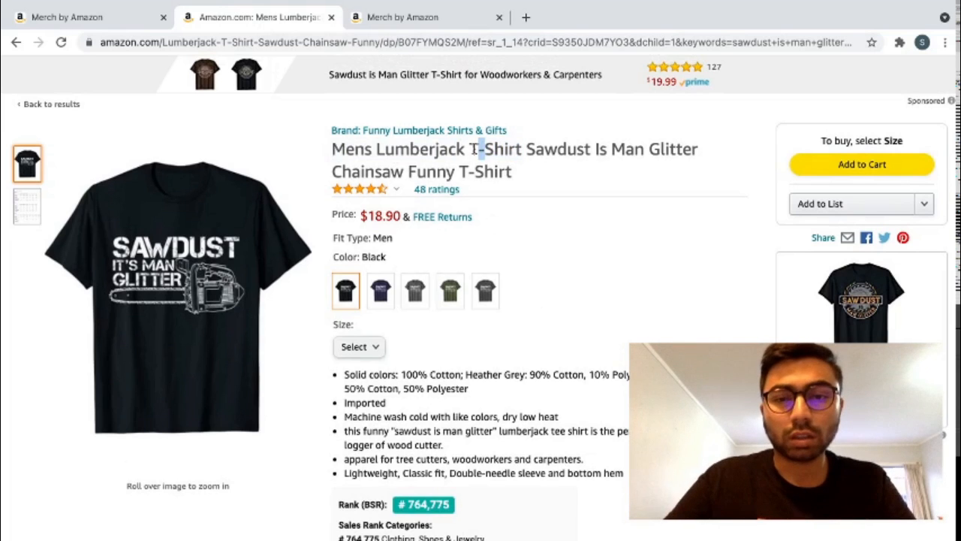
mouse_move(499, 188)
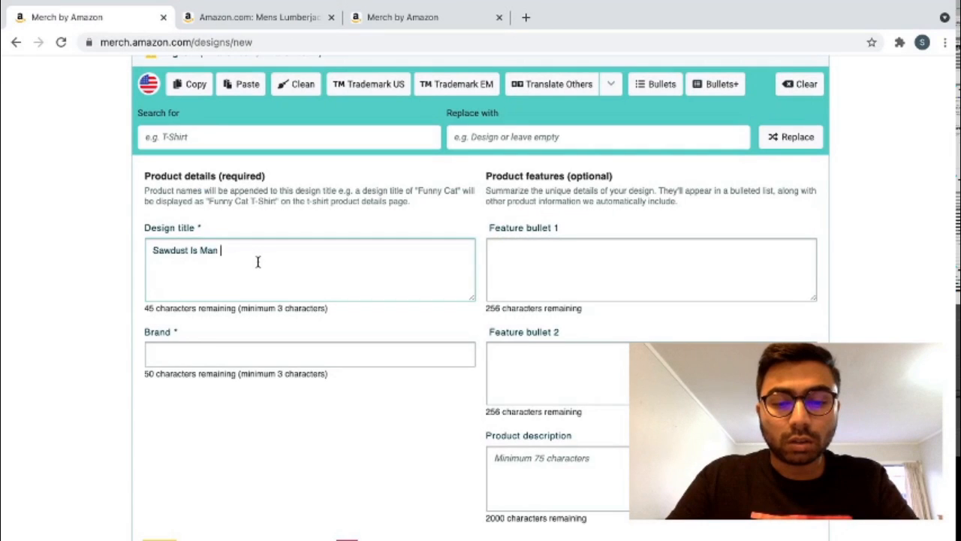
Extend the title to 'Sawdust Is Man Lumberjack Woodworkers Funny' and return to the Amazon research tab.
text(Lumbe)
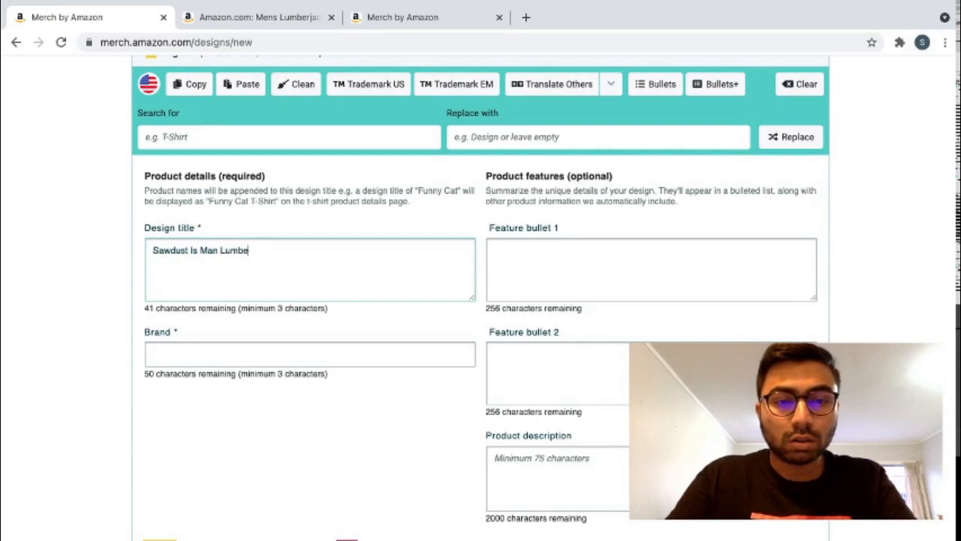
text(rja)
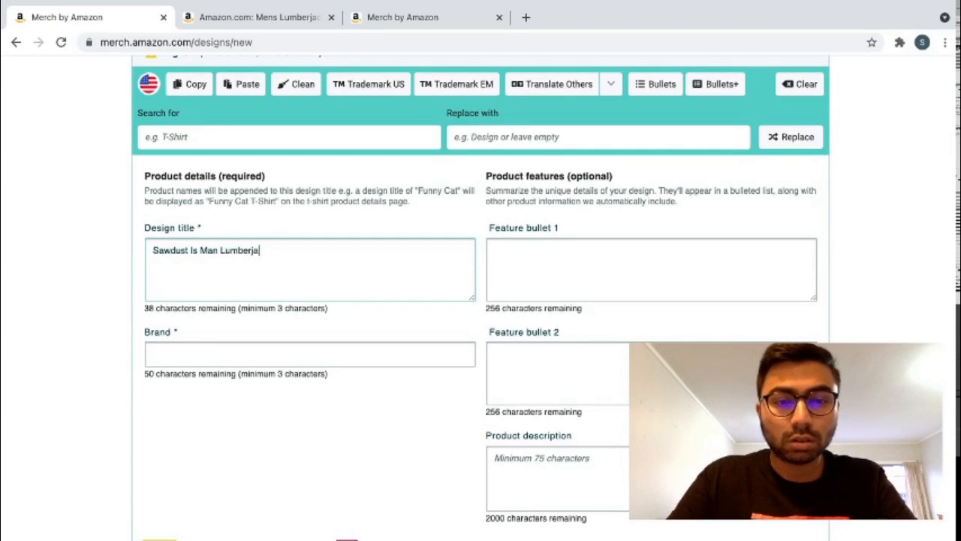
text(ck W)
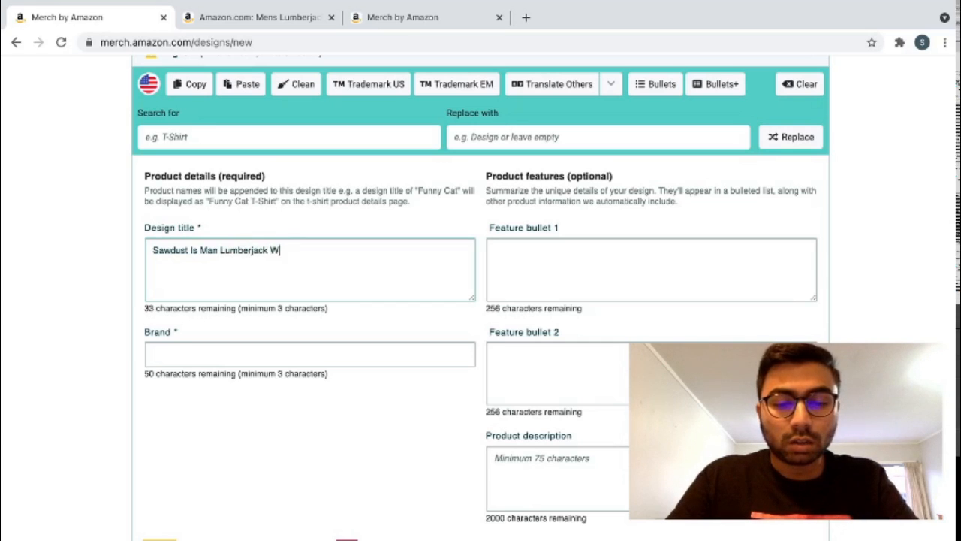
text(ood)
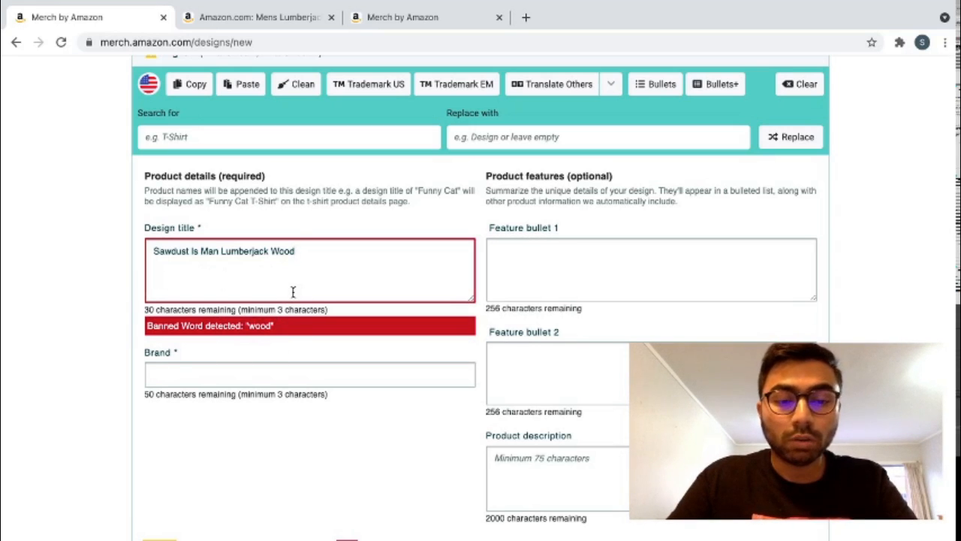
text(worker)
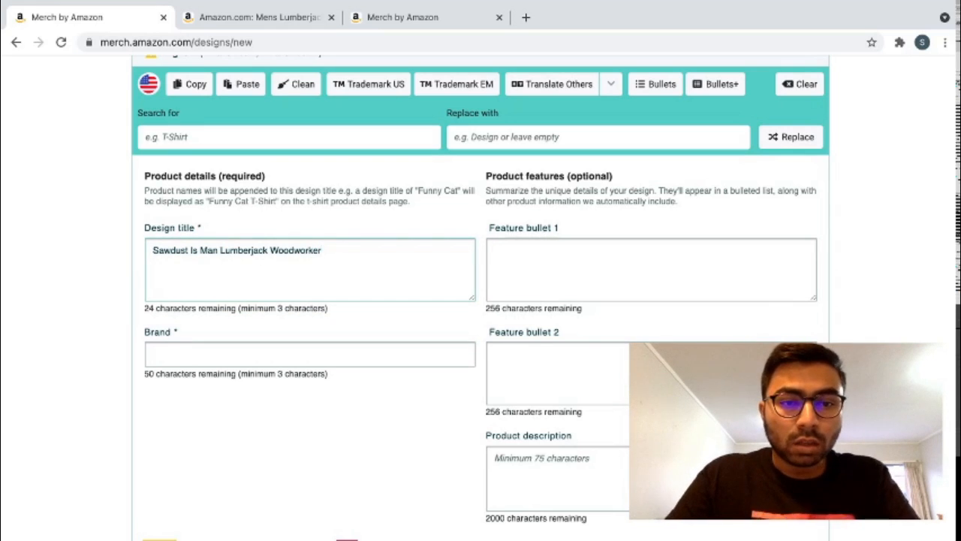
text(s F)
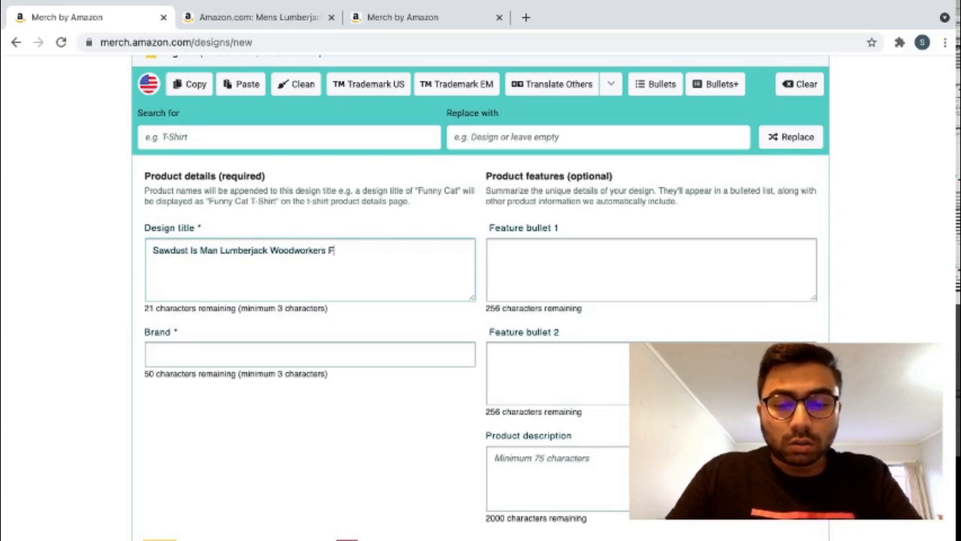
text(Funny)
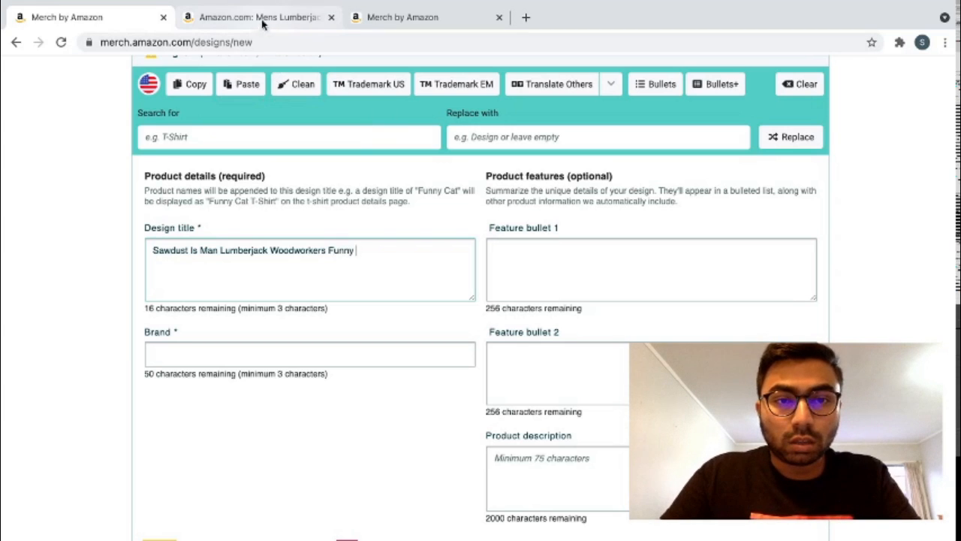
click(256, 16)
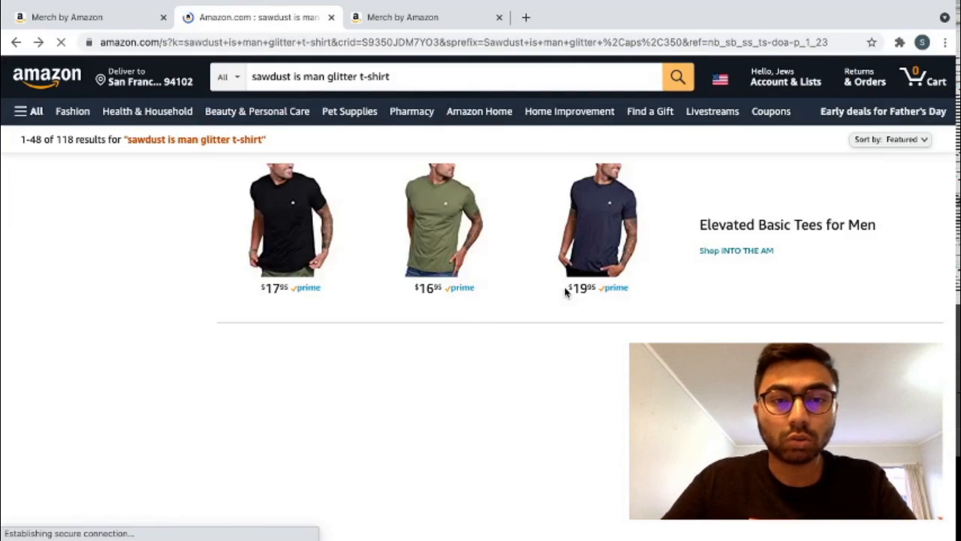
Browse the Amazon search results' sales ranks, then return to the Merch design form.
scroll(down, 3)
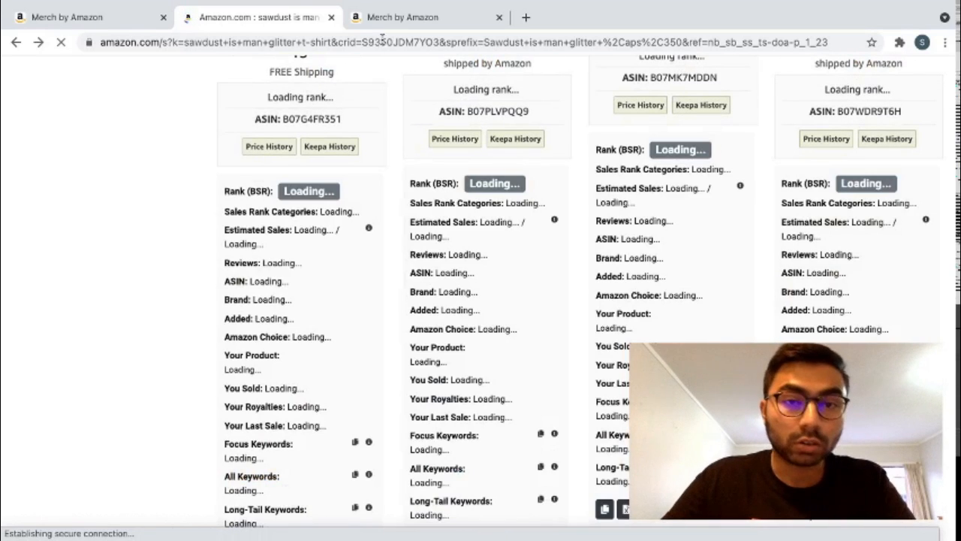
click(66, 54)
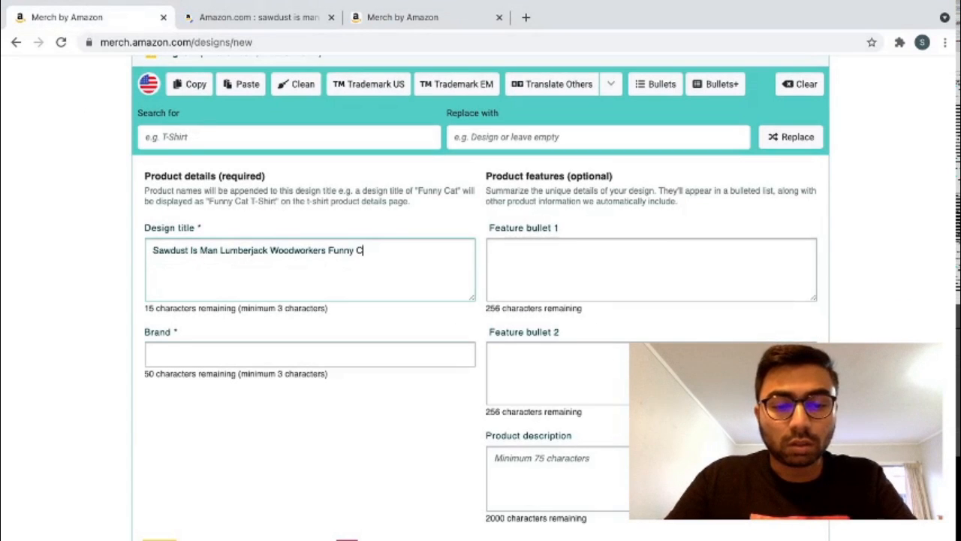
Finish the title with 'Carpenter' and set the brand to 'Sawdust Is Man Woodworkers Carpenter'.
text(arp)
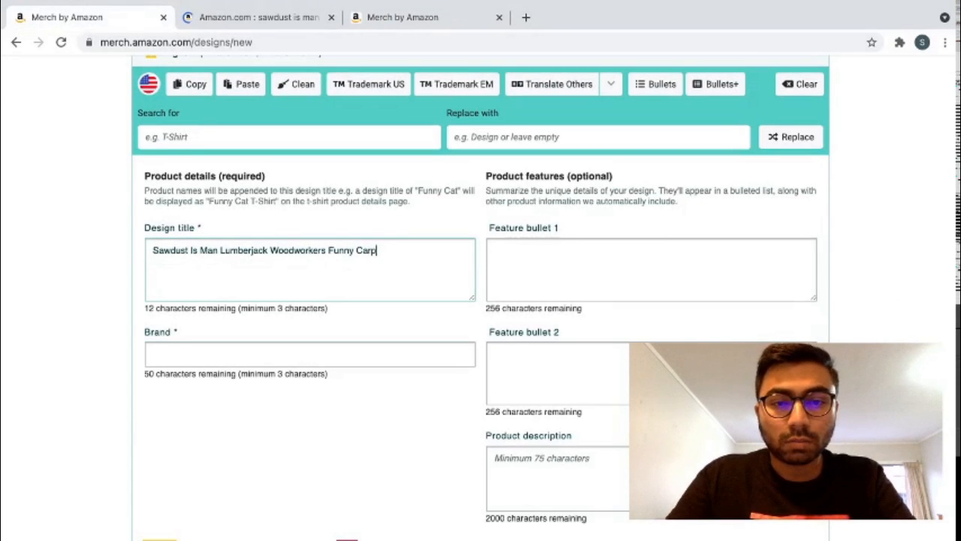
text(enter)
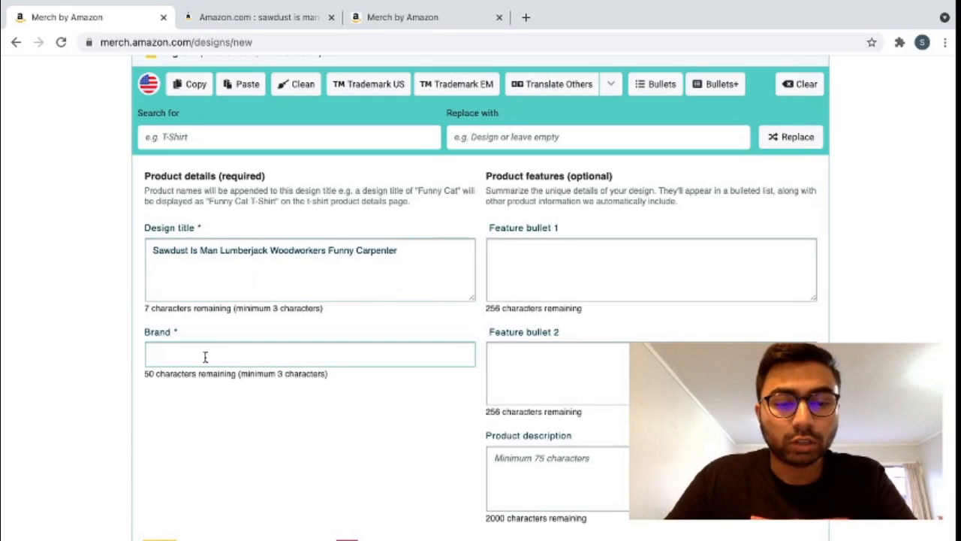
text(Saw)
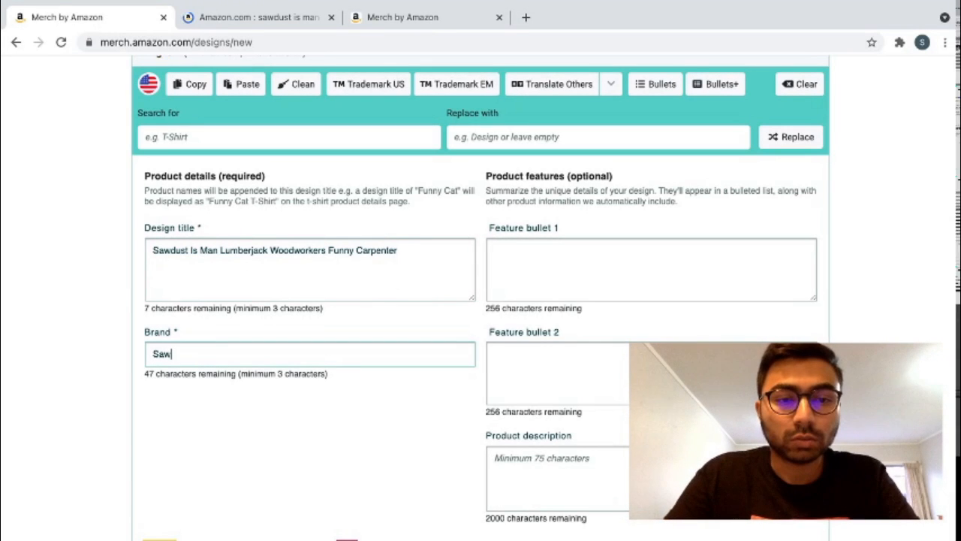
text(dust Is Man)
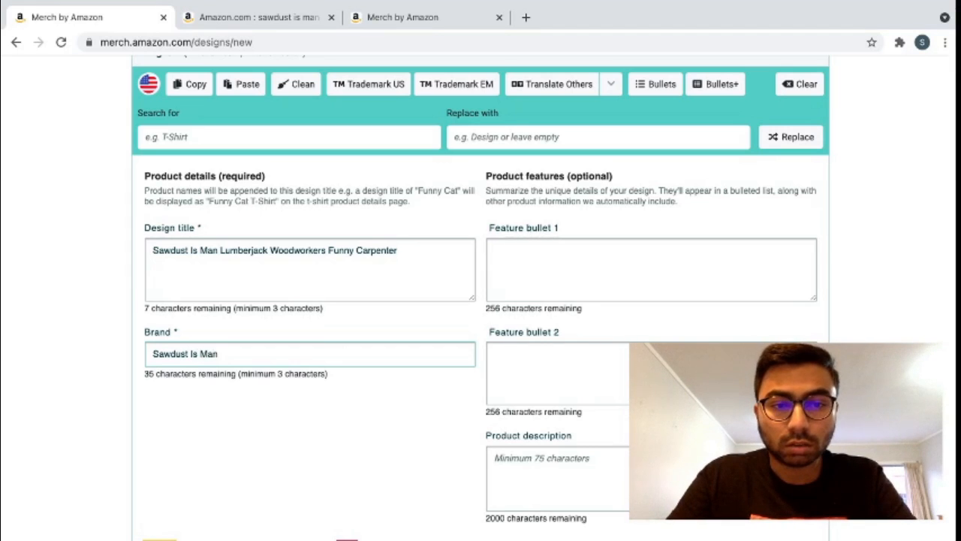
text(Woodworkers)
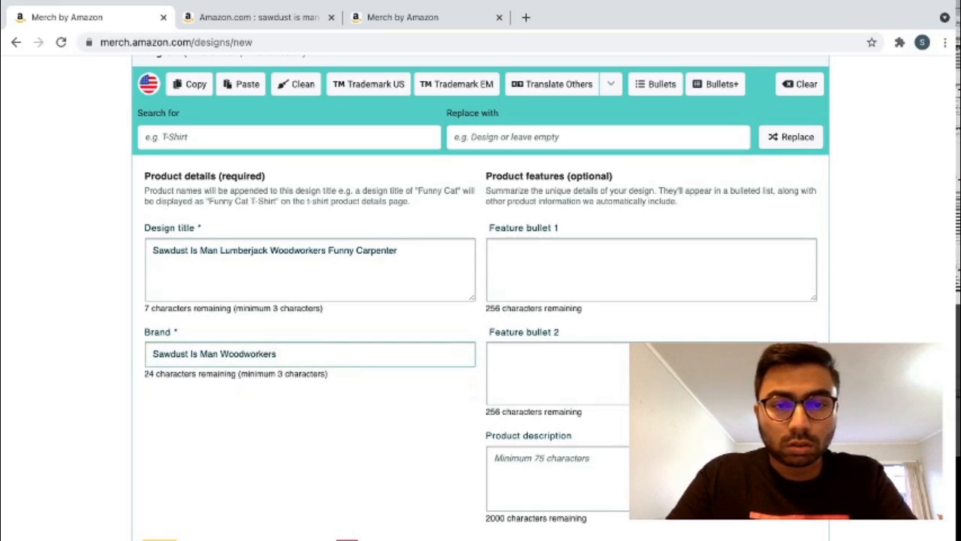
text(Carpen)
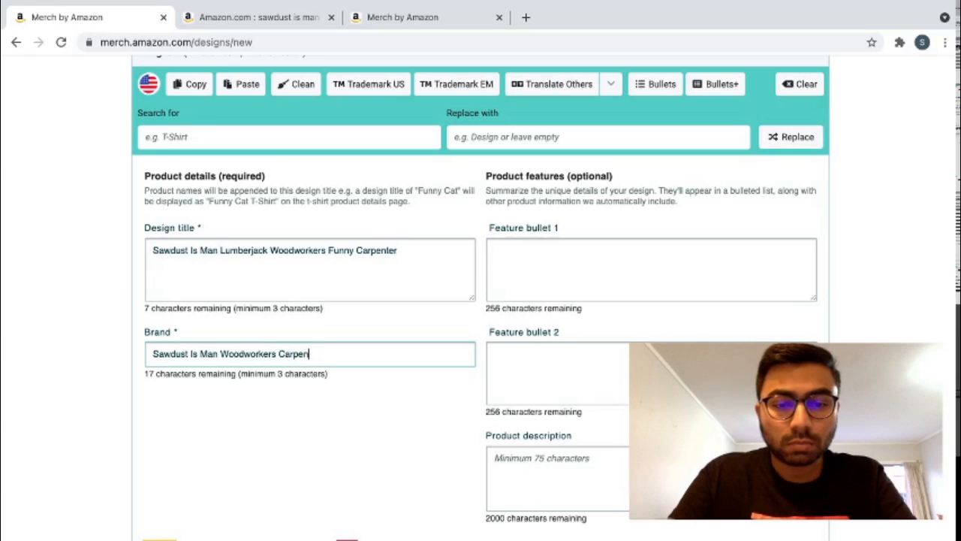
text(ter)
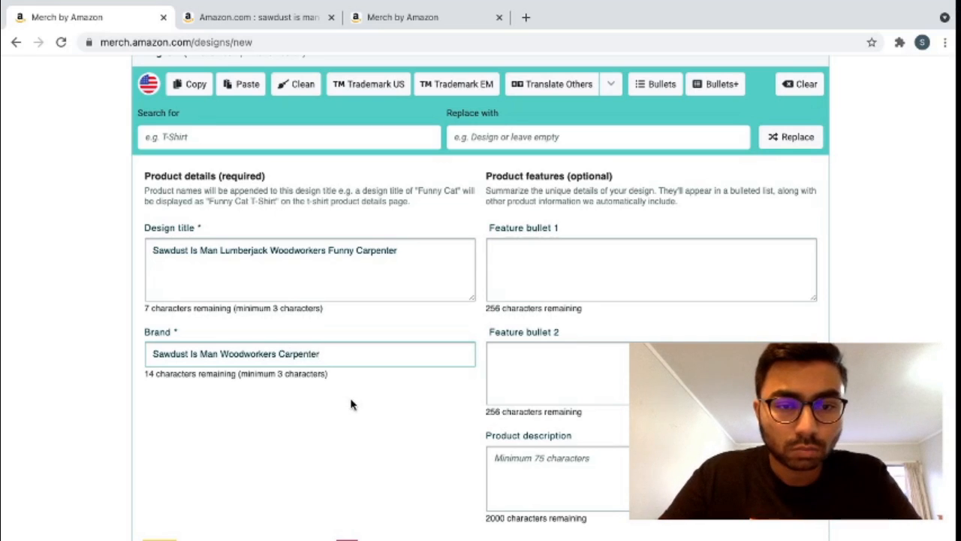
click(651, 269)
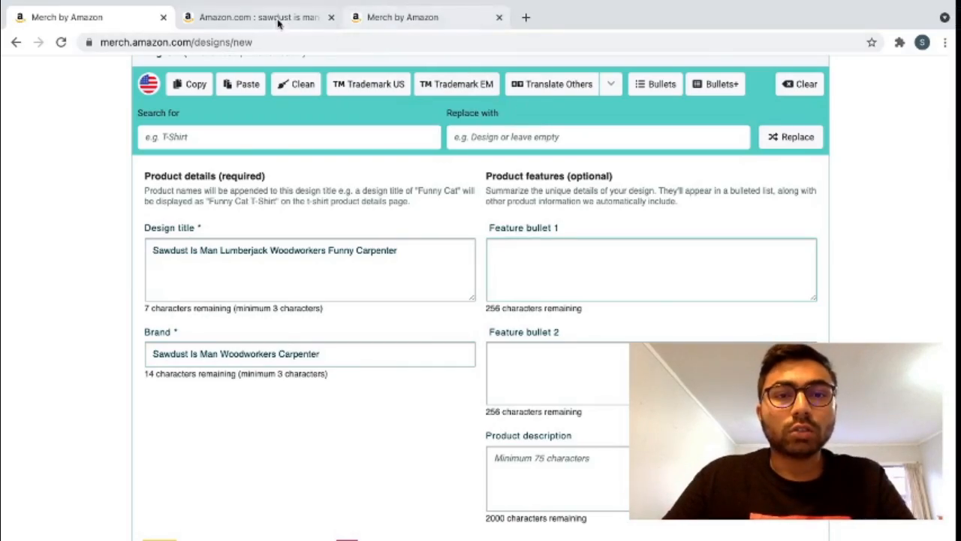
Review competitors' extracted keywords (sawdust, man, glitter, woodworking) in the Amazon search results.
click(258, 16)
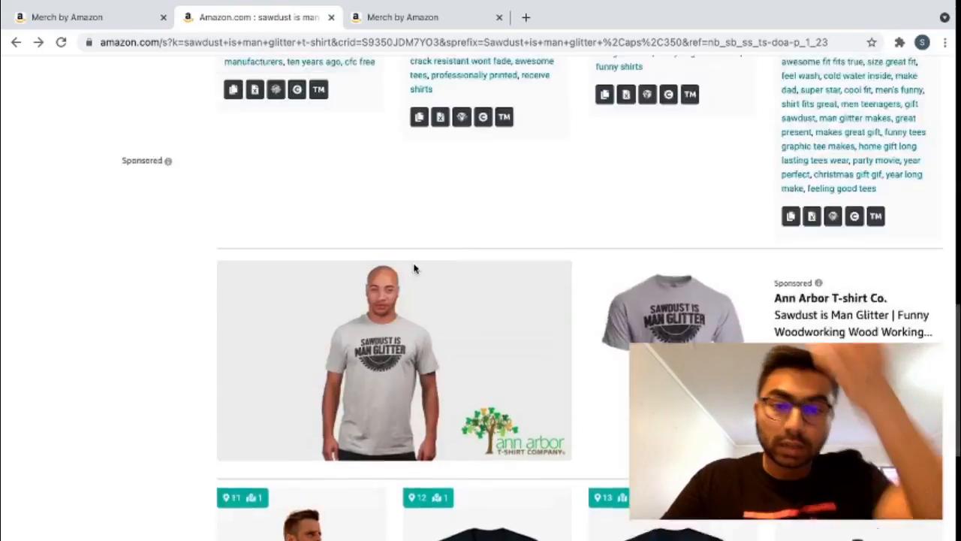
scroll(up, 3)
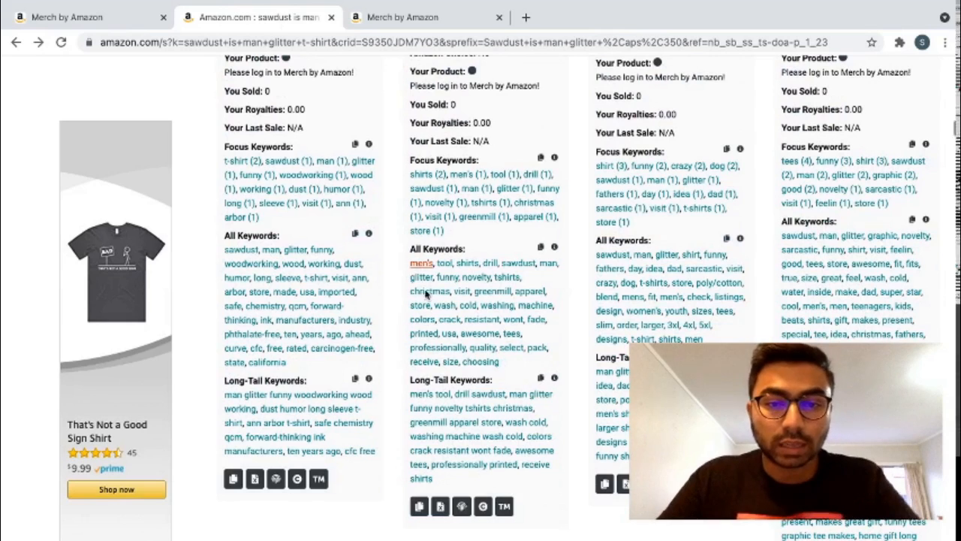
mouse_move(420, 263)
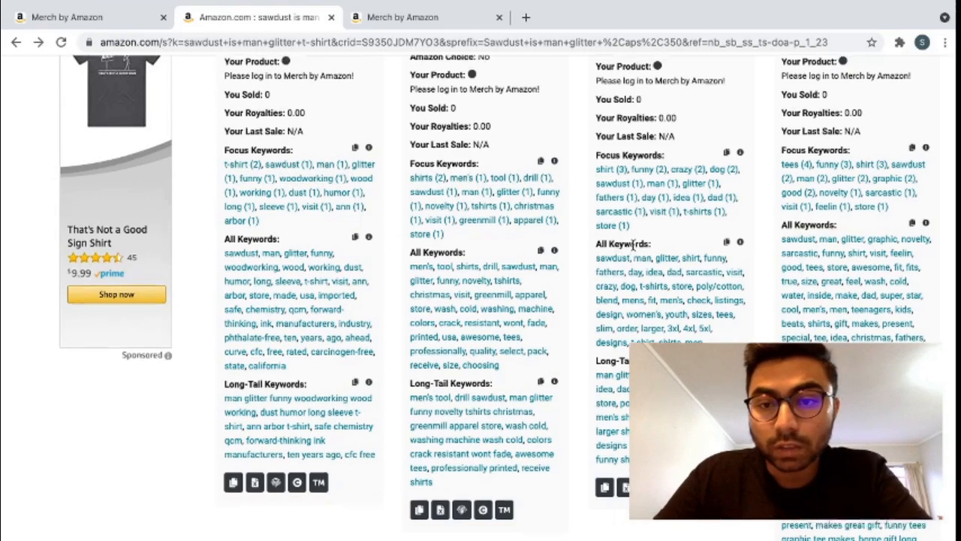
scroll(up, 3)
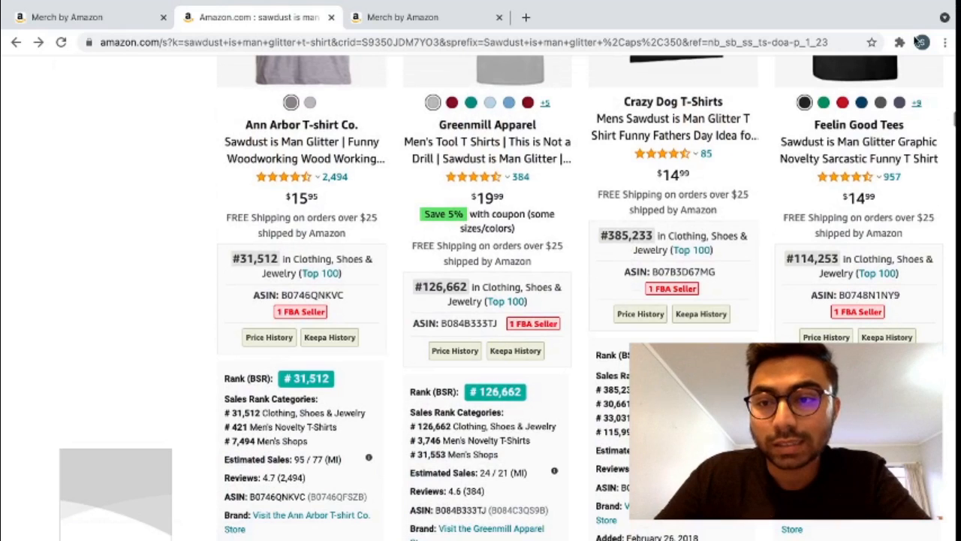
click(898, 42)
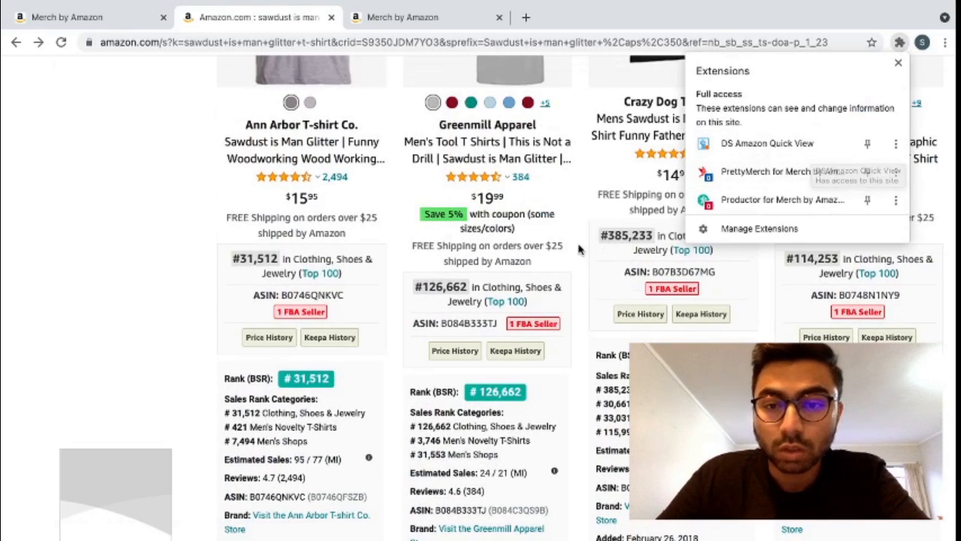
scroll(down, 3)
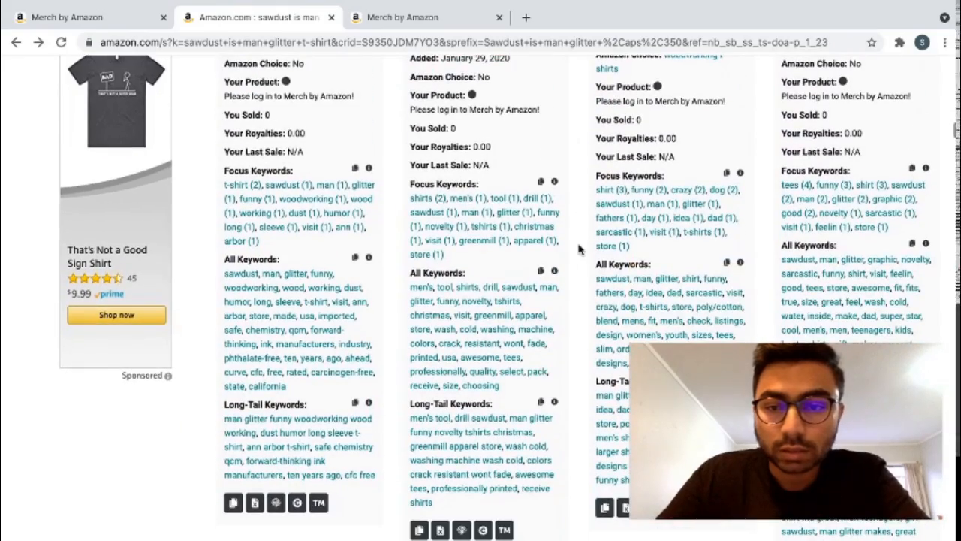
scroll(down, 3)
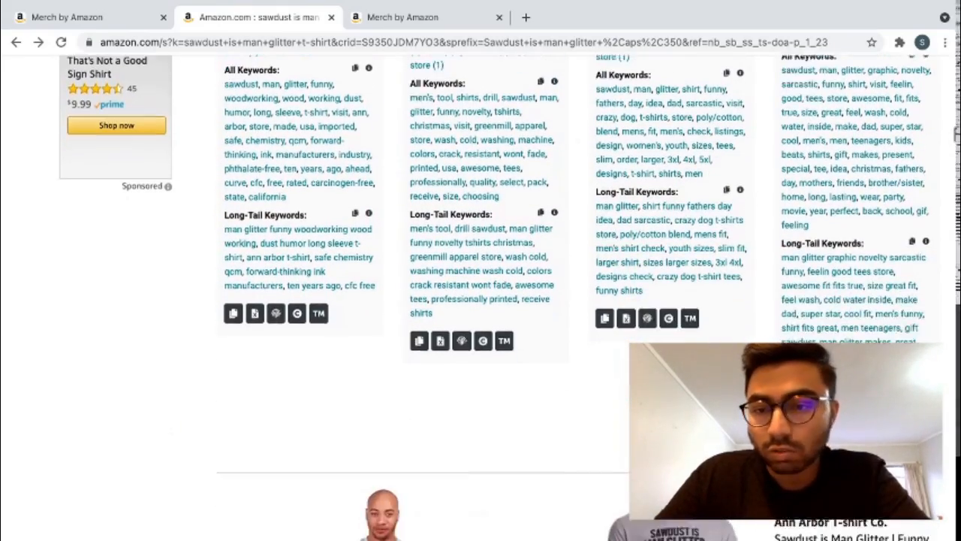
scroll(up, 3)
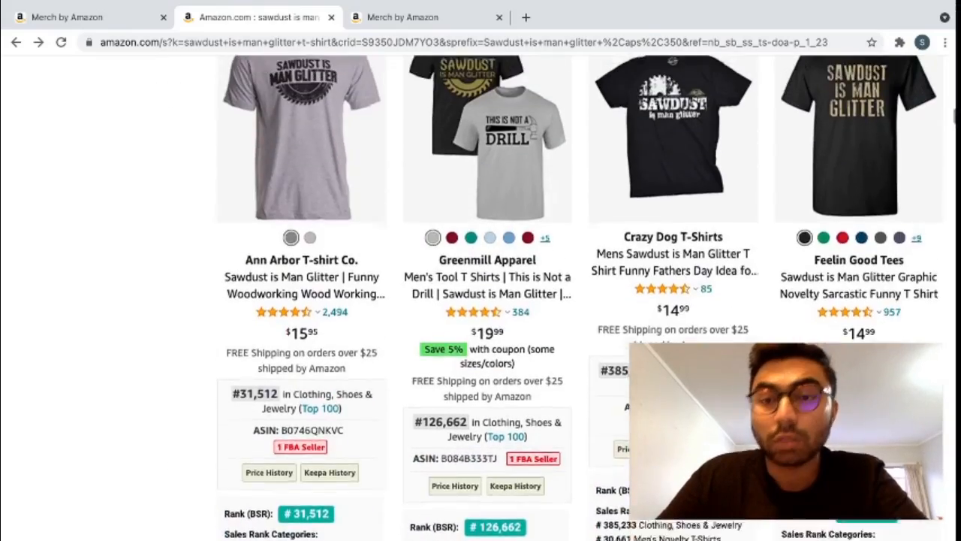
scroll(down, 3)
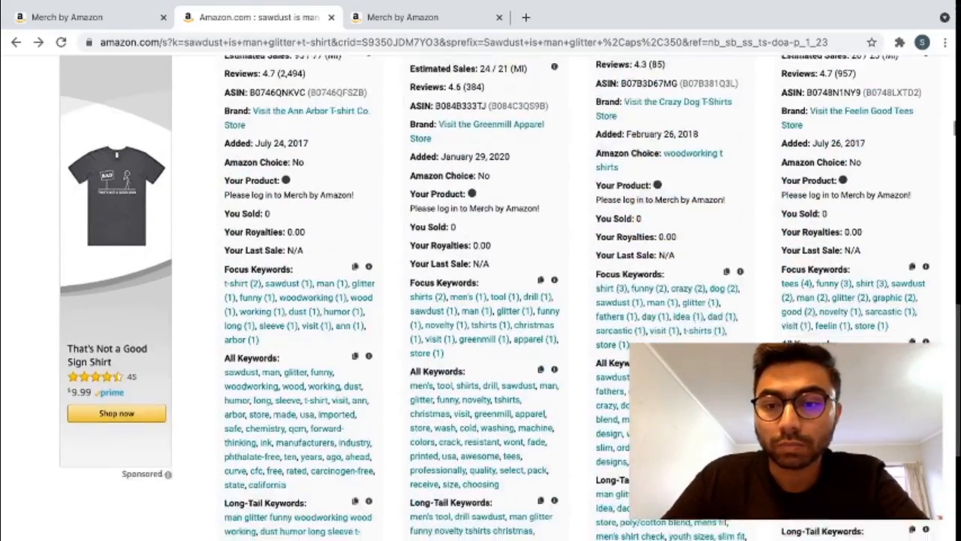
click(425, 17)
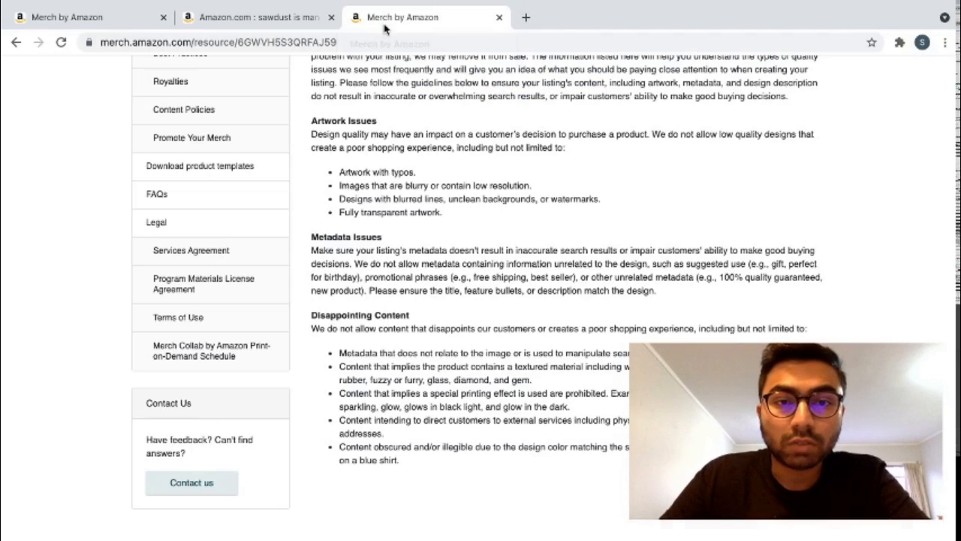
mouse_move(344, 352)
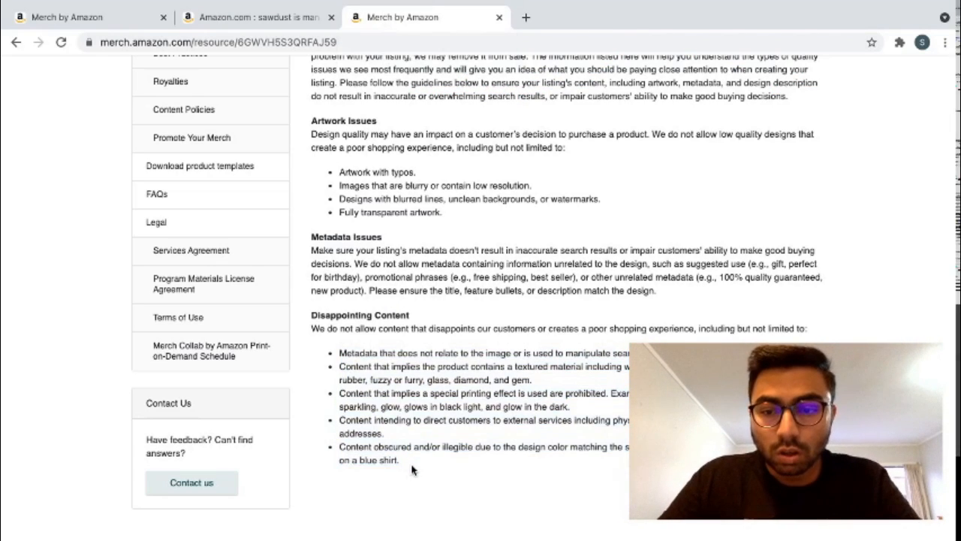
drag(339, 353, 399, 460)
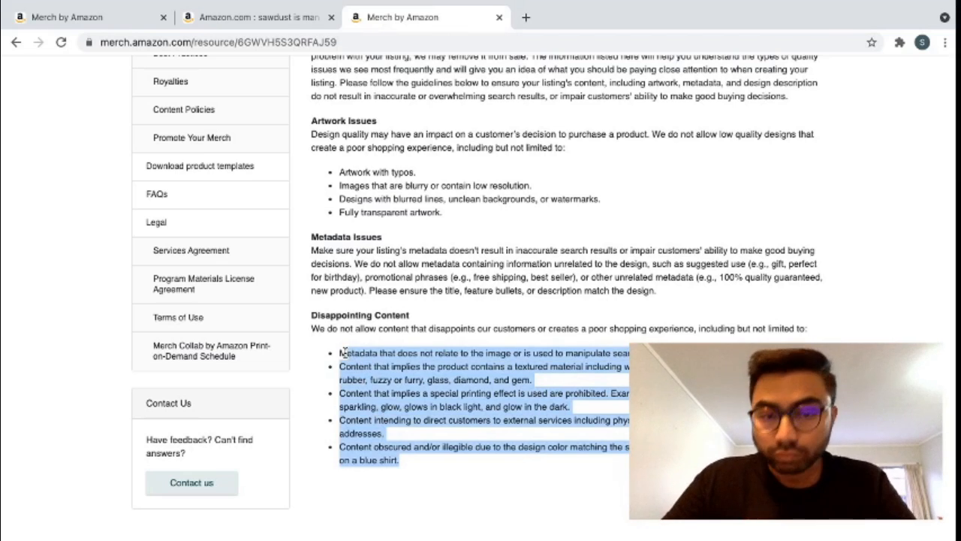
click(258, 17)
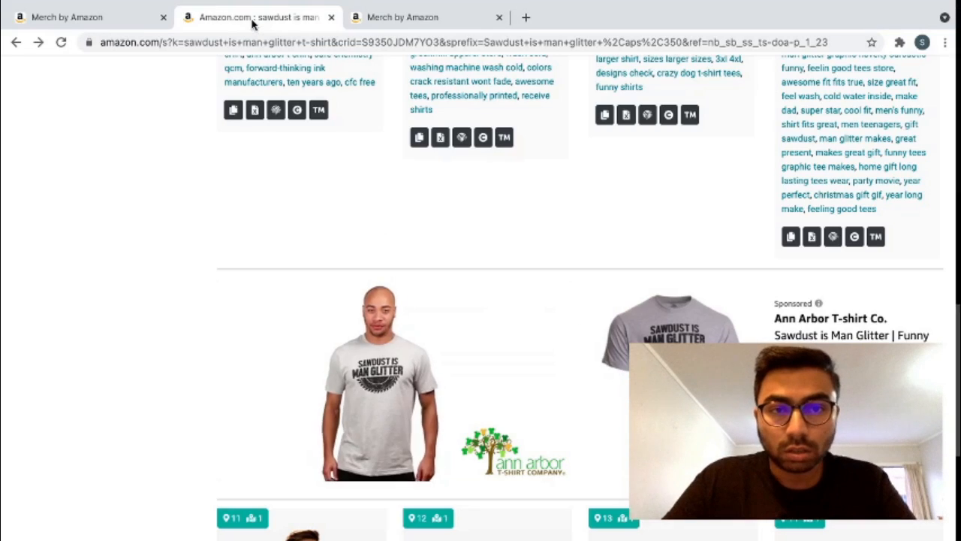
Write both feature bullets about woodworkers and carpenters and reuse them as the product description.
click(90, 17)
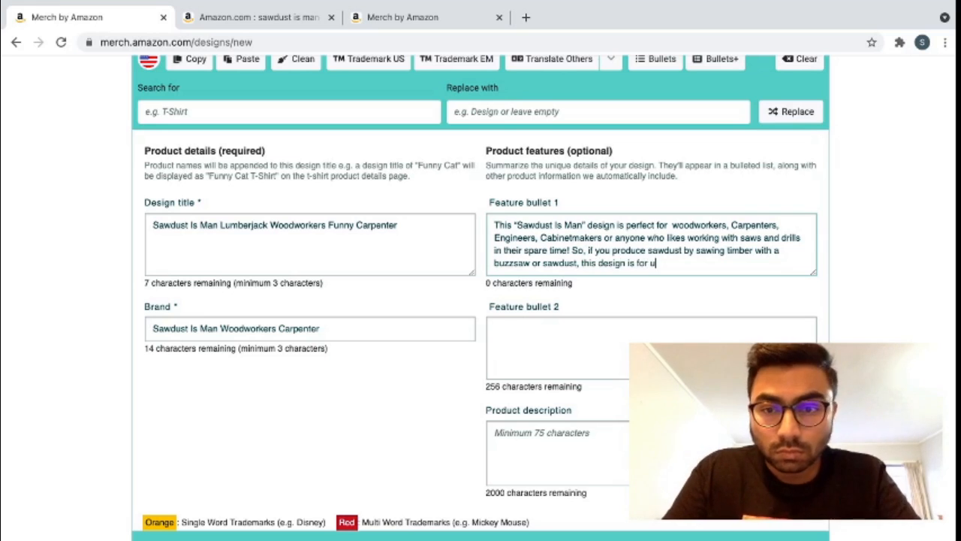
click(898, 42)
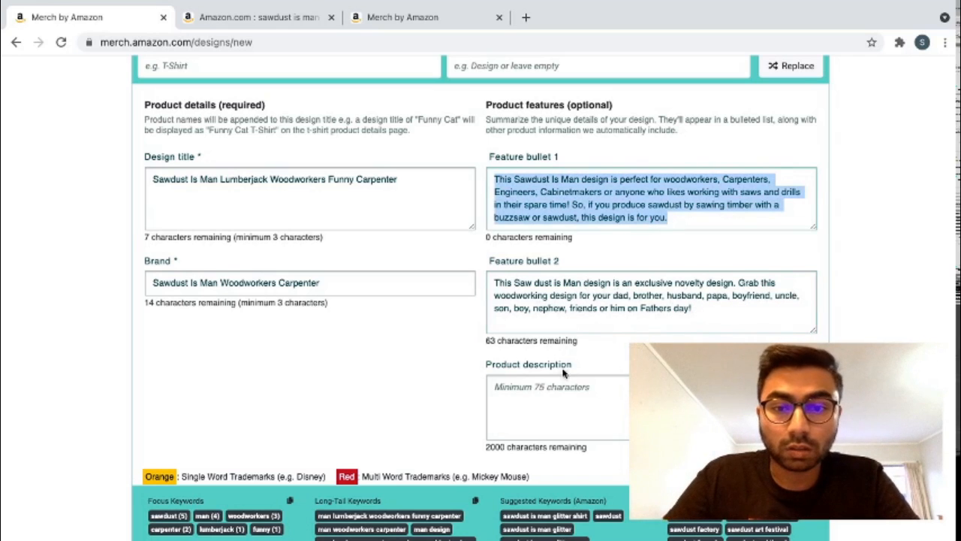
click(556, 406)
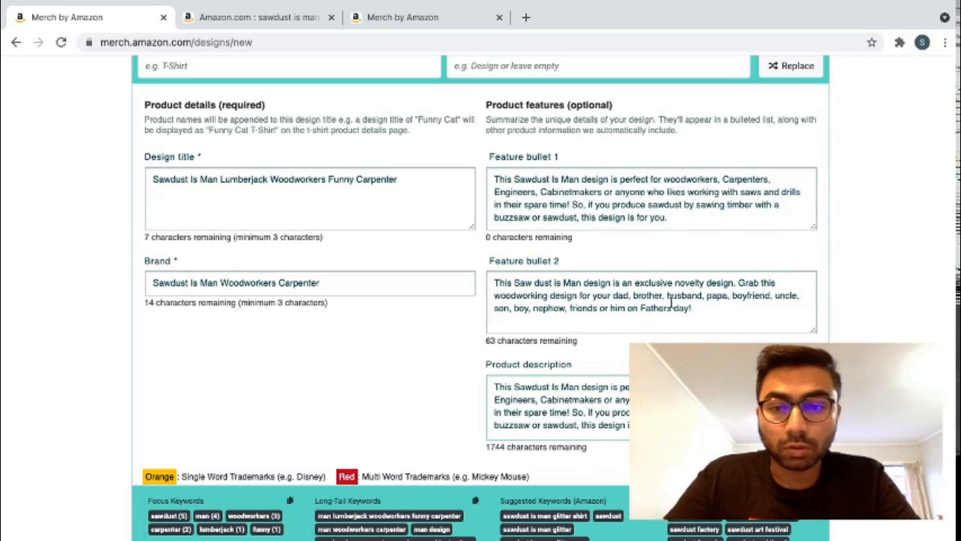
triple_click(652, 295)
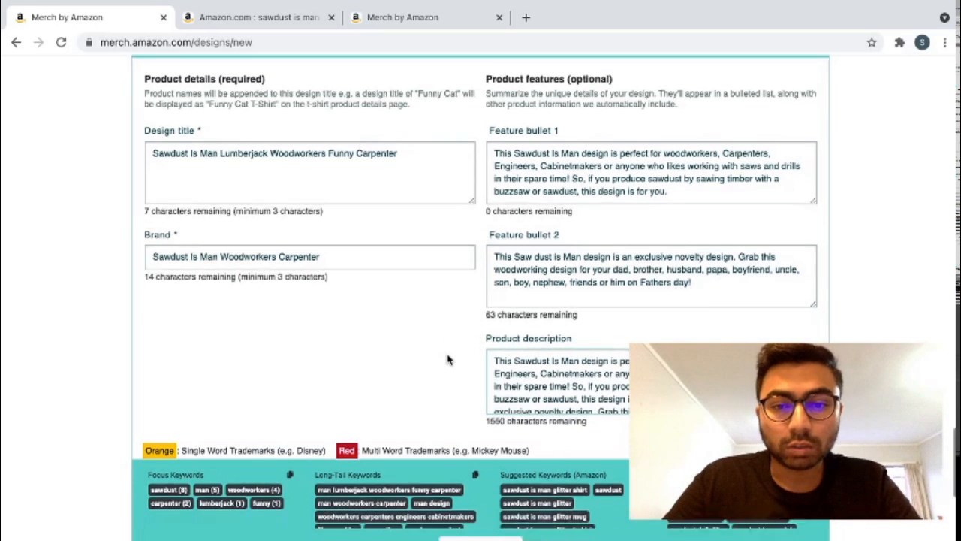
scroll(down, 3)
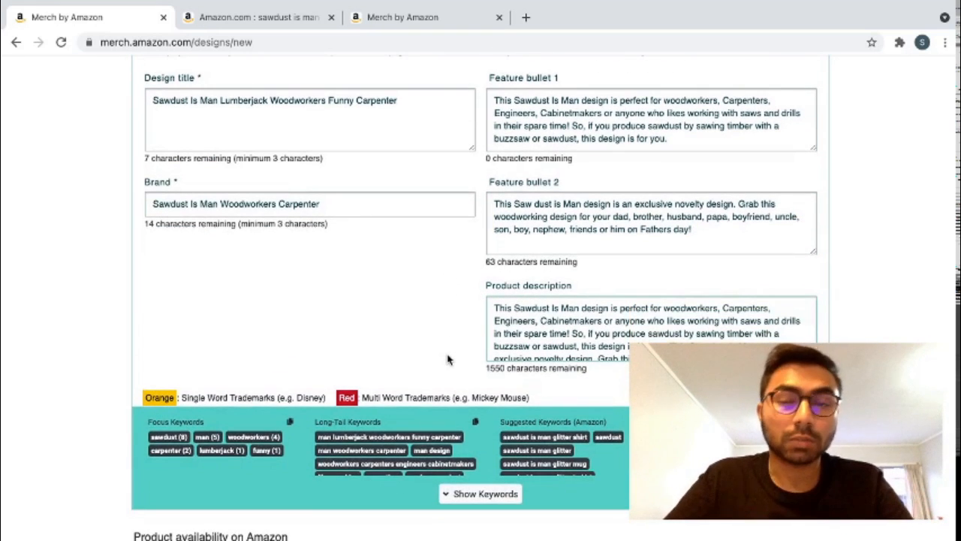
scroll(down, 3)
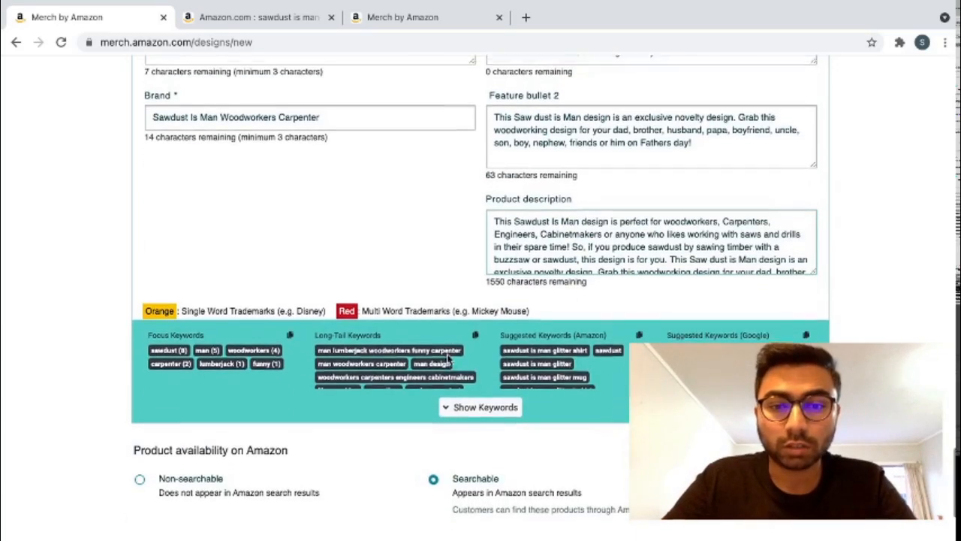
scroll(down, 3)
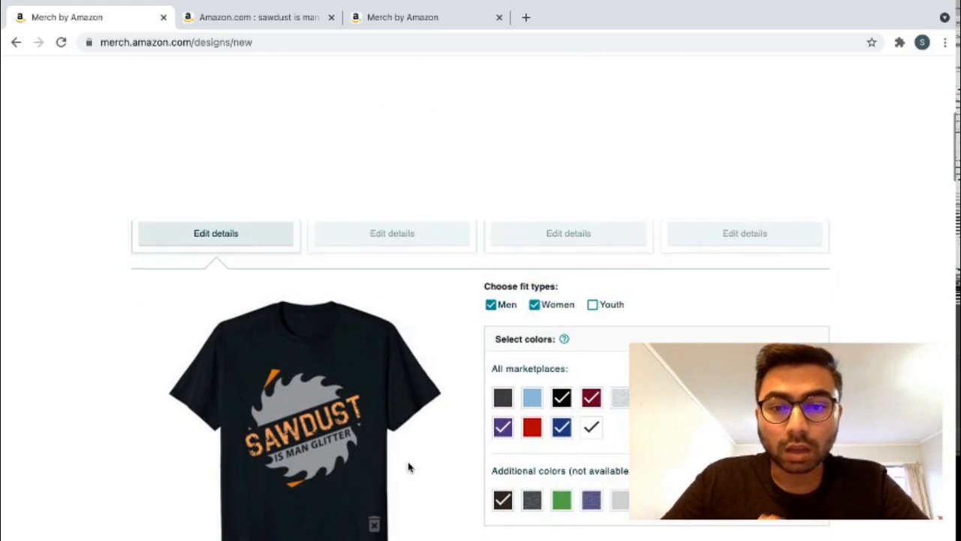
Add the Cranberry colour swatch and confirm product availability is set to Searchable.
scroll(up, 3)
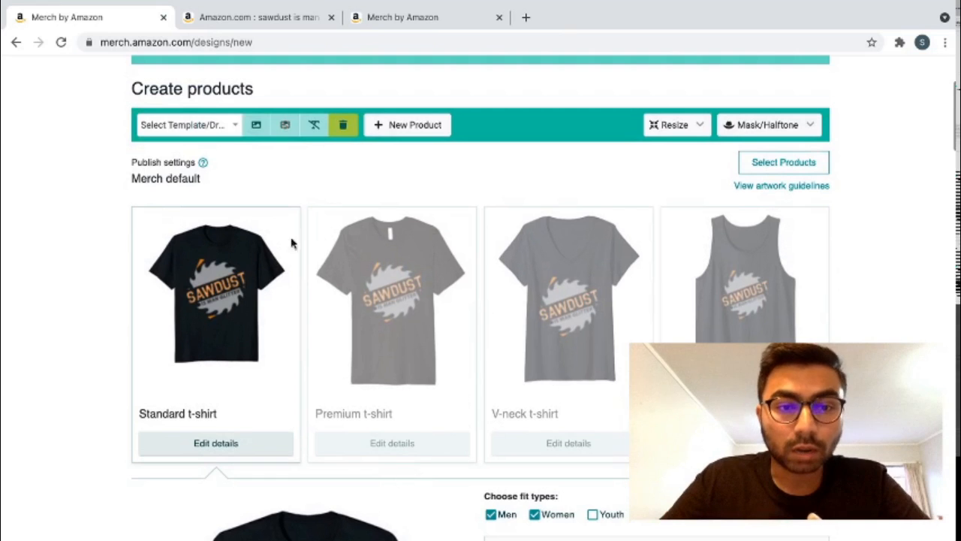
scroll(down, 3)
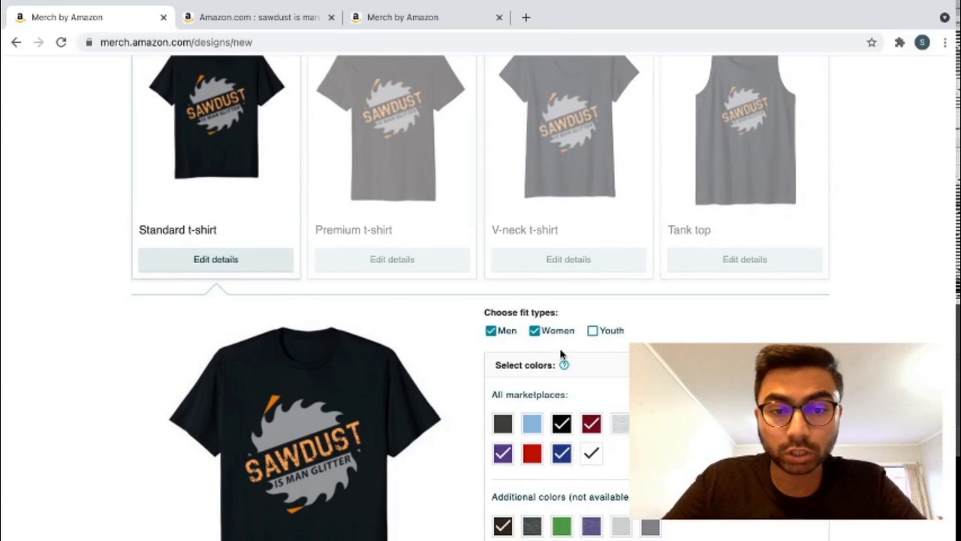
scroll(down, 3)
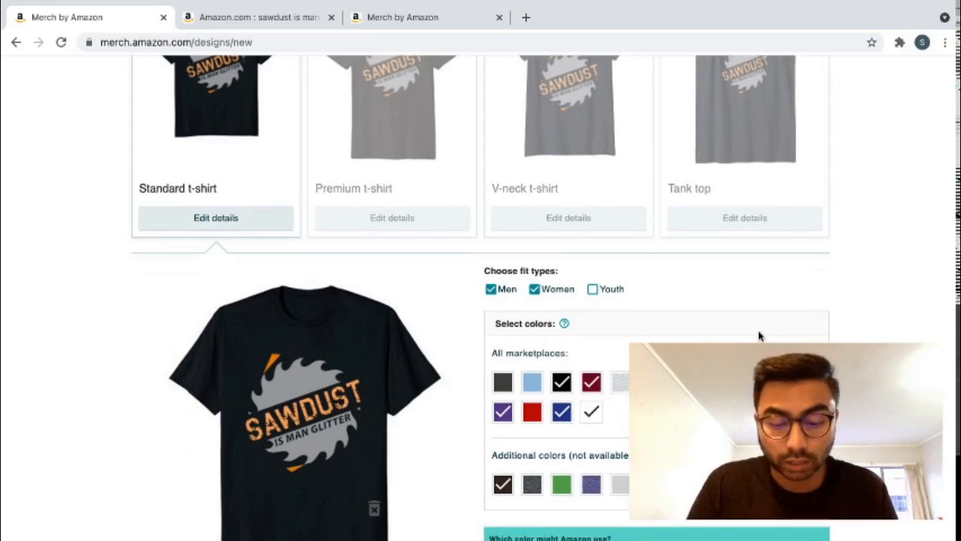
scroll(down, 3)
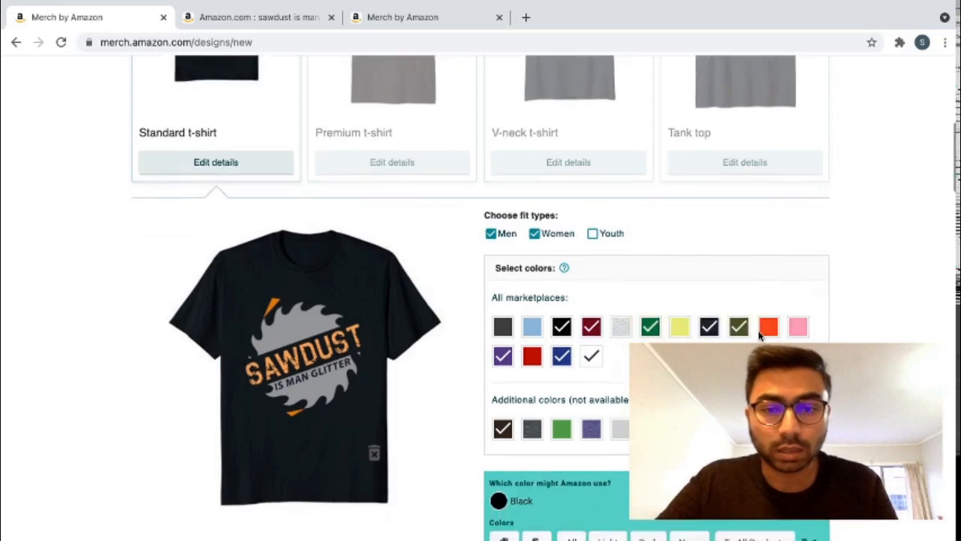
scroll(down, 3)
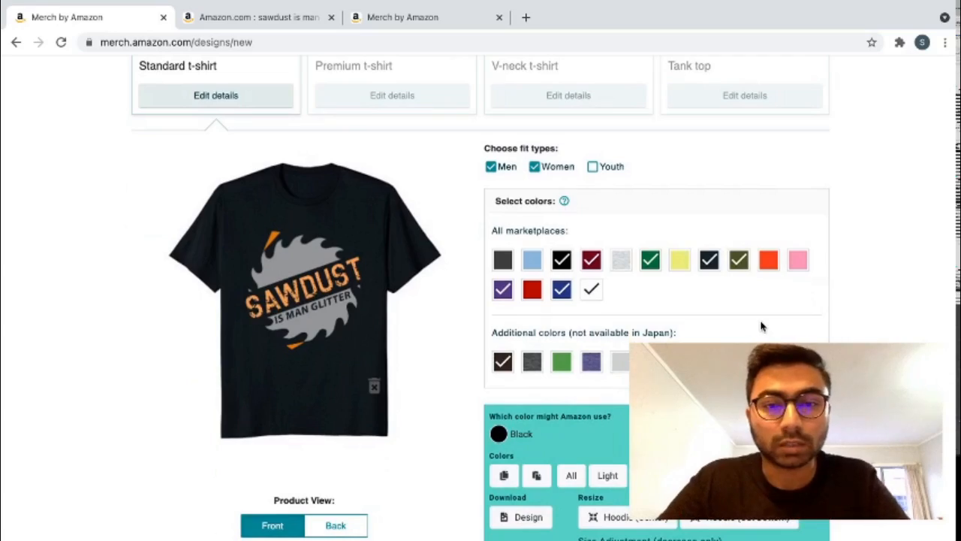
click(591, 258)
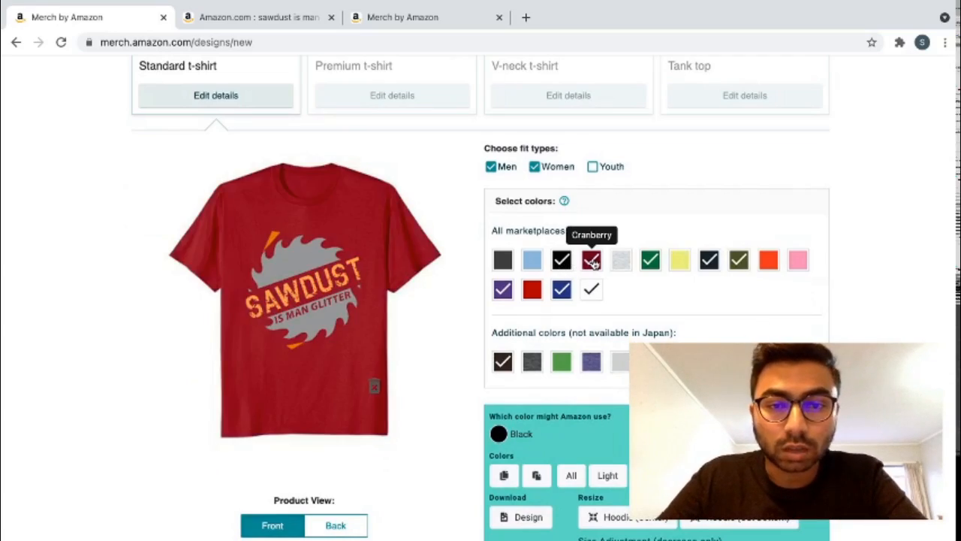
scroll(down, 3)
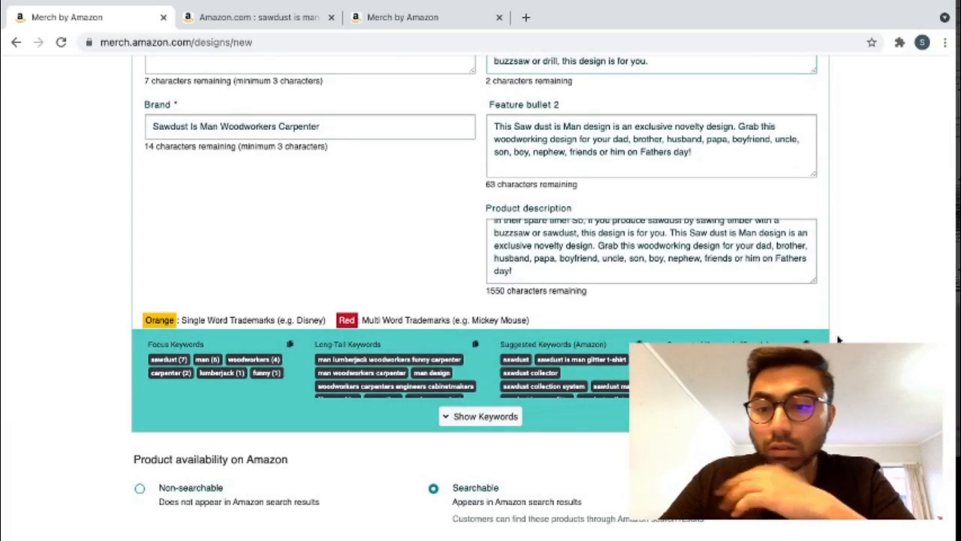
scroll(down, 3)
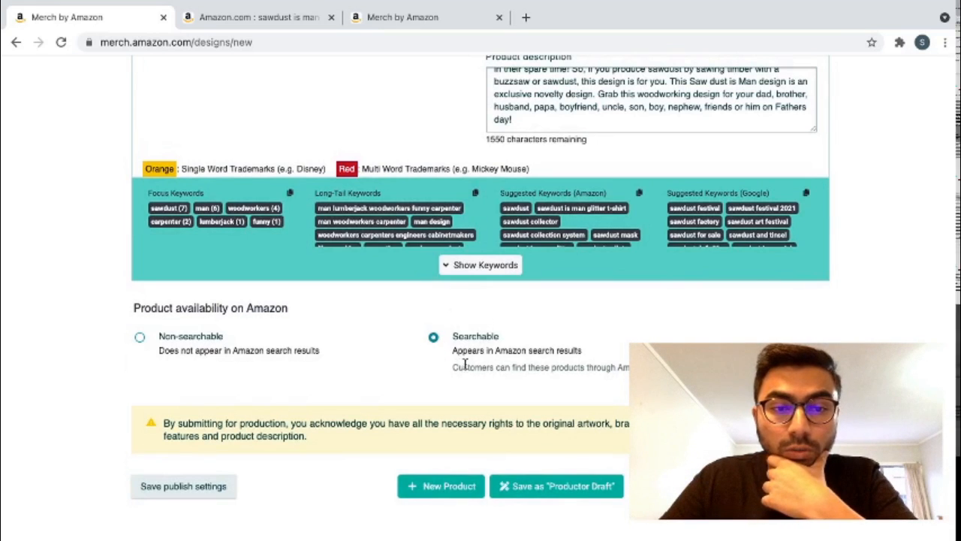
mouse_move(608, 353)
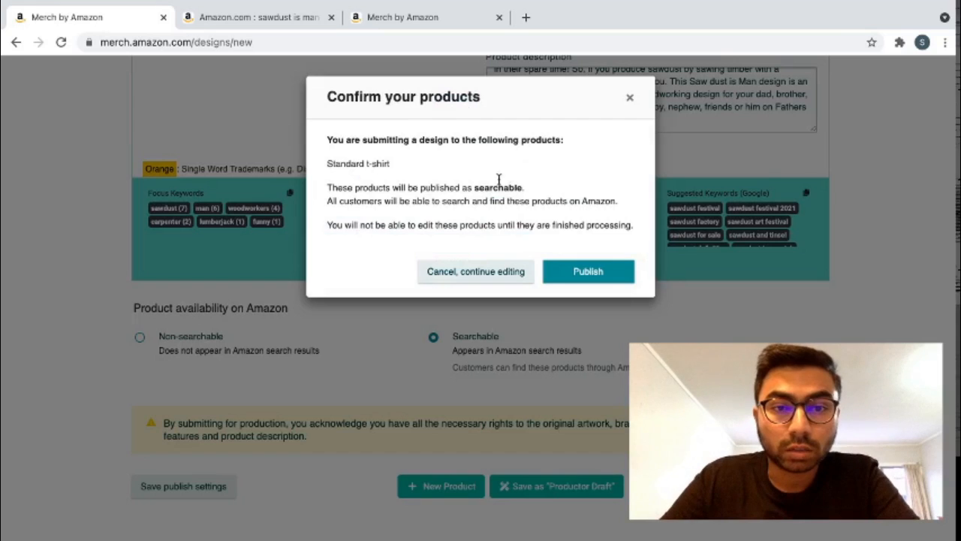
Publish the standard t-shirt on .com via the confirmation dialog and go to the Manage page.
double_click(346, 162)
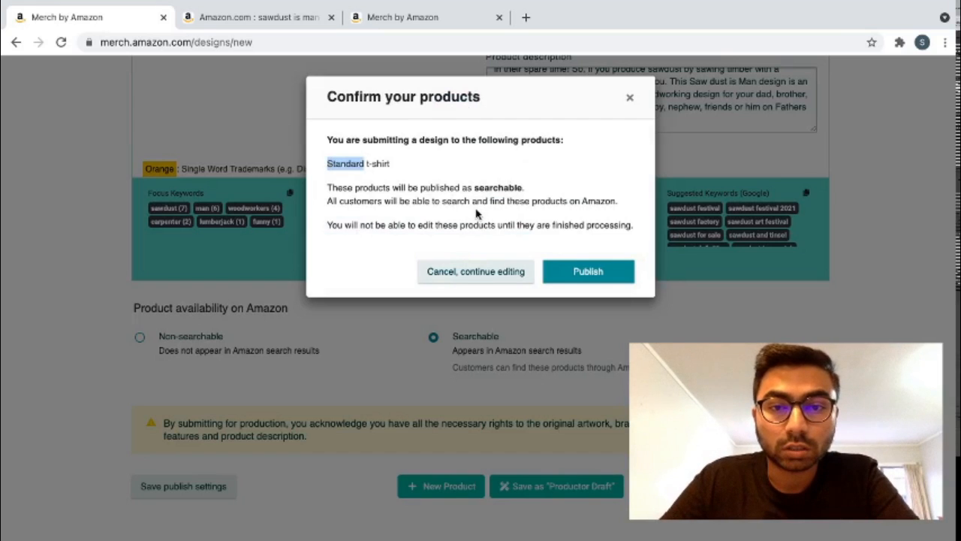
click(589, 270)
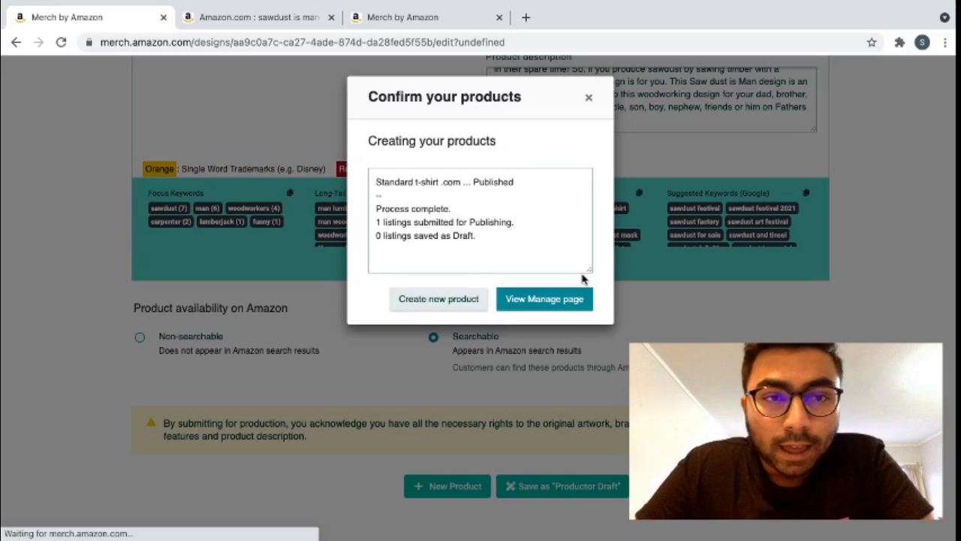
click(543, 299)
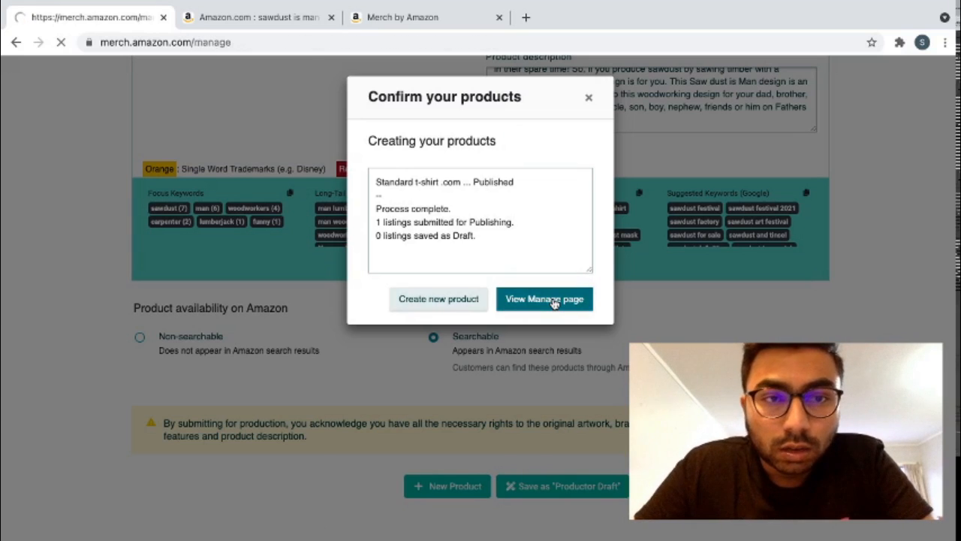
Review the new listing on Manage products, then return to the dashboard showing it under review.
click(544, 299)
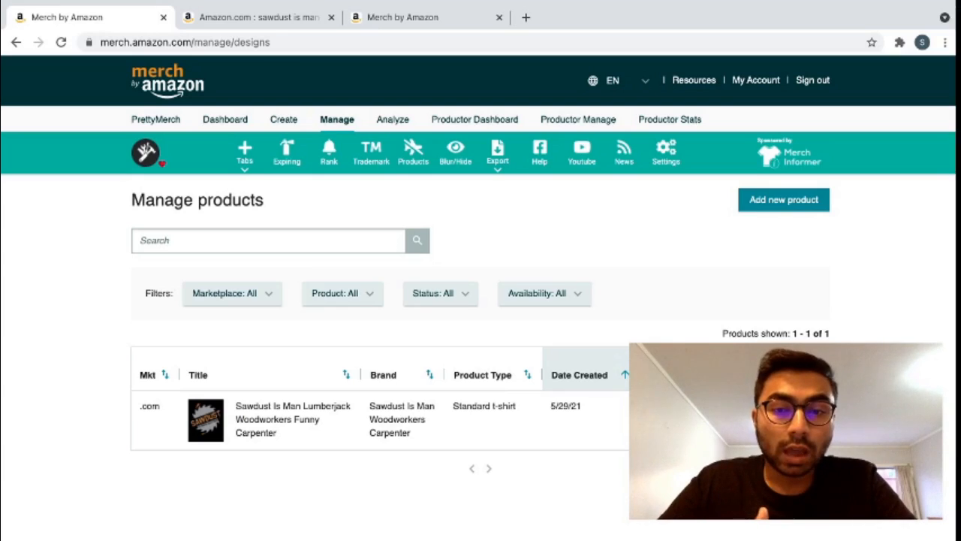
click(225, 121)
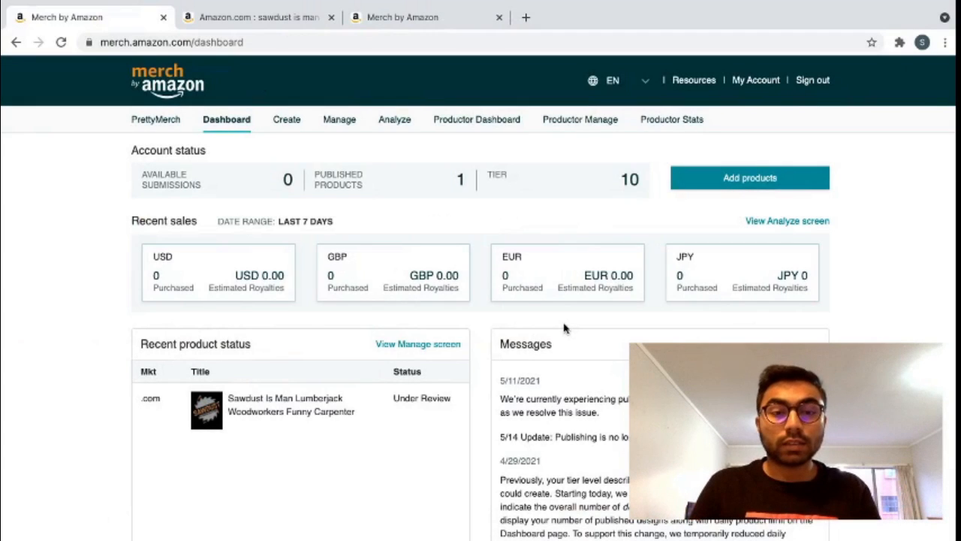